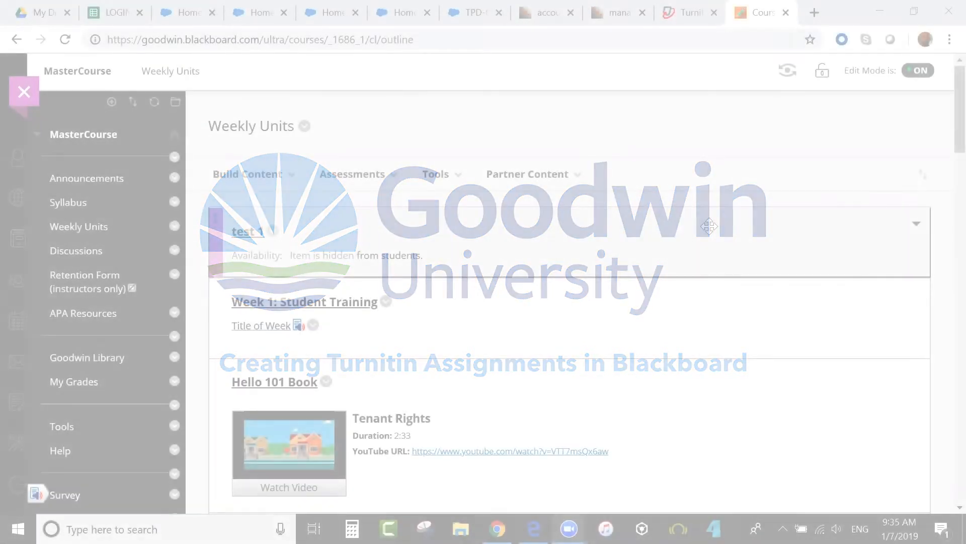
Step: Open the Assessments menu in Weekly Units to list assessment types including Turnitin Direct Assignment
{"action": "left_click", "coordinate": [526, 174]}
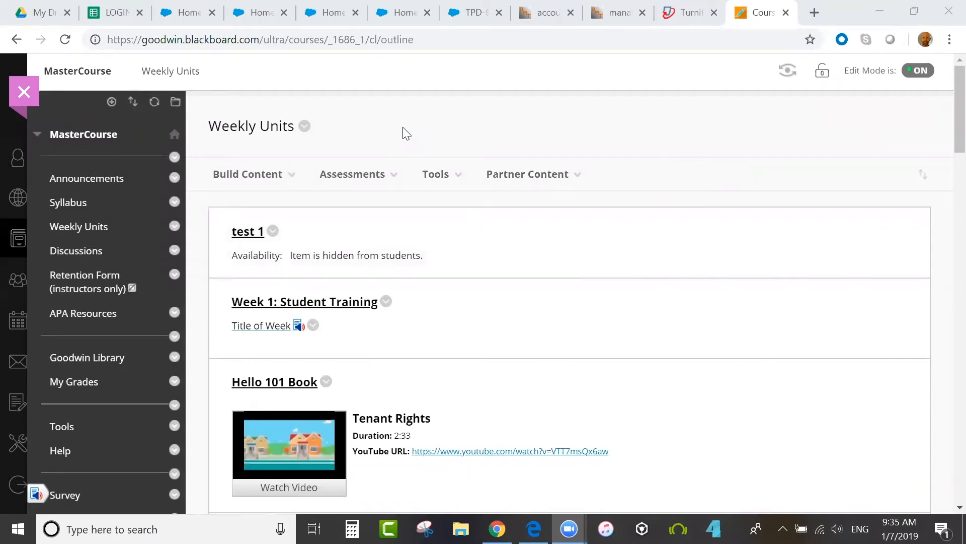
{"action": "mouse_move", "coordinate": [288, 127]}
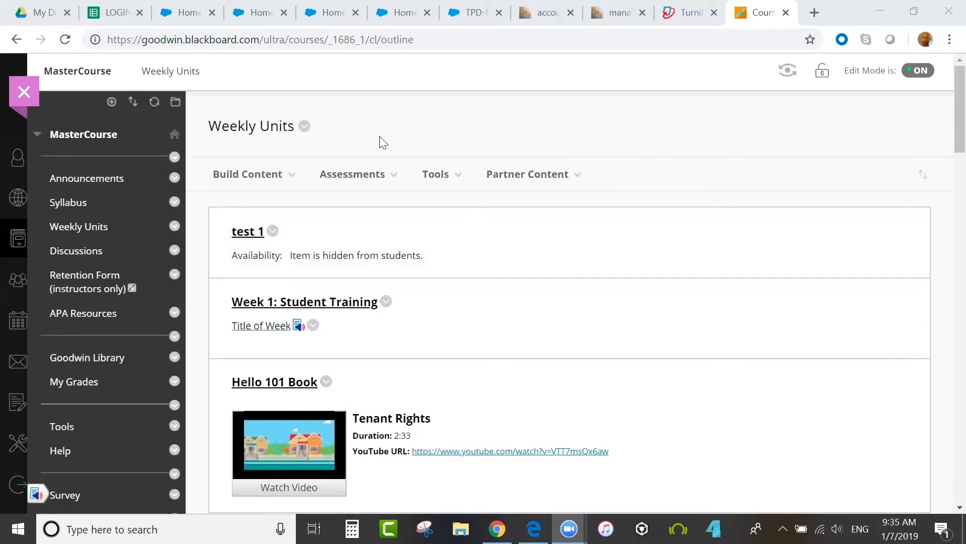
{"action": "mouse_move", "coordinate": [378, 149]}
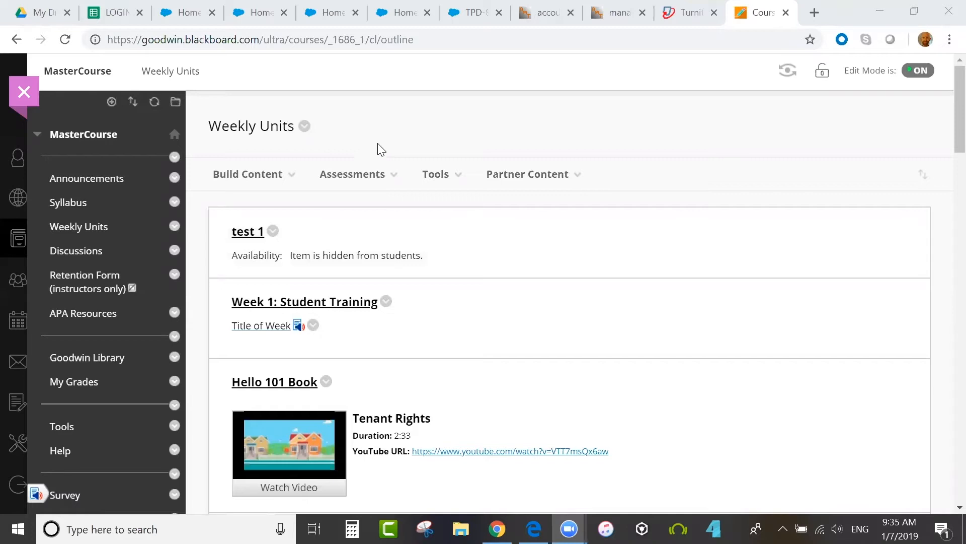
{"action": "left_click", "coordinate": [352, 174]}
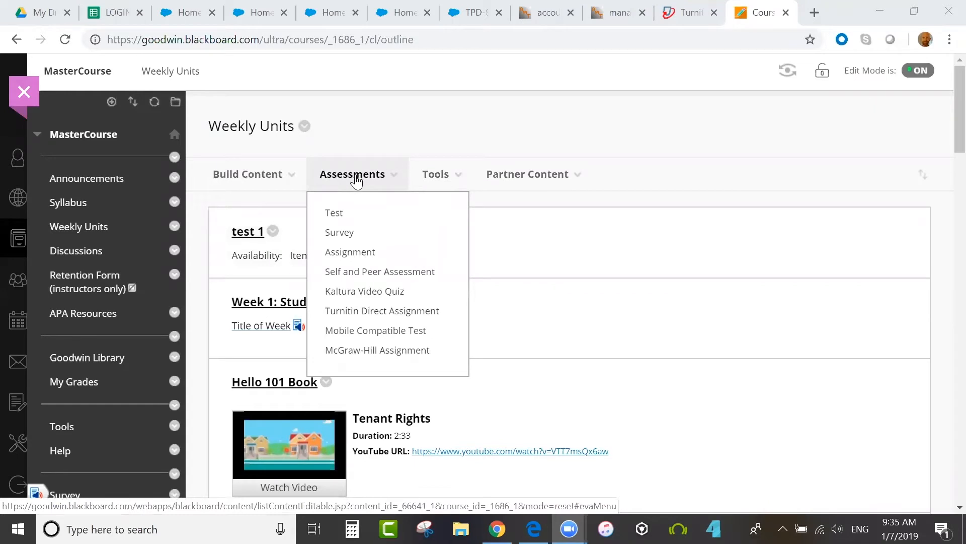
{"action": "mouse_move", "coordinate": [382, 310]}
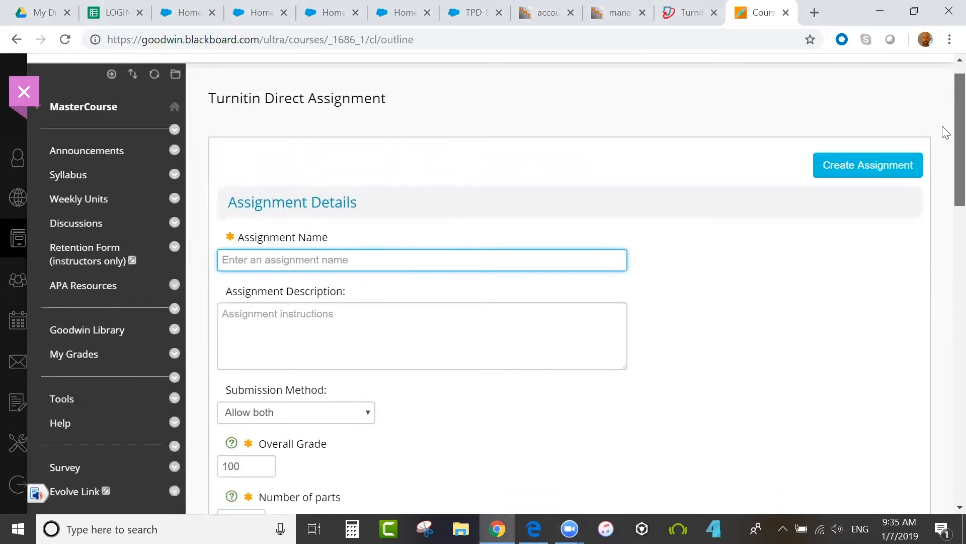
Step: Name the assignment Turnitin Paper 01072019 with the description "Please write about..."
{"action": "type", "text": "Turnitin Paper"}
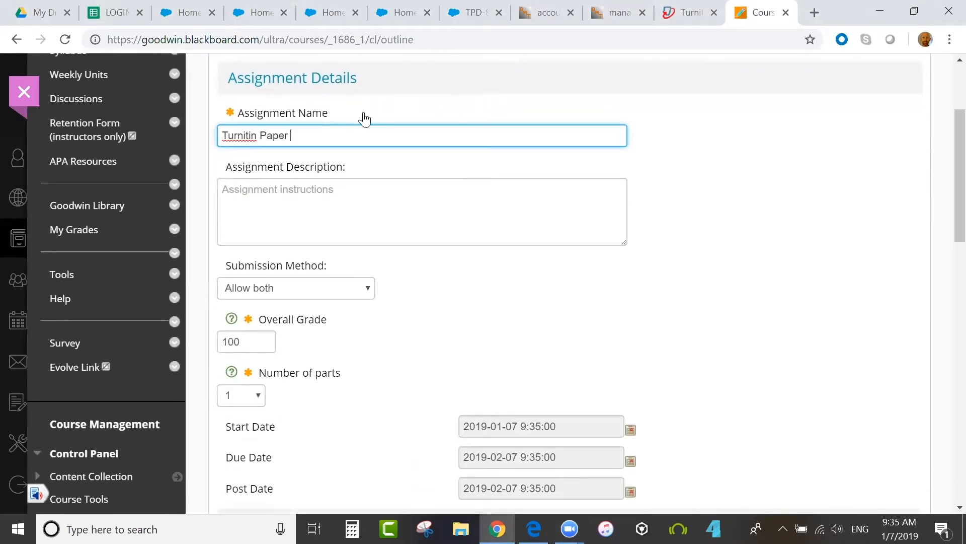
{"action": "type", "text": "01072019"}
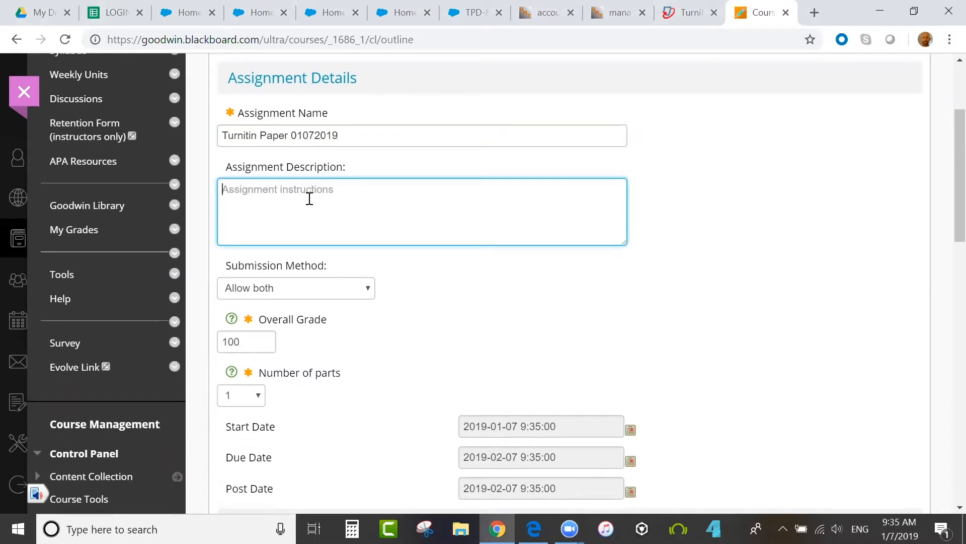
{"action": "type", "text": "Please write"}
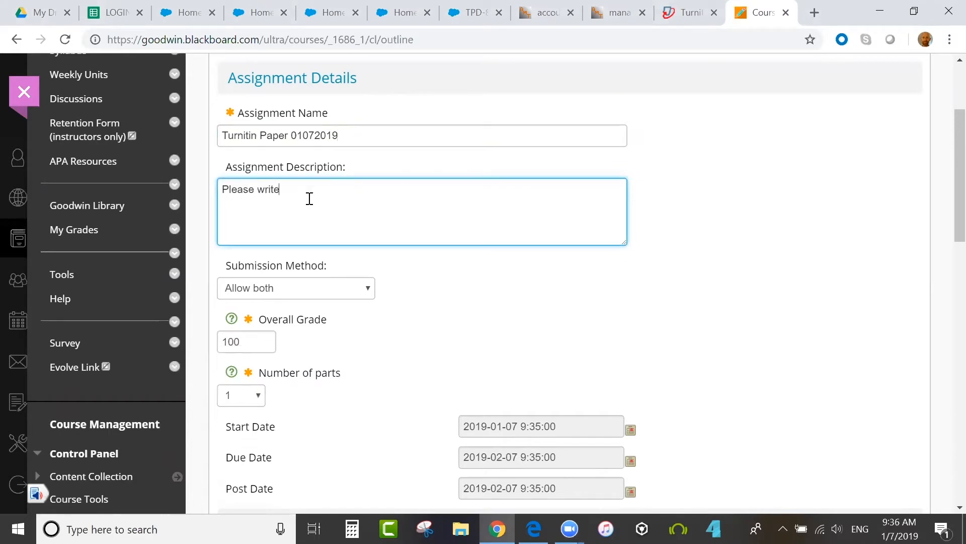
{"action": "type", "text": "about..."}
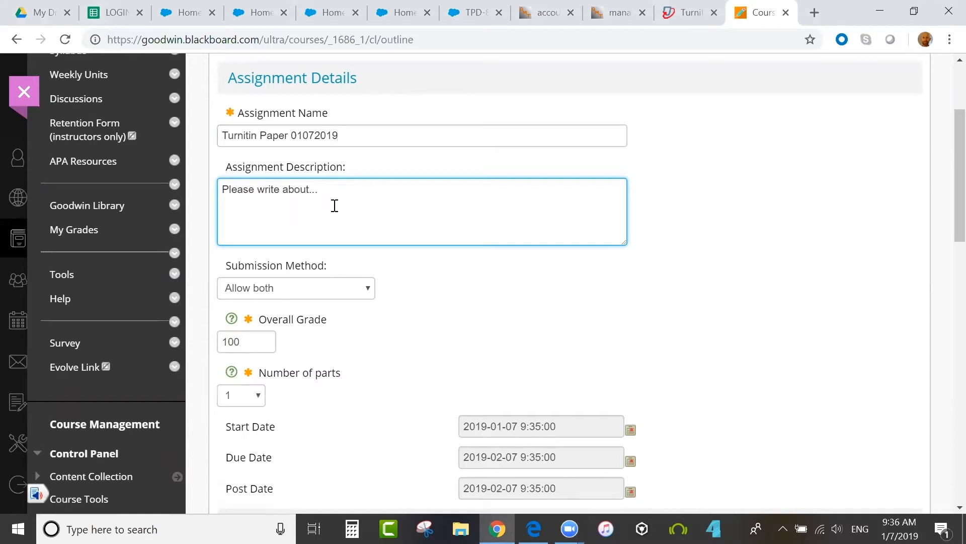
Step: Set the submission method to File upload, overall grade 100, and one part
{"action": "scroll", "scroll_direction": "down", "scroll_amount": 3}
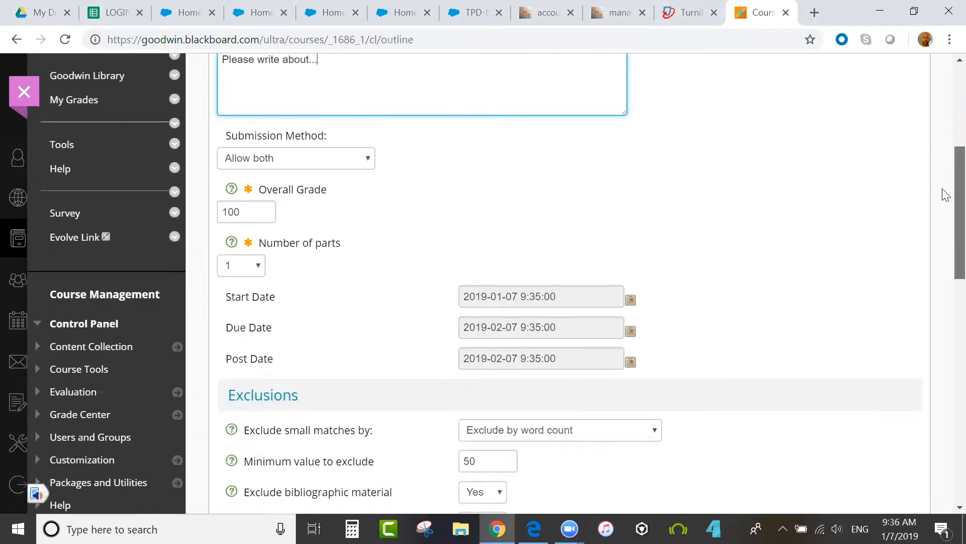
{"action": "left_click", "coordinate": [296, 158]}
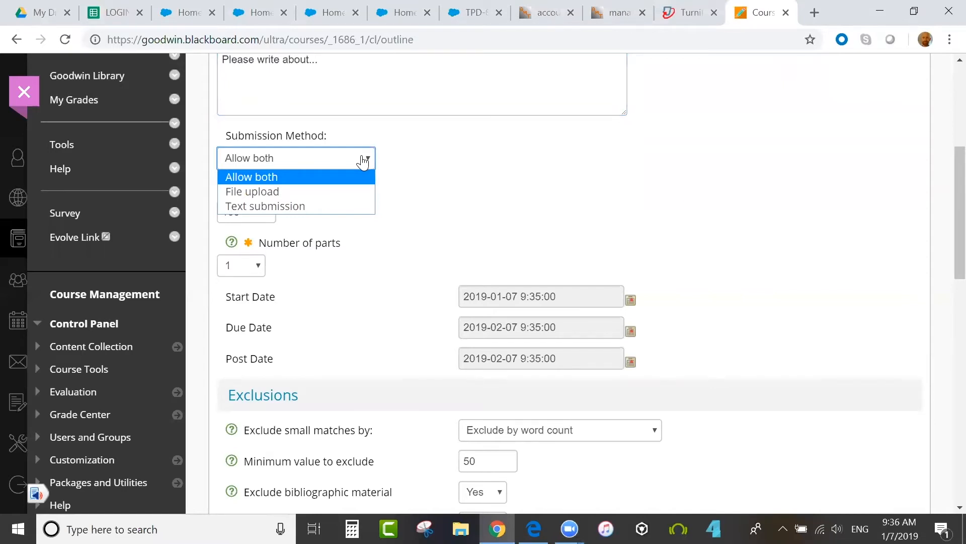
{"action": "left_click", "coordinate": [252, 192]}
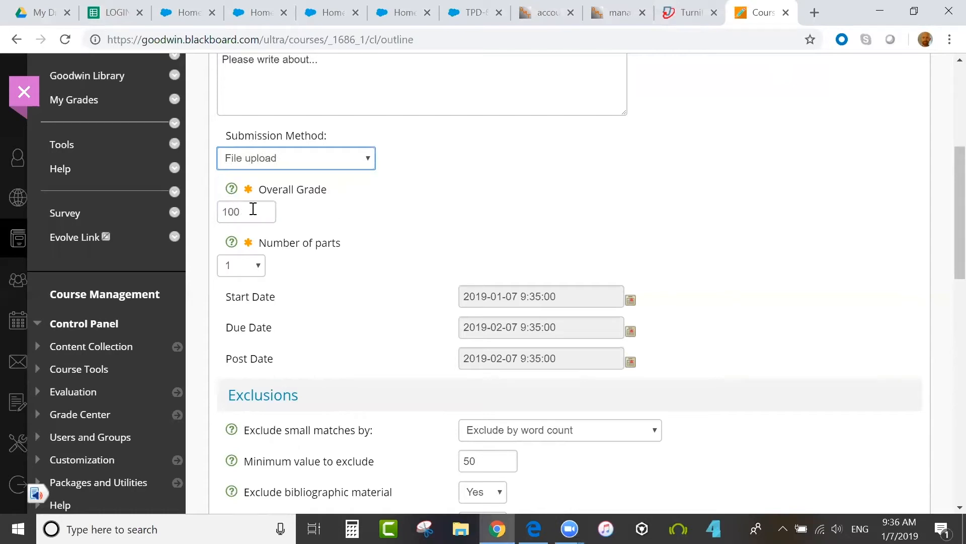
{"action": "left_click", "coordinate": [245, 212]}
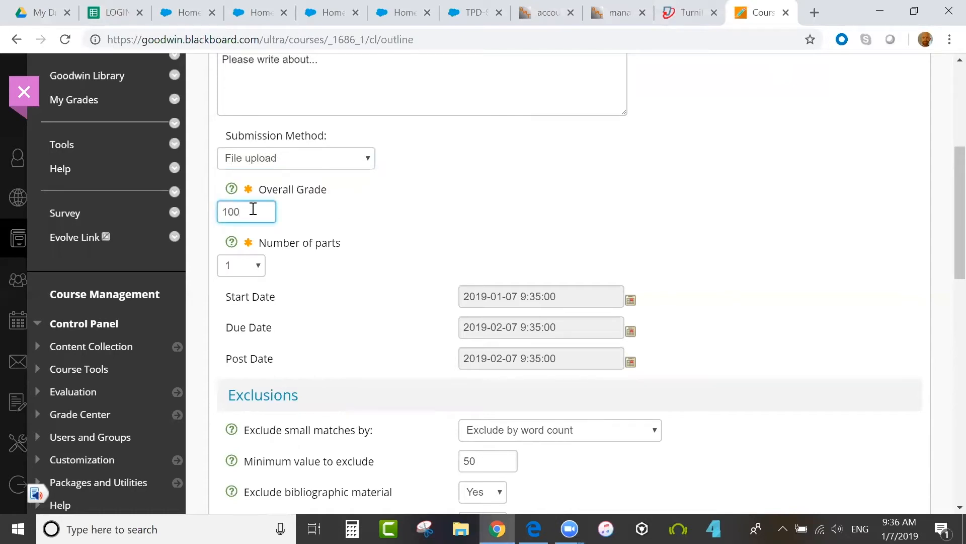
{"action": "left_click", "coordinate": [241, 264]}
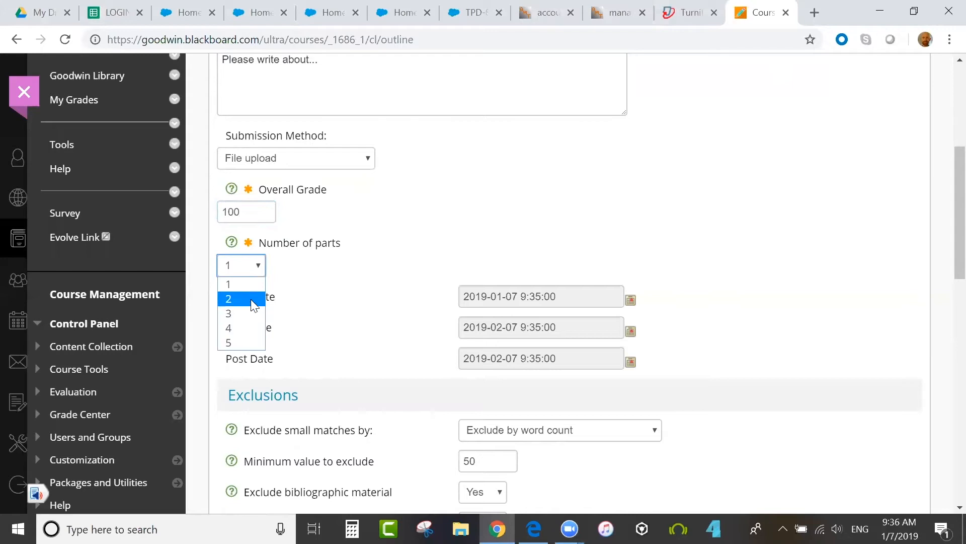
{"action": "mouse_move", "coordinate": [228, 284]}
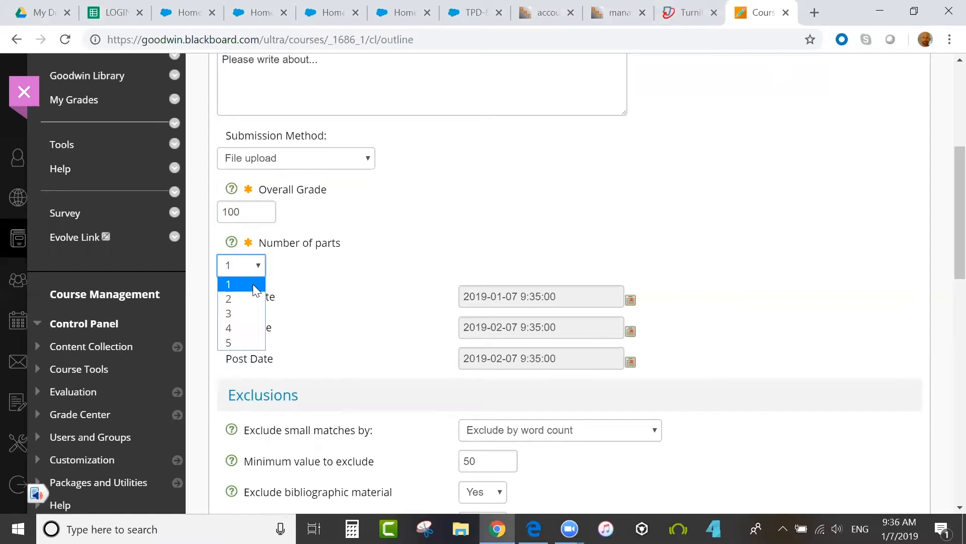
{"action": "mouse_move", "coordinate": [228, 298]}
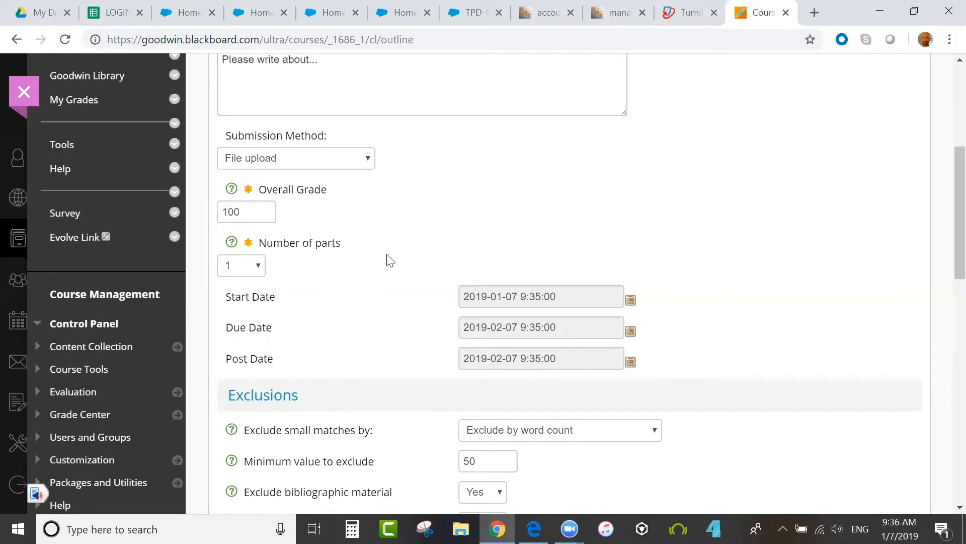
{"action": "mouse_move", "coordinate": [430, 274]}
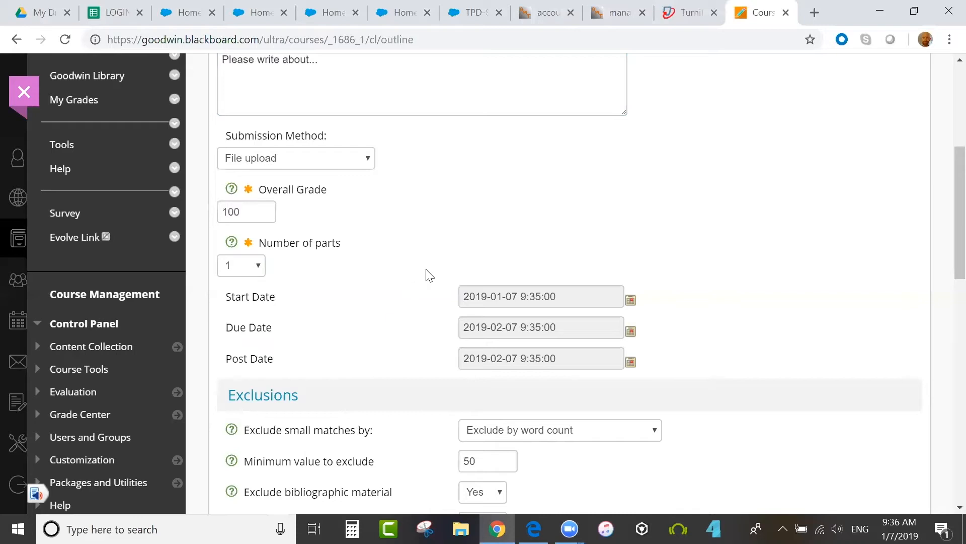
Step: Set the assignment's due date to January 13, 2019 via the calendar picker
{"action": "scroll", "scroll_direction": "down", "scroll_amount": 3}
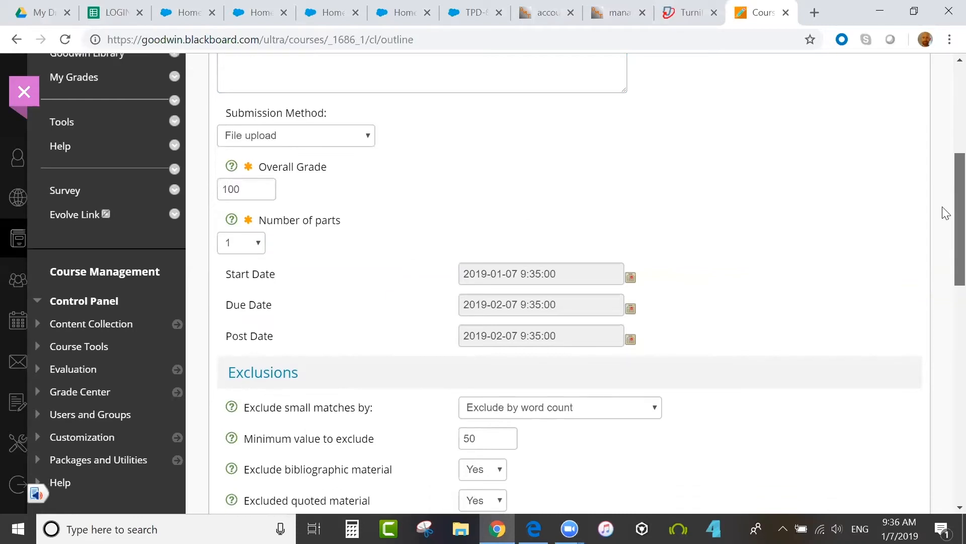
{"action": "scroll", "scroll_direction": "down", "scroll_amount": 3}
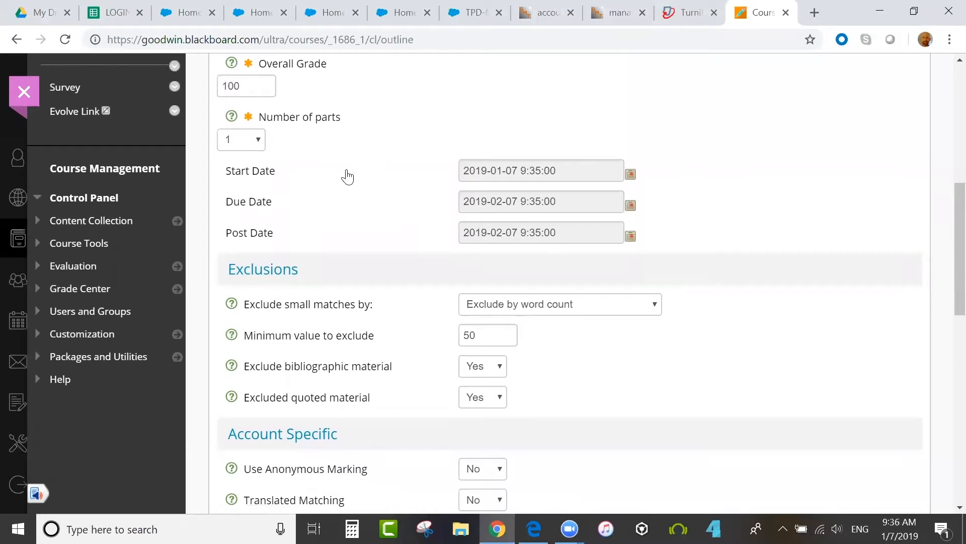
{"action": "mouse_move", "coordinate": [378, 183]}
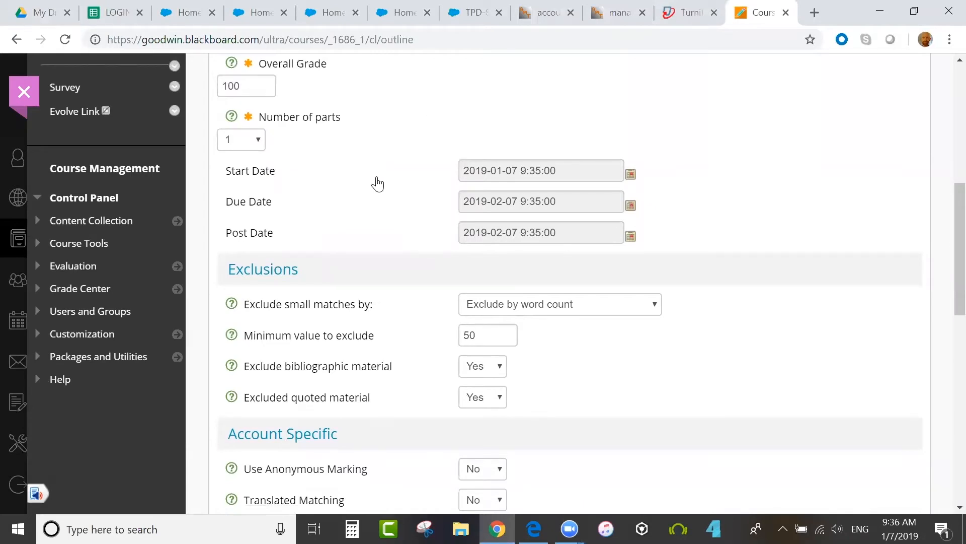
{"action": "mouse_move", "coordinate": [413, 204]}
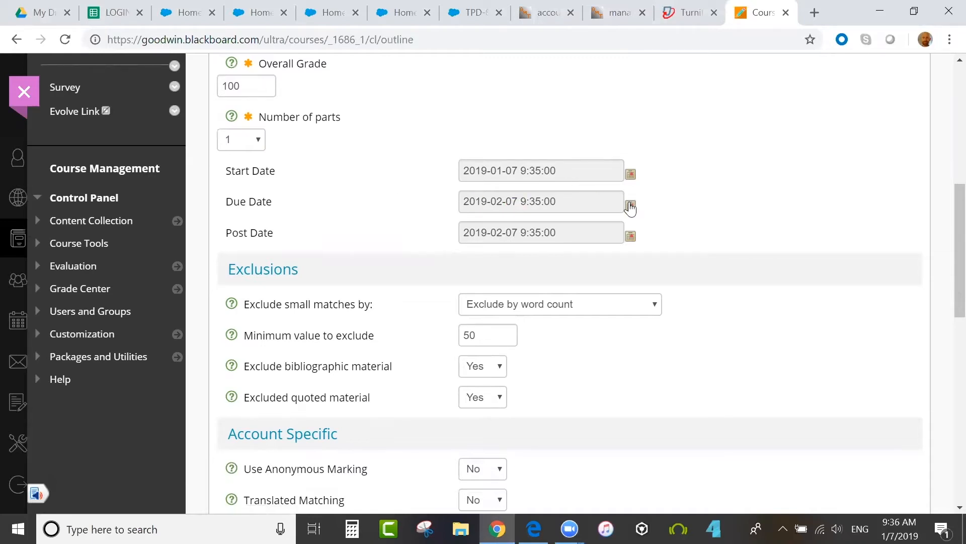
{"action": "left_click", "coordinate": [631, 205]}
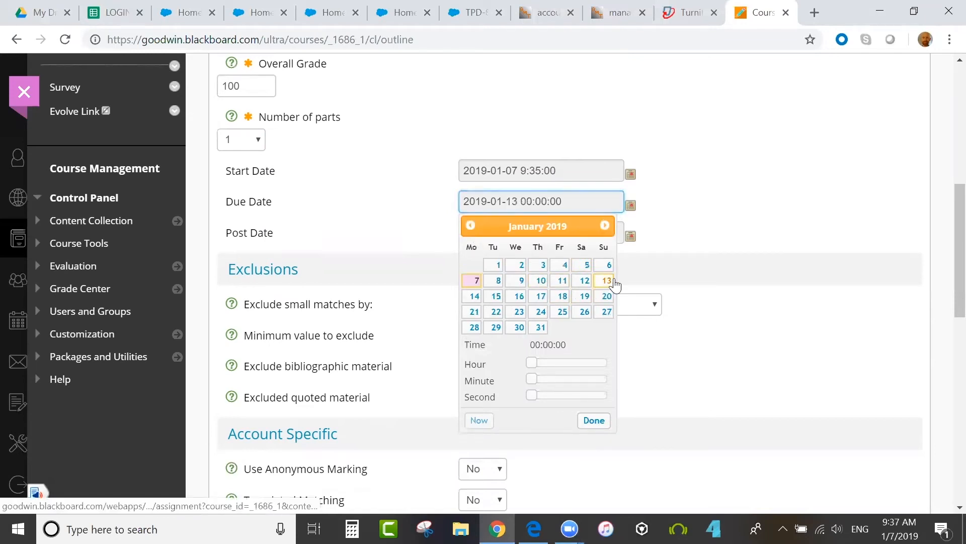
{"action": "left_click", "coordinate": [592, 421]}
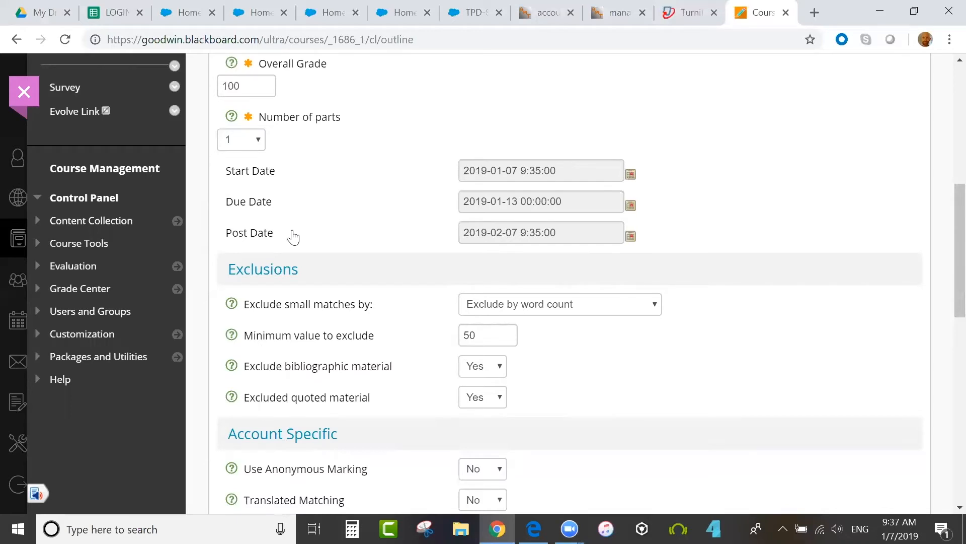
{"action": "mouse_move", "coordinate": [304, 245]}
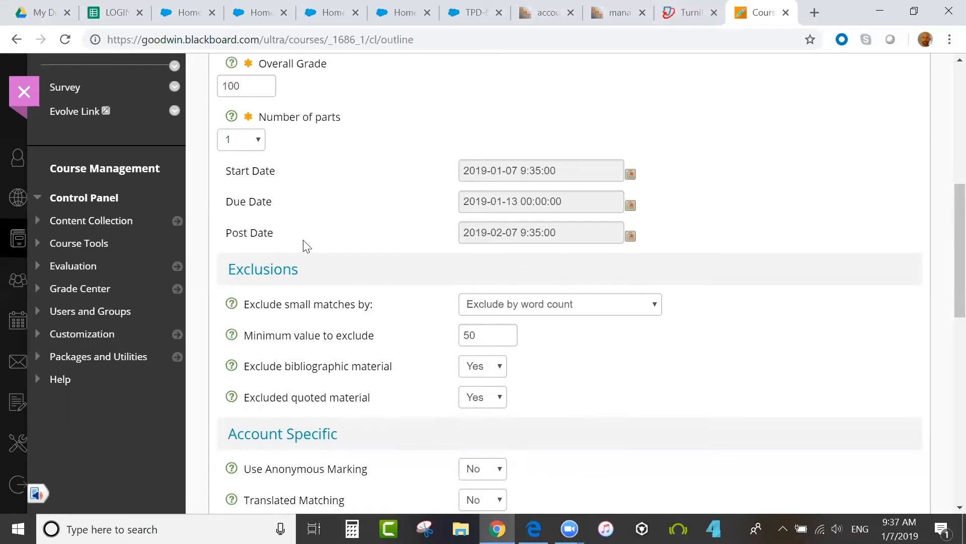
{"action": "mouse_move", "coordinate": [287, 243]}
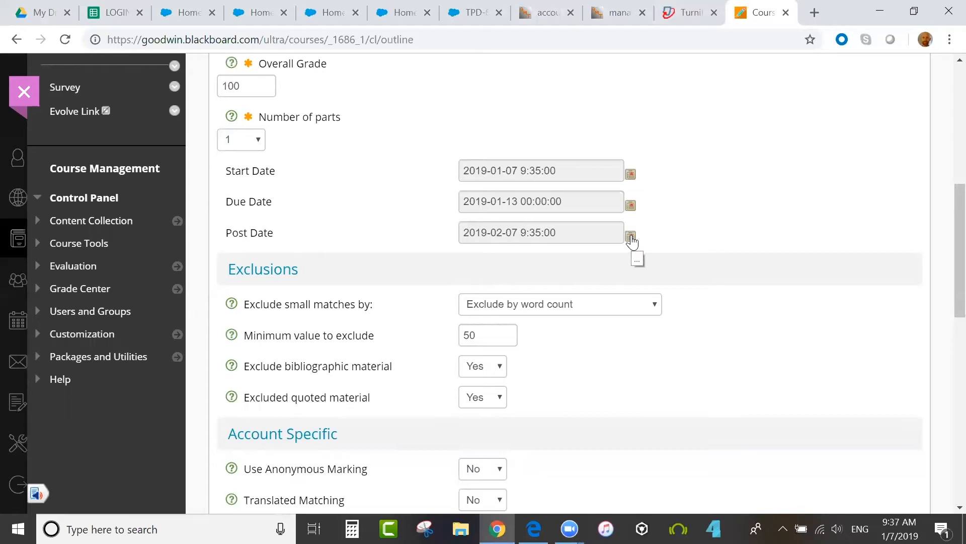
Step: Set the Post Date to January 13 from the calendar picker
{"action": "left_click", "coordinate": [630, 236]}
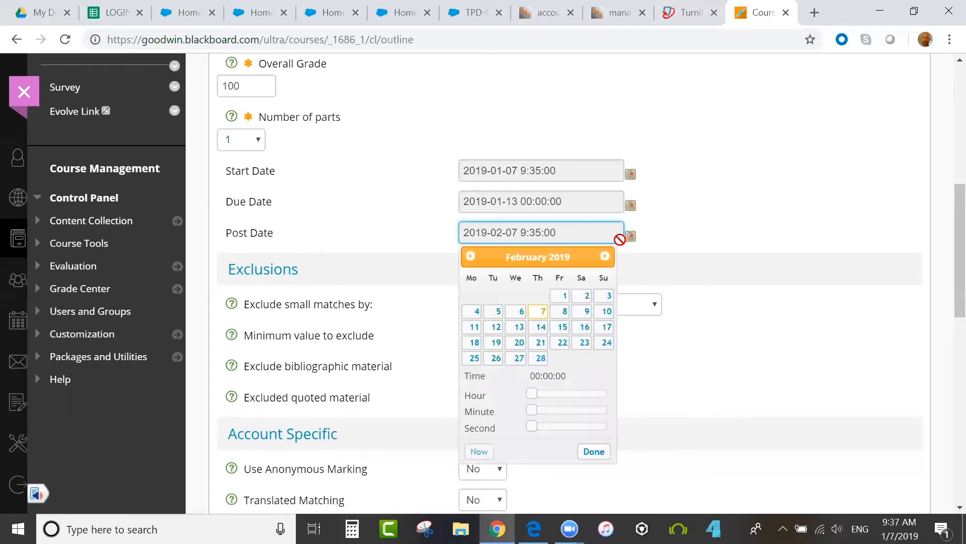
{"action": "left_click", "coordinate": [471, 254]}
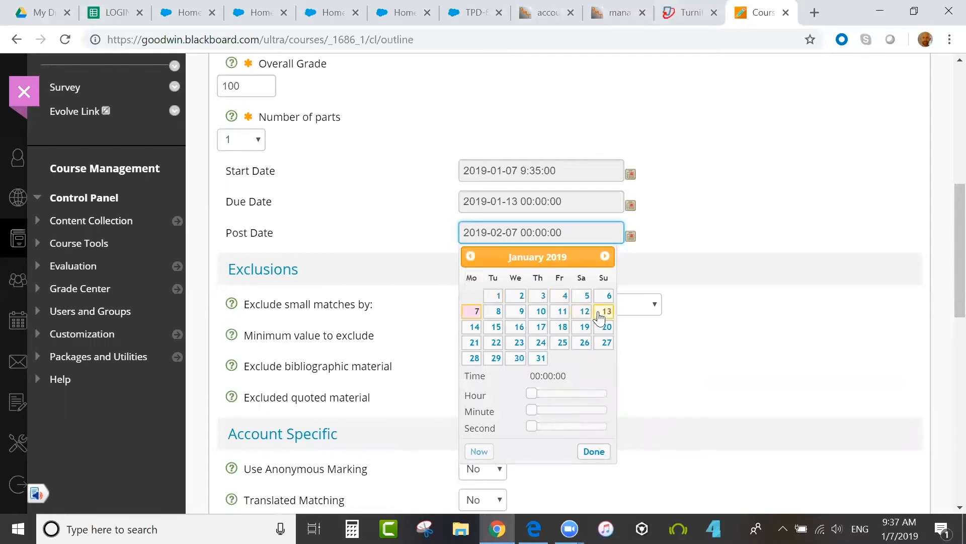
{"action": "left_click", "coordinate": [605, 311]}
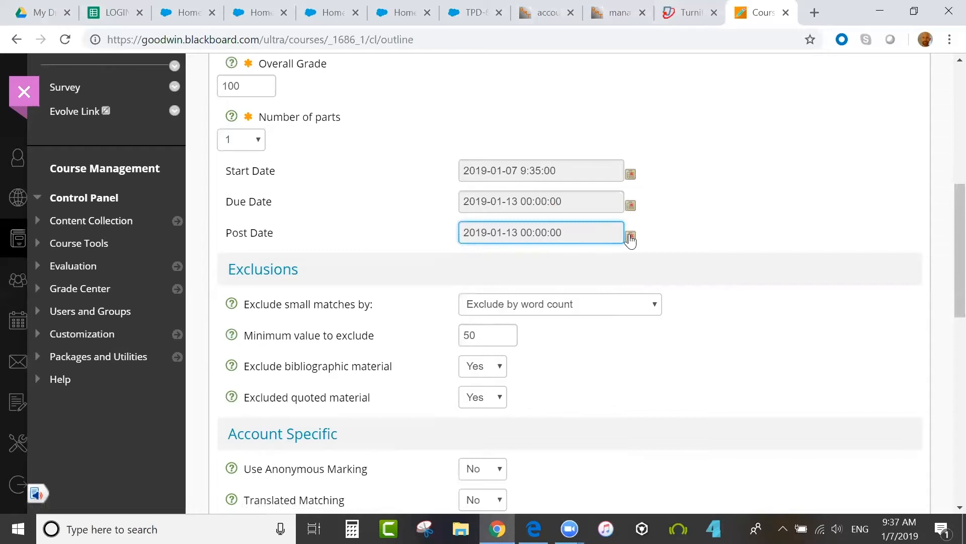
Step: Change the Post Date to January 16, then reopen its calendar to pick January 7
{"action": "left_click", "coordinate": [630, 238]}
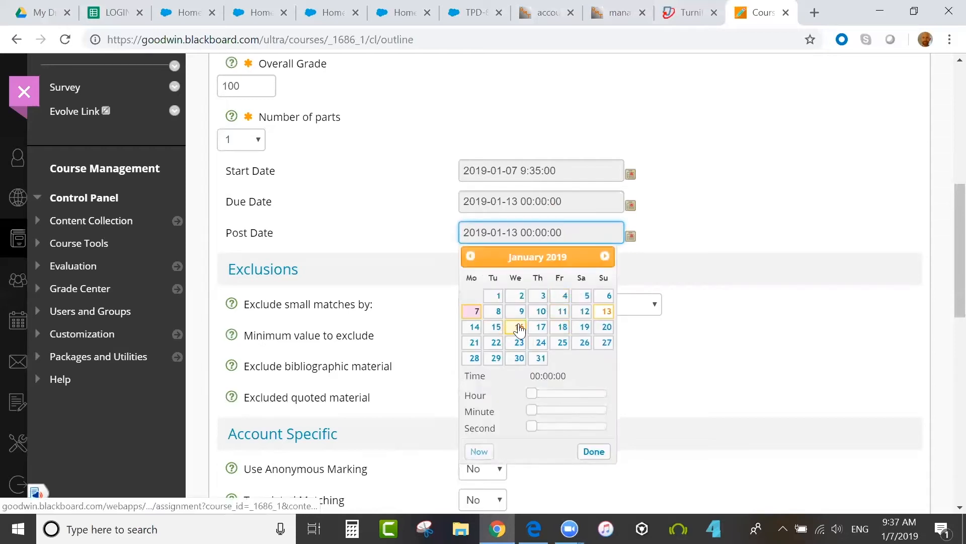
{"action": "left_click", "coordinate": [518, 327]}
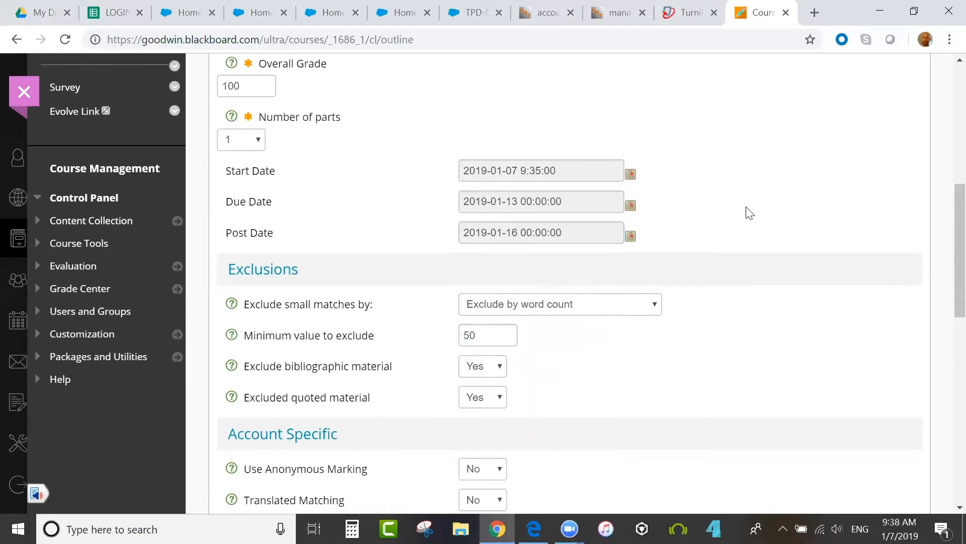
{"action": "mouse_move", "coordinate": [631, 240]}
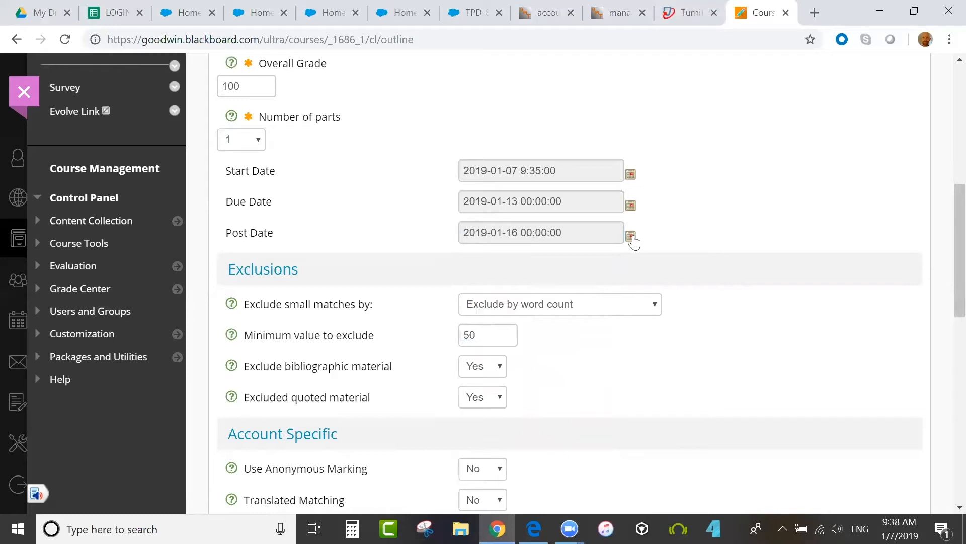
{"action": "left_click", "coordinate": [630, 236]}
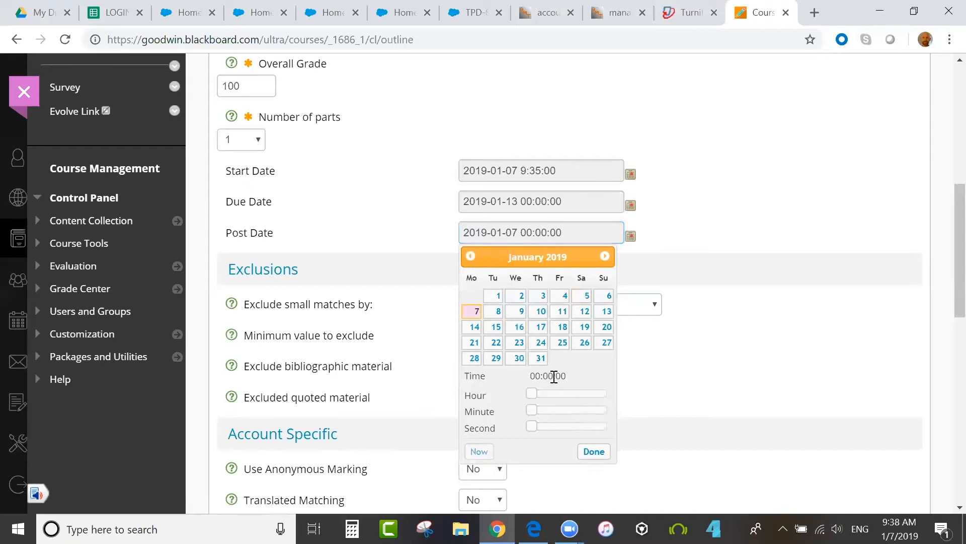
Step: Set the Post Date time to 09:36 with the hour and minute sliders and confirm
{"action": "left_click_drag", "start_coordinate": [531, 394], "coordinate": [557, 394]}
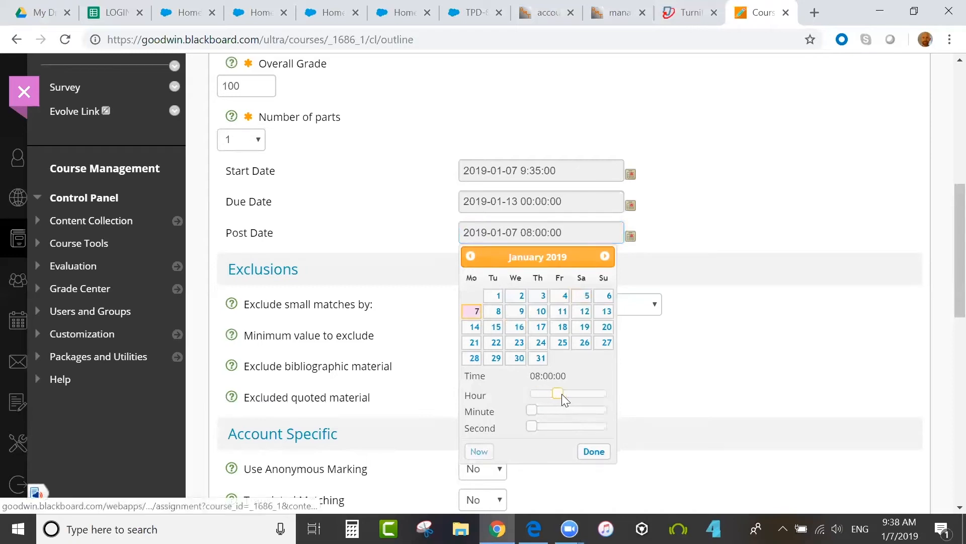
{"action": "left_click_drag", "start_coordinate": [557, 394], "coordinate": [561, 394]}
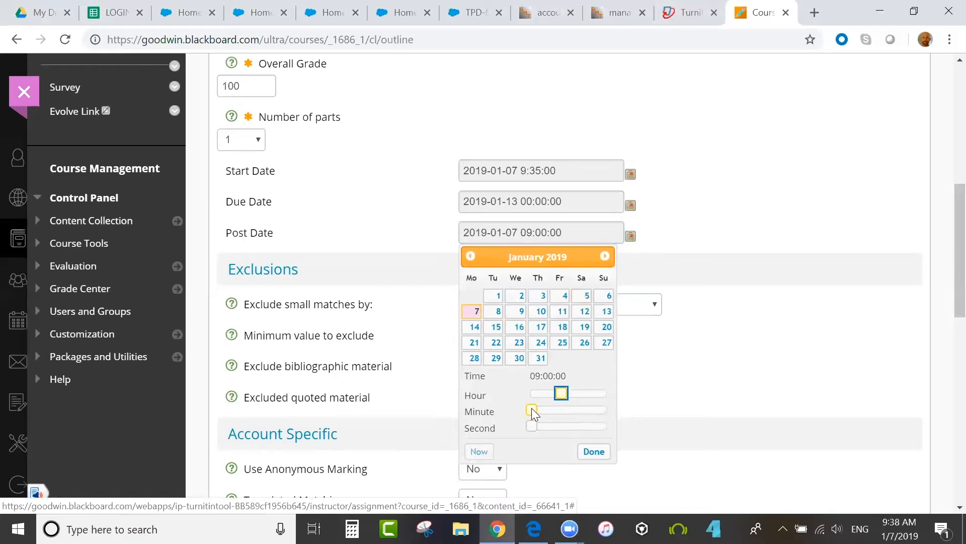
{"action": "left_click_drag", "start_coordinate": [532, 411], "coordinate": [575, 410]}
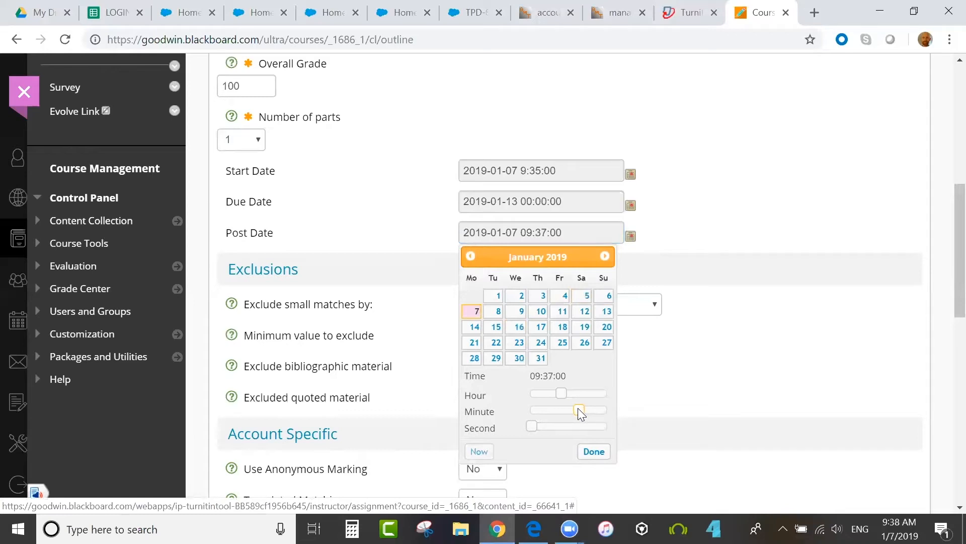
{"action": "left_click_drag", "start_coordinate": [580, 411], "coordinate": [575, 411]}
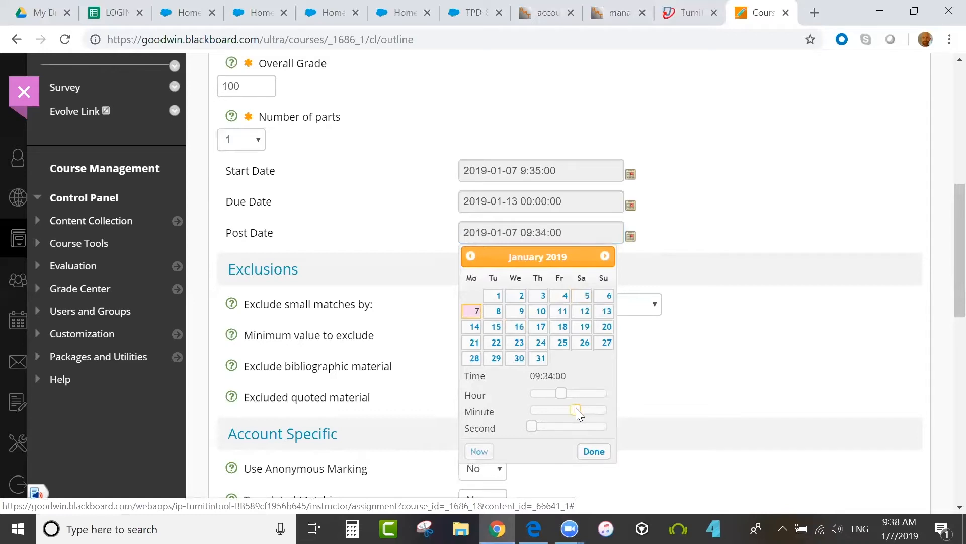
{"action": "left_click_drag", "start_coordinate": [573, 411], "coordinate": [578, 411]}
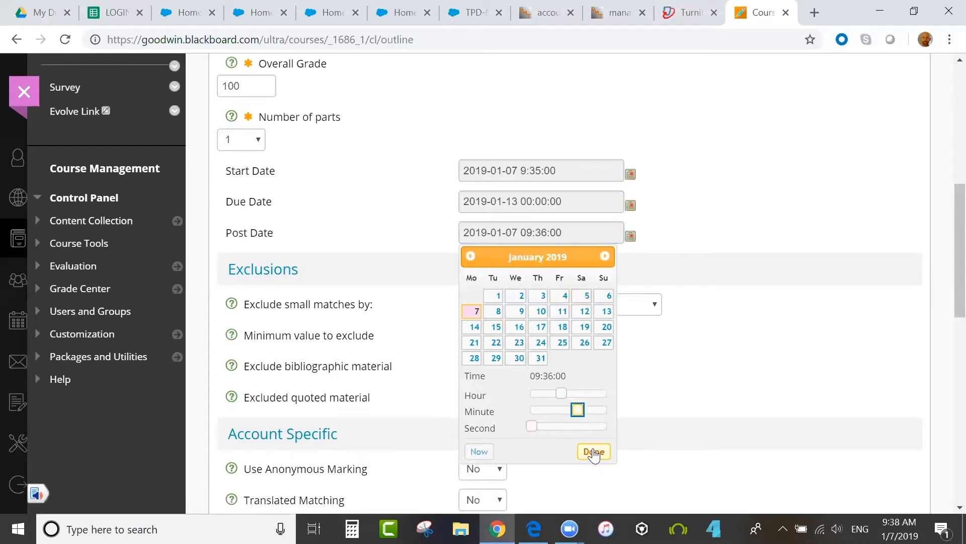
{"action": "left_click", "coordinate": [592, 451]}
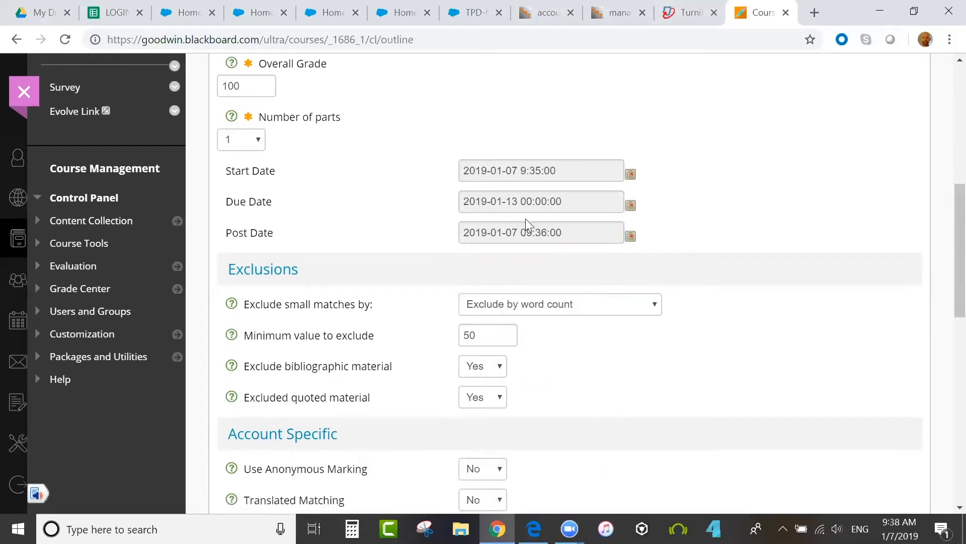
{"action": "mouse_move", "coordinate": [533, 204]}
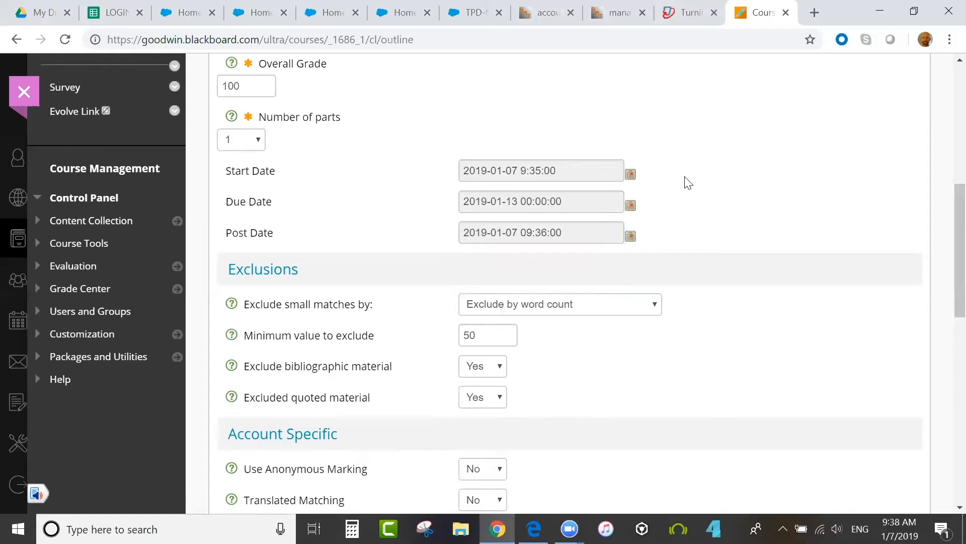
{"action": "mouse_move", "coordinate": [416, 168]}
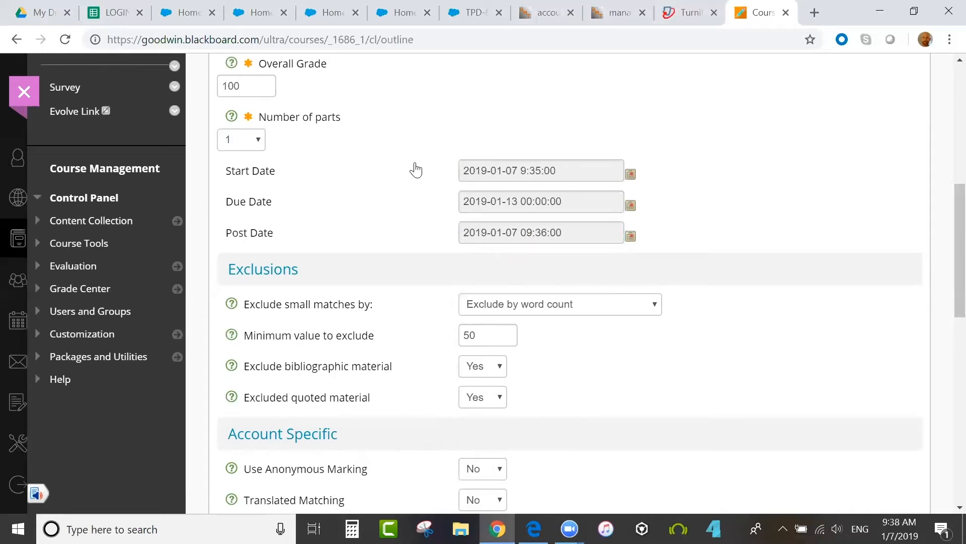
{"action": "mouse_move", "coordinate": [455, 193]}
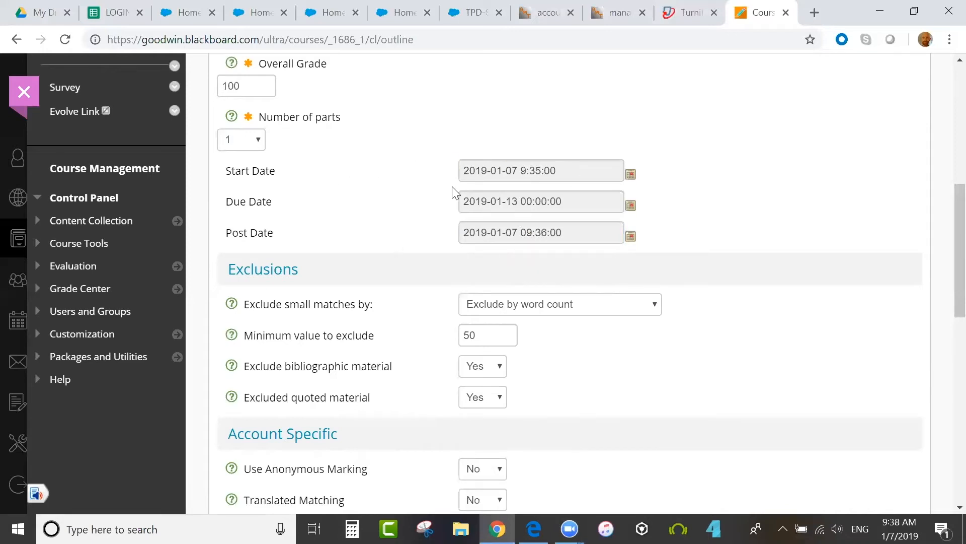
{"action": "mouse_move", "coordinate": [441, 185]}
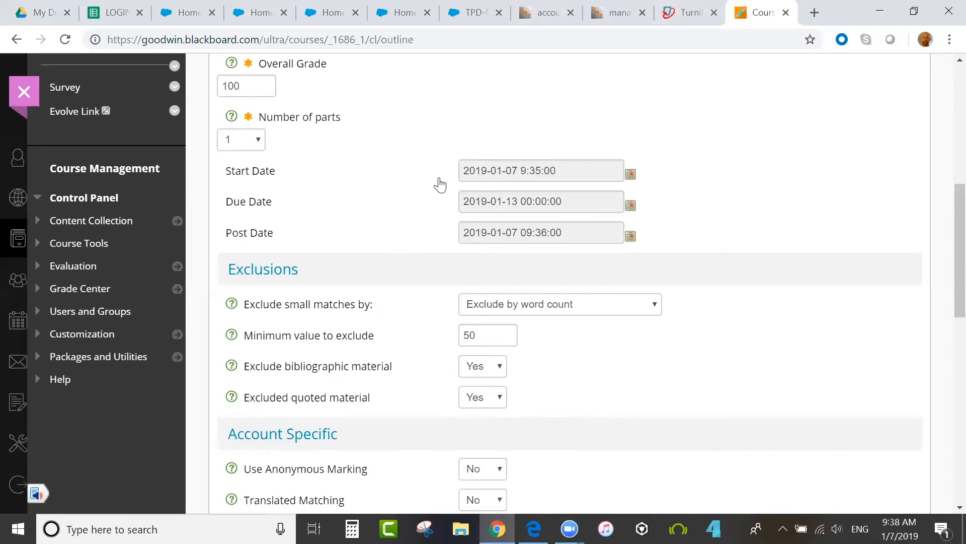
{"action": "mouse_move", "coordinate": [373, 253]}
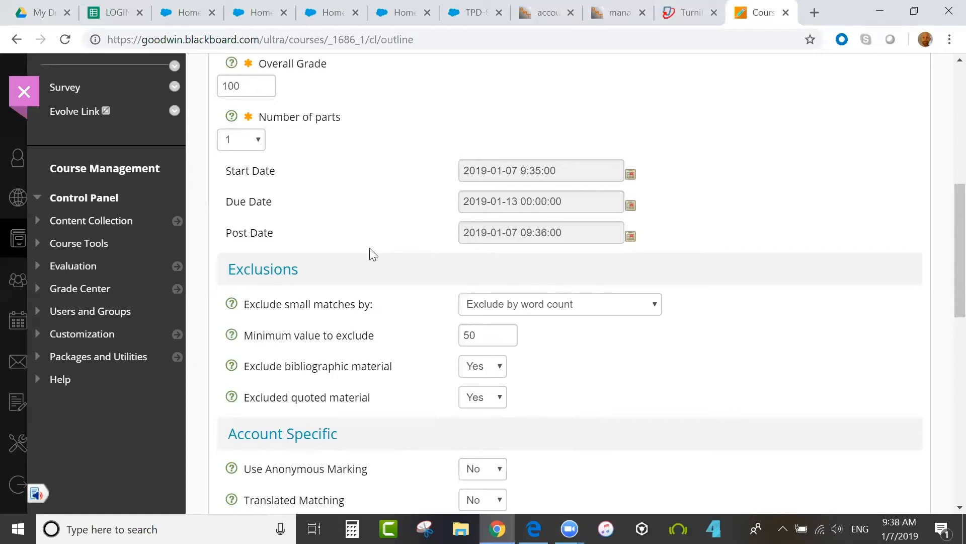
{"action": "mouse_move", "coordinate": [421, 240]}
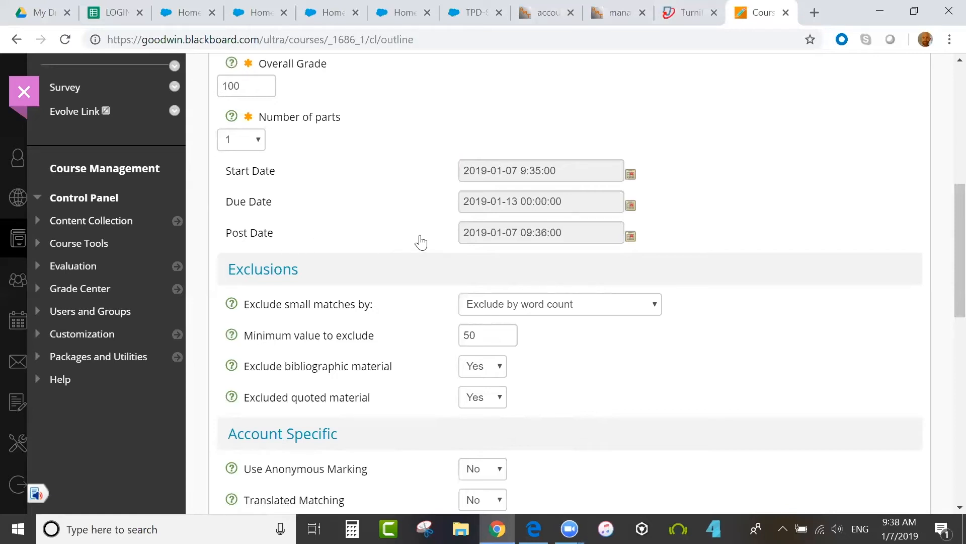
Step: Try the Exclude small matches options, switching between word count, percentage and off
{"action": "scroll", "scroll_direction": "down", "scroll_amount": 3}
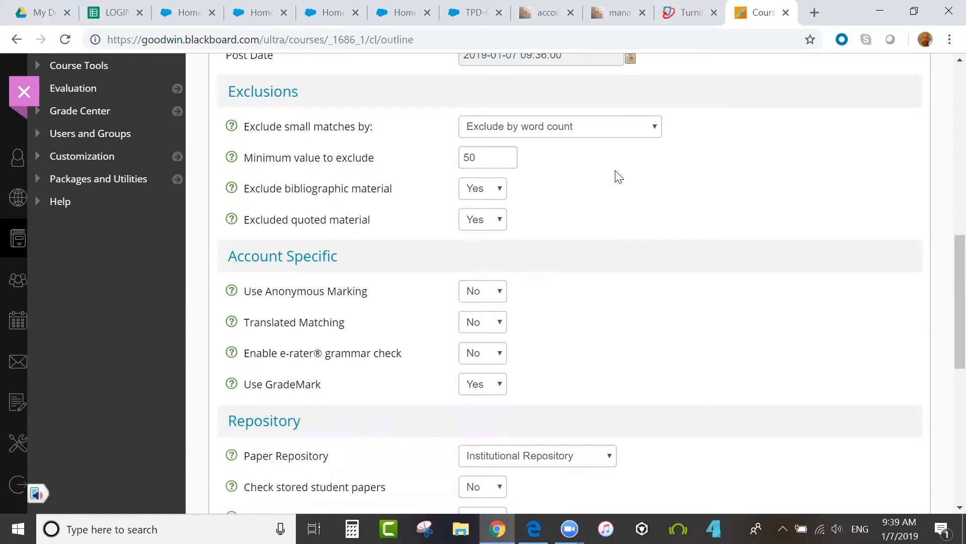
{"action": "left_click", "coordinate": [559, 127]}
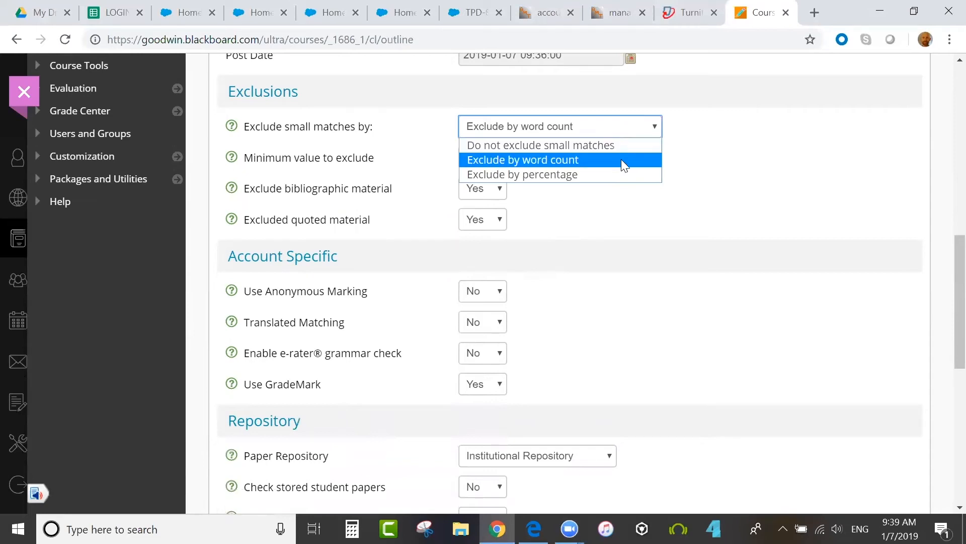
{"action": "left_click", "coordinate": [521, 160]}
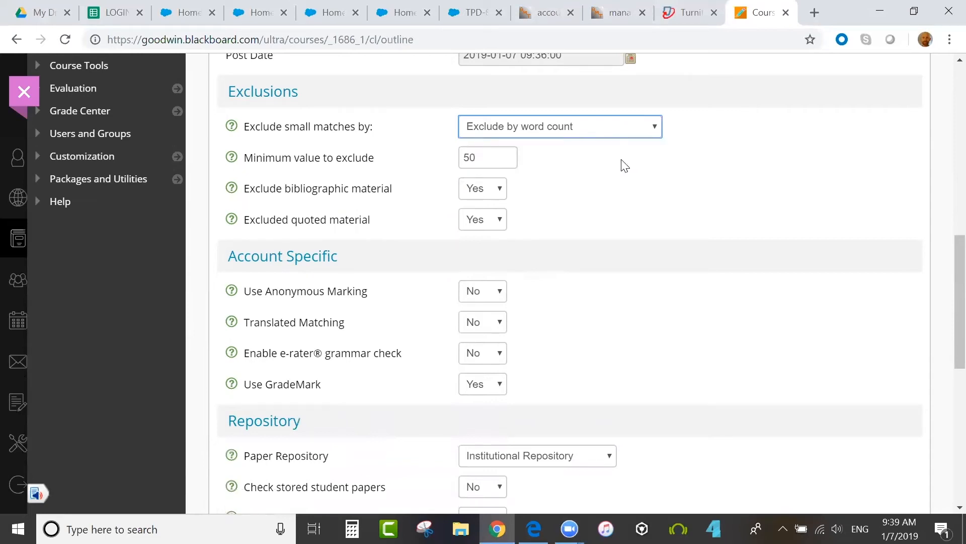
{"action": "left_click", "coordinate": [560, 126]}
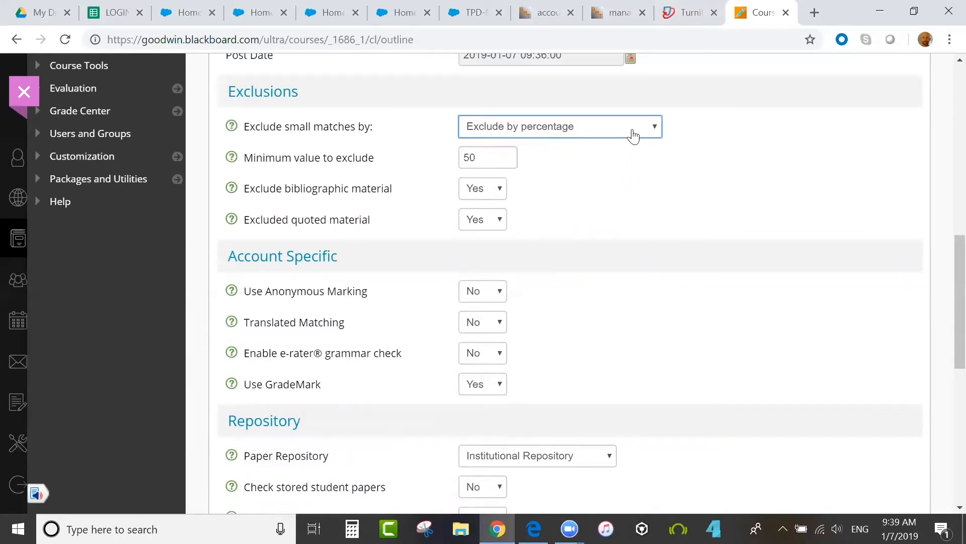
{"action": "left_click", "coordinate": [559, 127]}
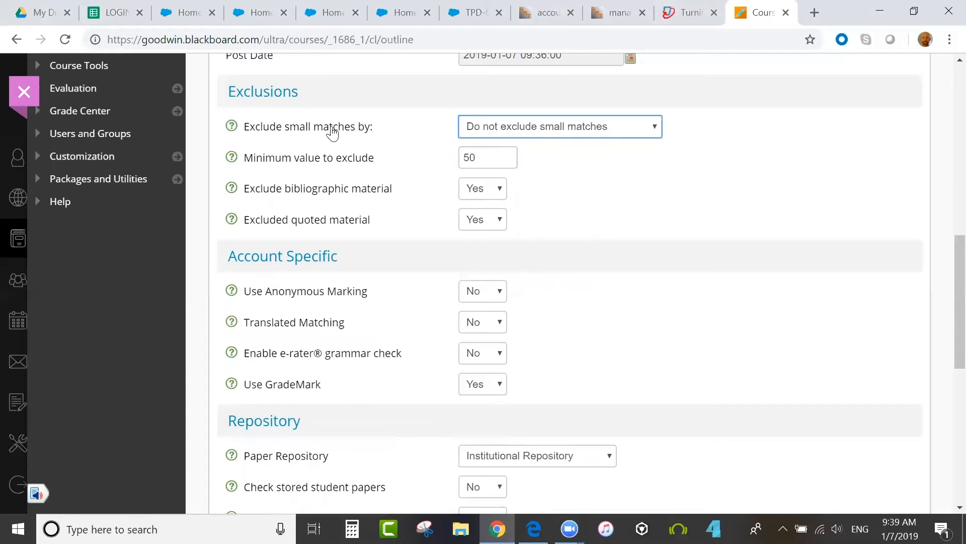
{"action": "mouse_move", "coordinate": [715, 150]}
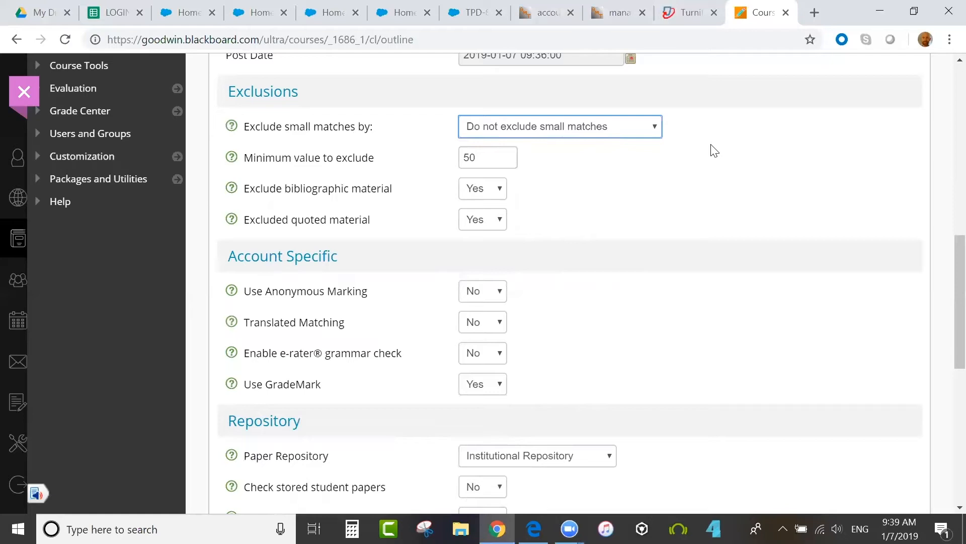
{"action": "mouse_move", "coordinate": [680, 153]}
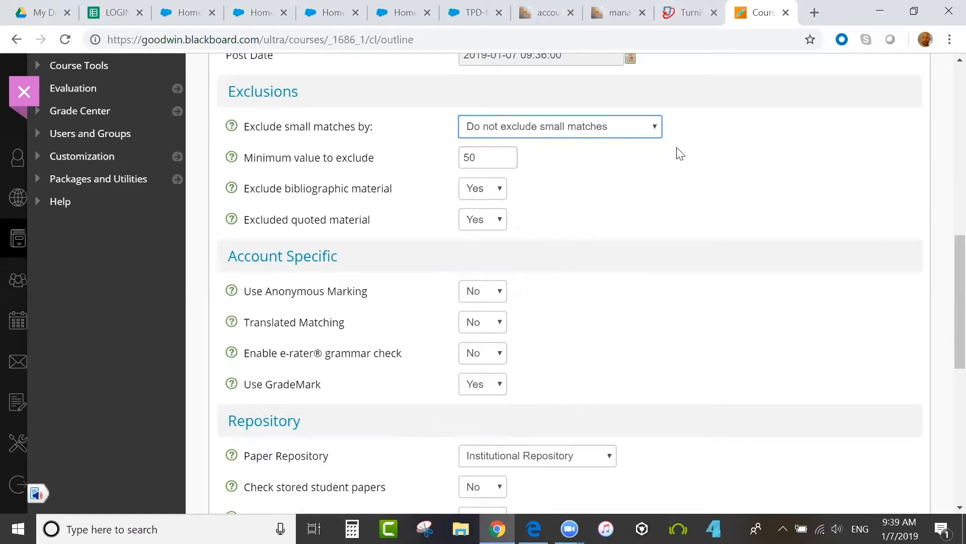
{"action": "mouse_move", "coordinate": [673, 153]}
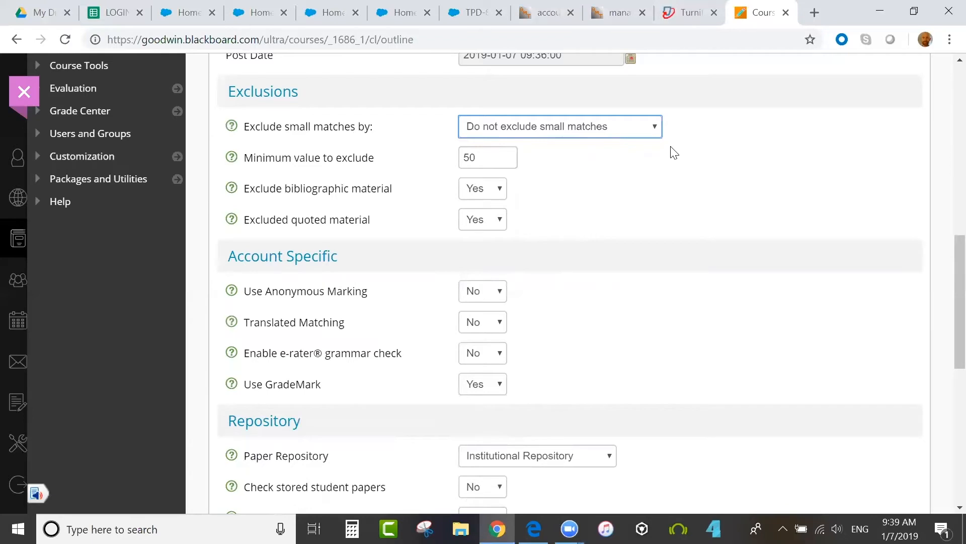
{"action": "mouse_move", "coordinate": [635, 155]}
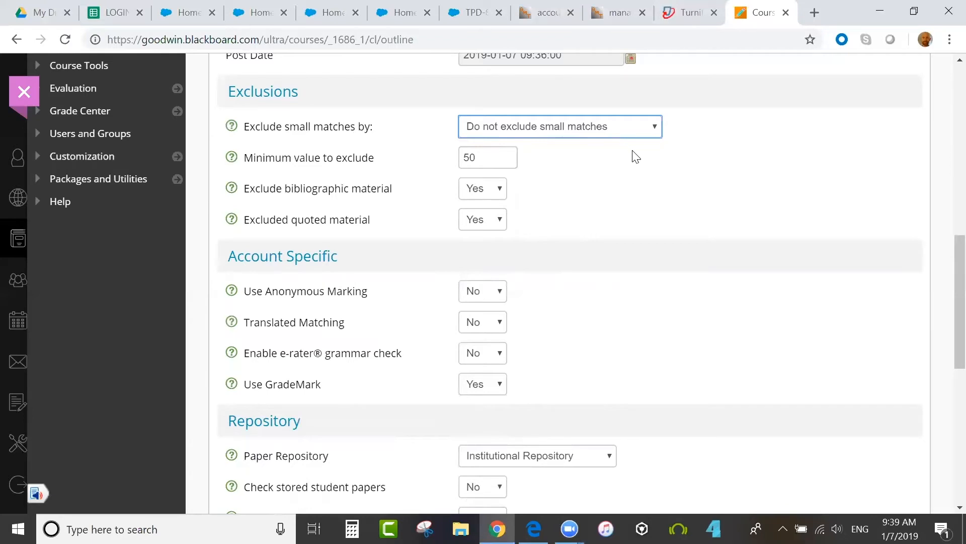
{"action": "mouse_move", "coordinate": [502, 157]}
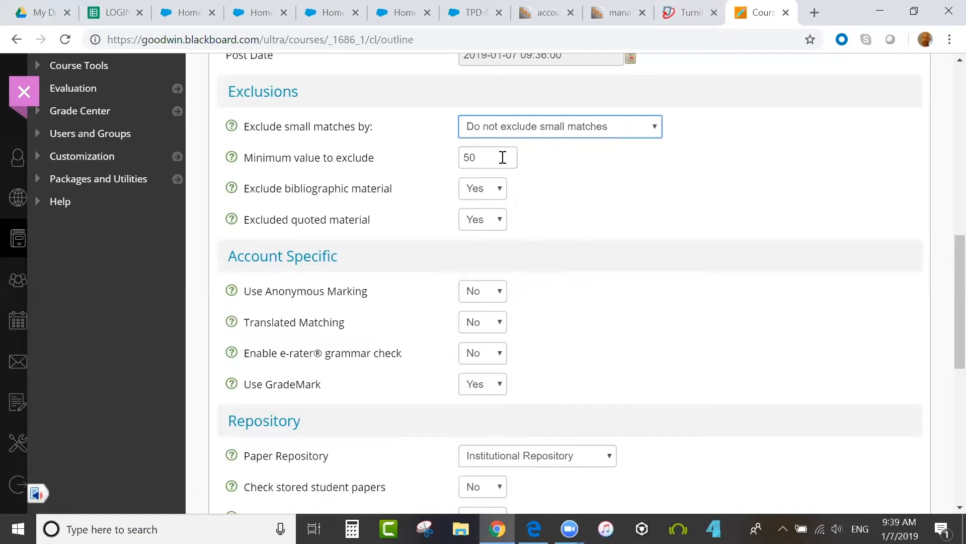
Step: Set Exclude small matches to by percentage with minimum value 5
{"action": "left_click", "coordinate": [559, 126]}
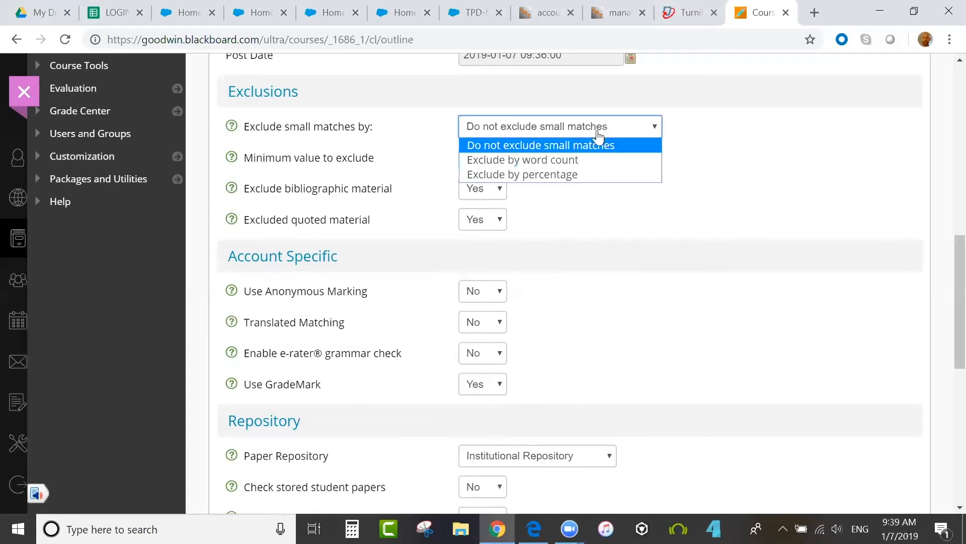
{"action": "left_click", "coordinate": [523, 174]}
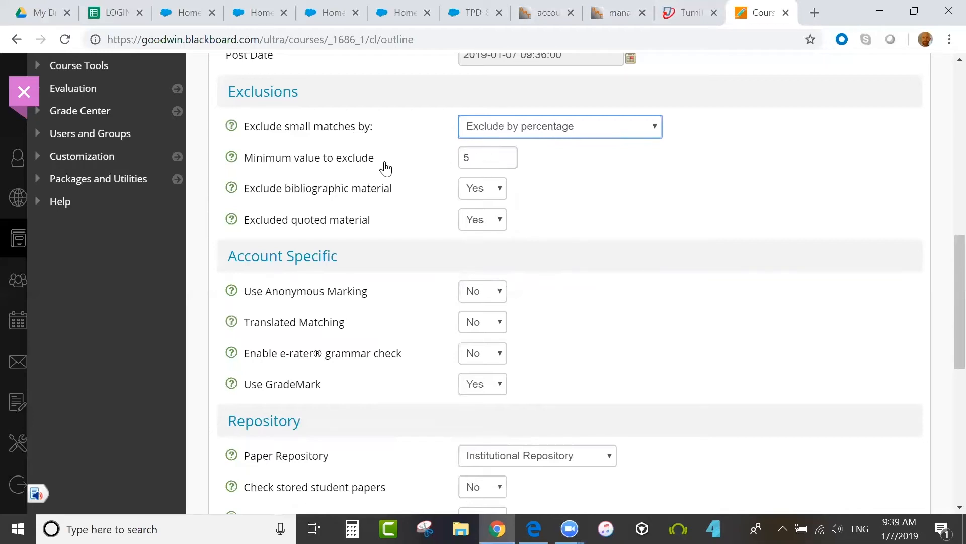
{"action": "left_click", "coordinate": [560, 127]}
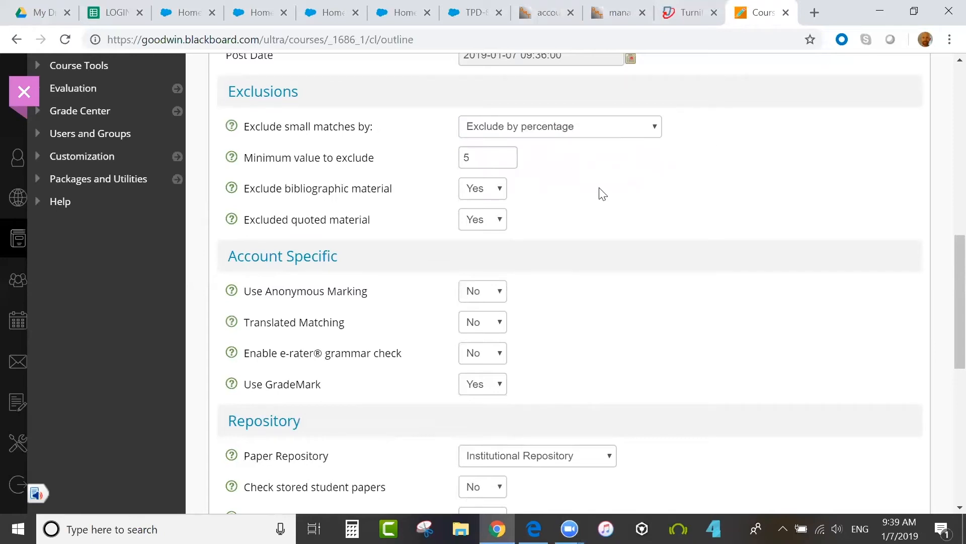
{"action": "mouse_move", "coordinate": [360, 211]}
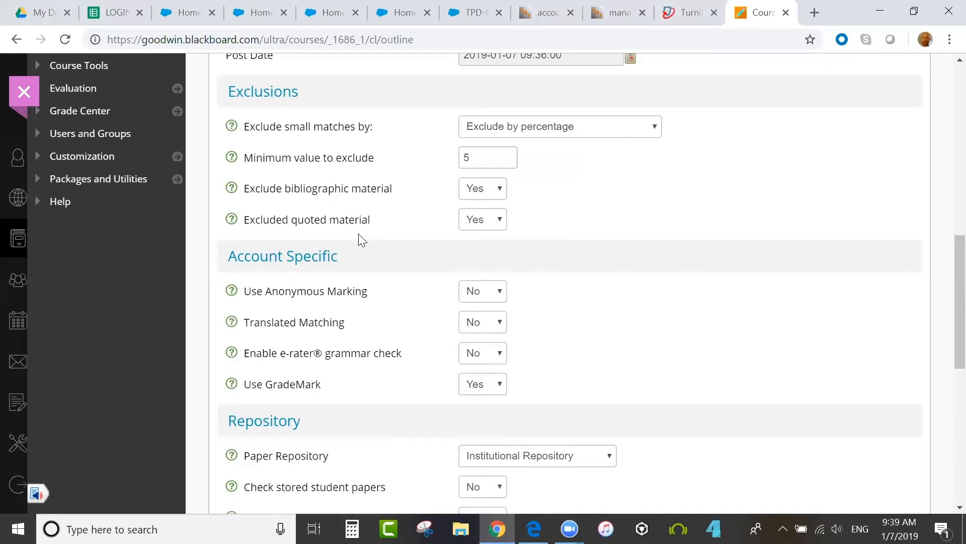
{"action": "scroll", "scroll_direction": "down", "scroll_amount": 3}
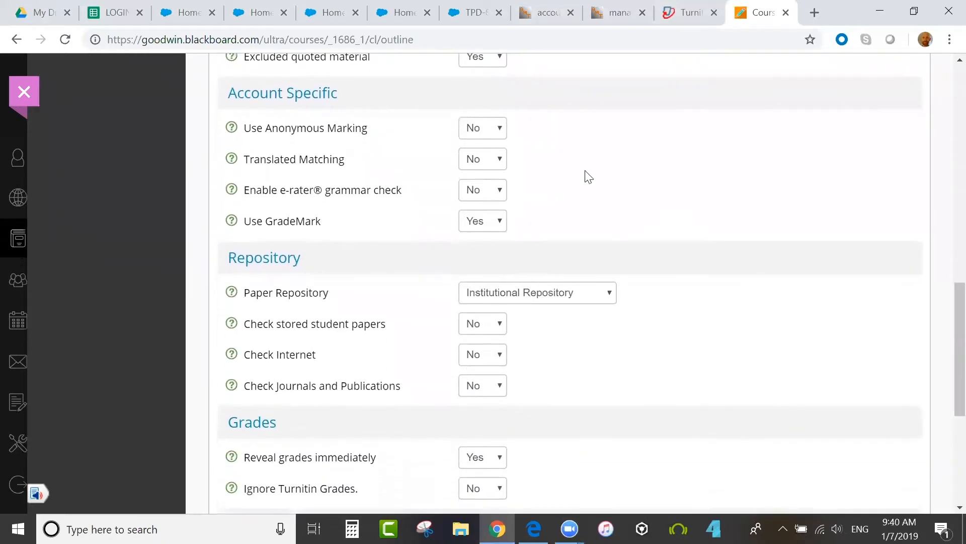
{"action": "mouse_move", "coordinate": [354, 148]}
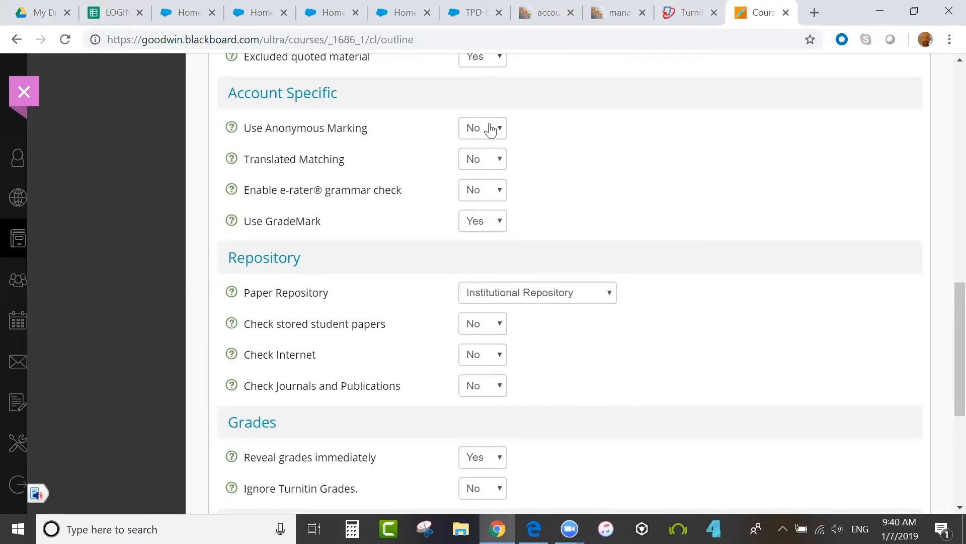
{"action": "left_click", "coordinate": [482, 159]}
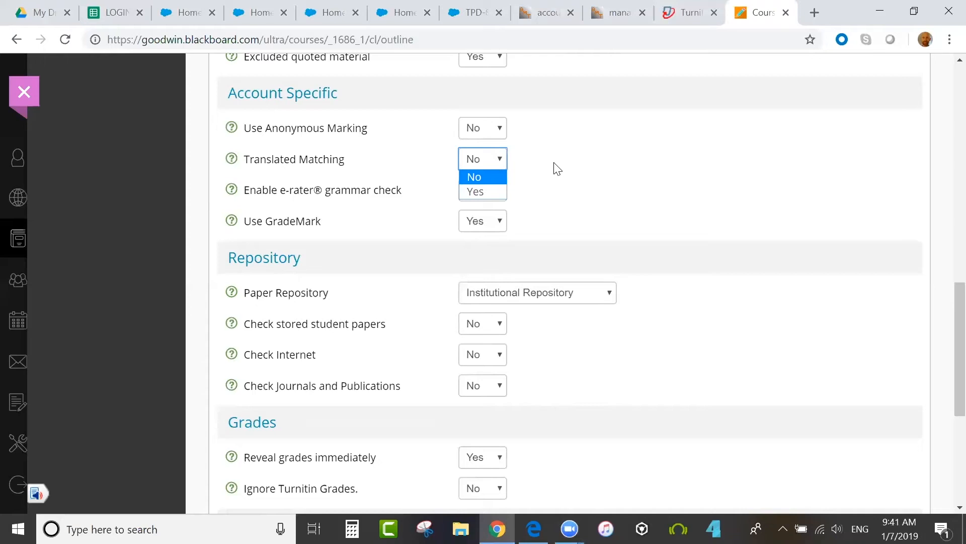
{"action": "left_click", "coordinate": [474, 178]}
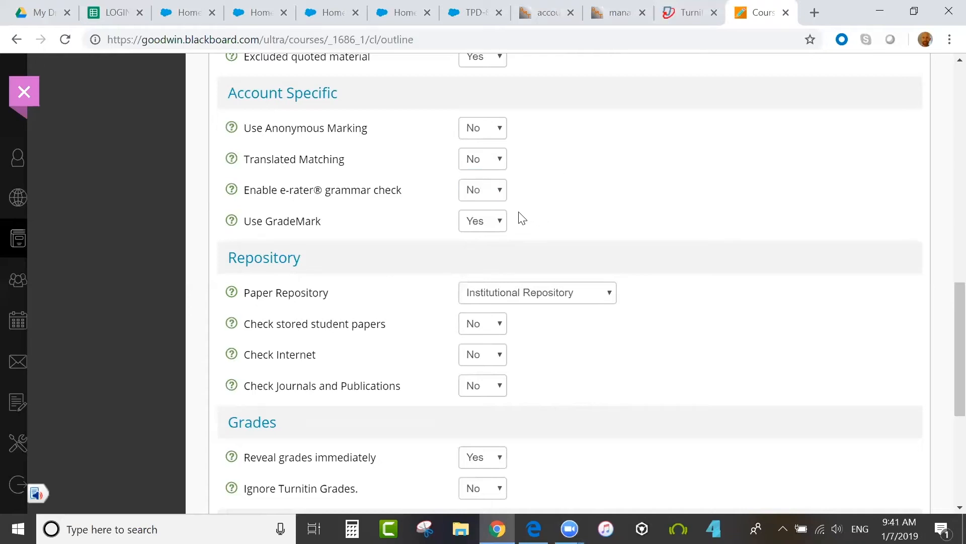
Step: Enable the e-rater grammar check and keep the ETS handbook at High School
{"action": "left_click", "coordinate": [482, 189]}
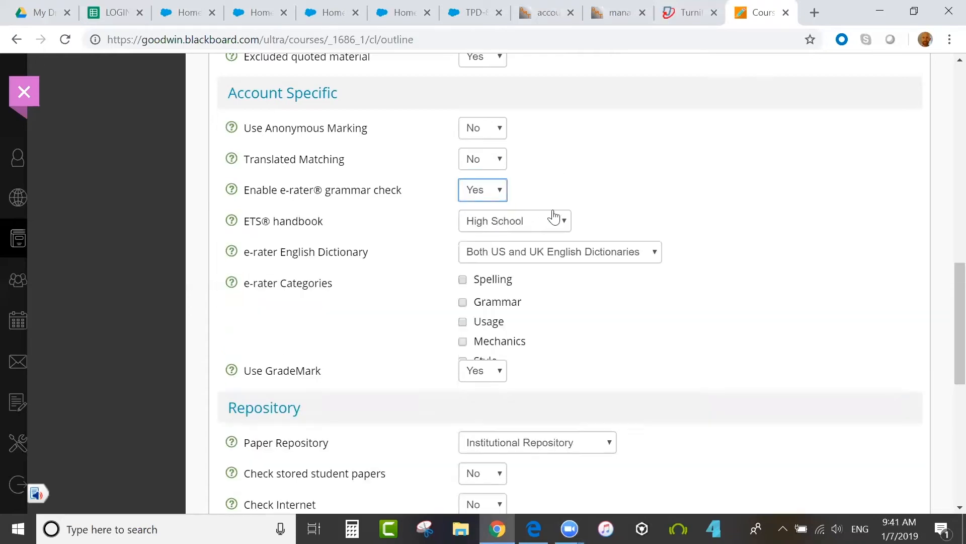
{"action": "scroll", "scroll_direction": "down", "scroll_amount": 3}
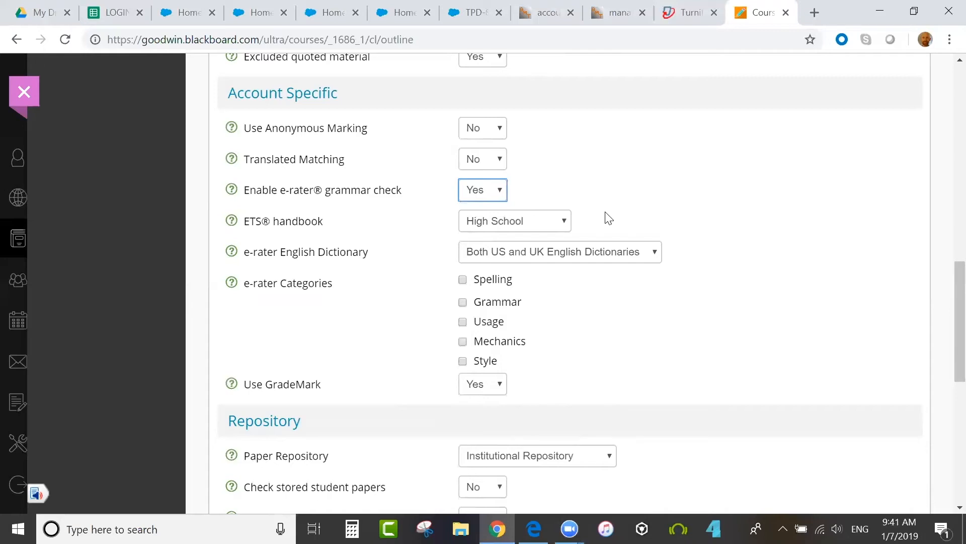
{"action": "mouse_move", "coordinate": [553, 240]}
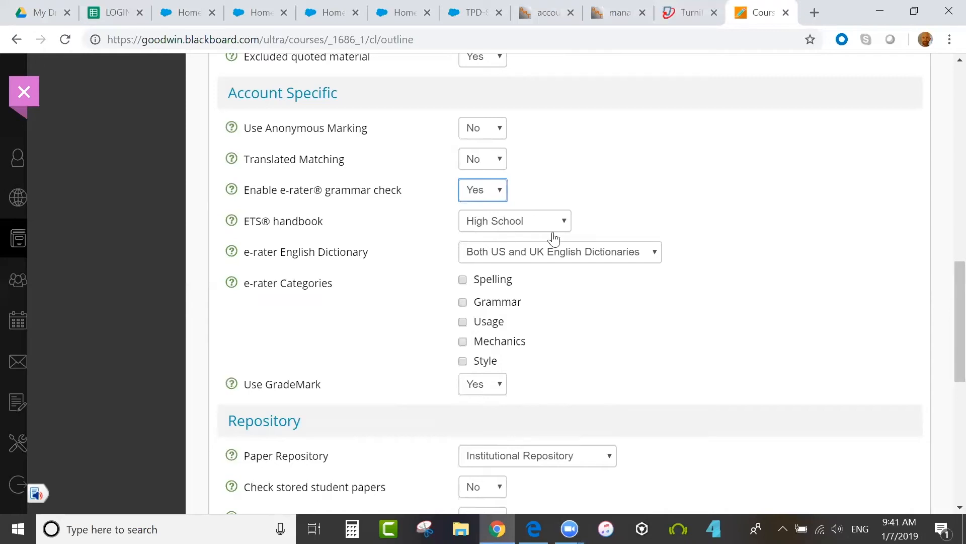
{"action": "left_click", "coordinate": [514, 220]}
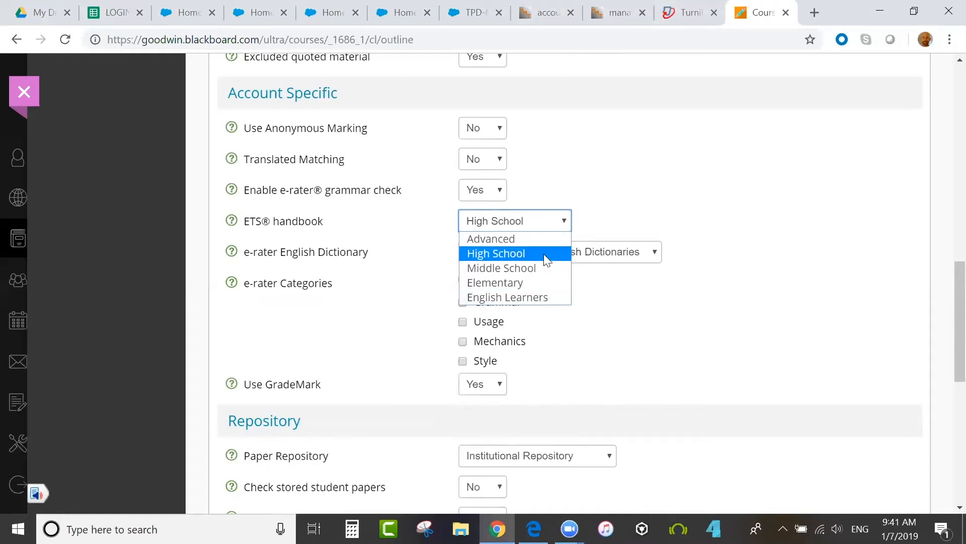
{"action": "left_click", "coordinate": [495, 254]}
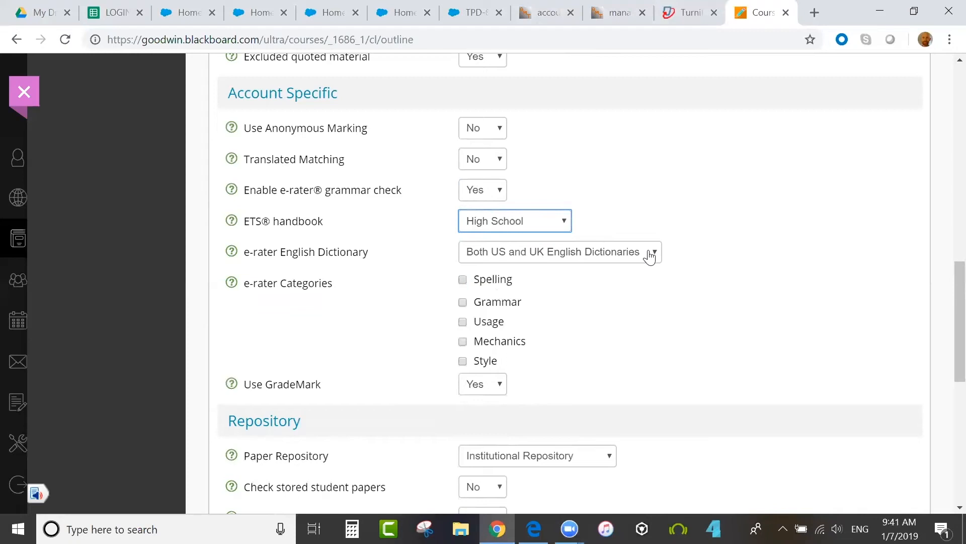
{"action": "mouse_move", "coordinate": [576, 274]}
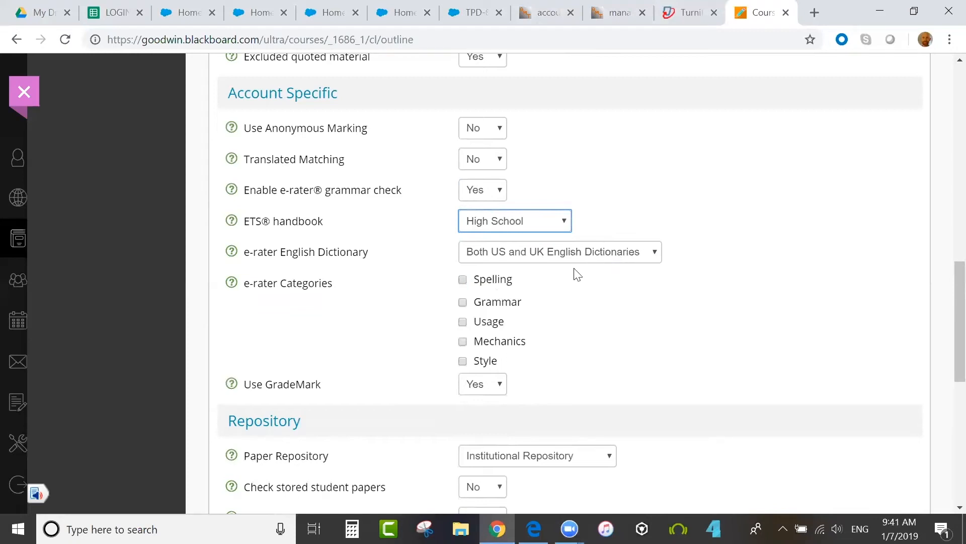
Step: Tick all e-rater categories including Spelling and keep Use GradeMark at Yes
{"action": "left_click", "coordinate": [462, 301]}
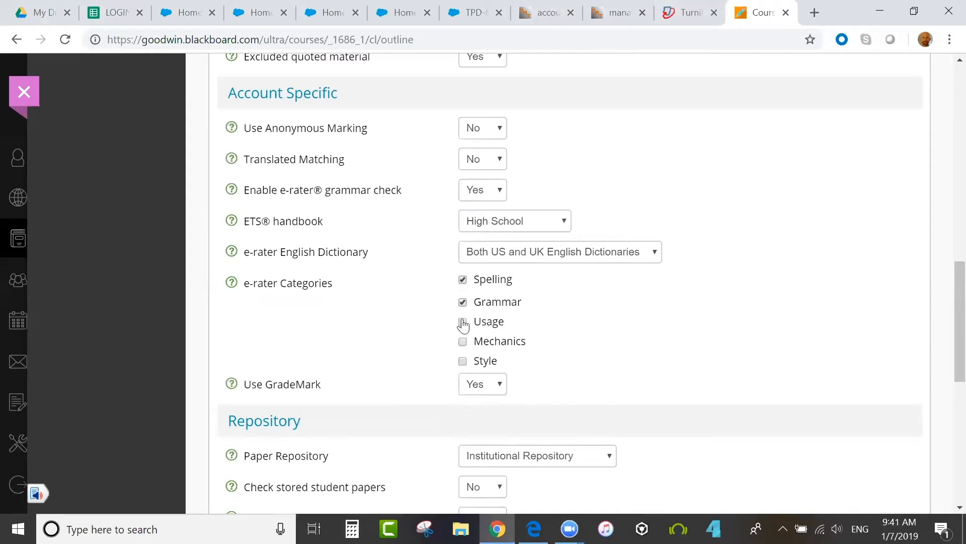
{"action": "left_click", "coordinate": [463, 361]}
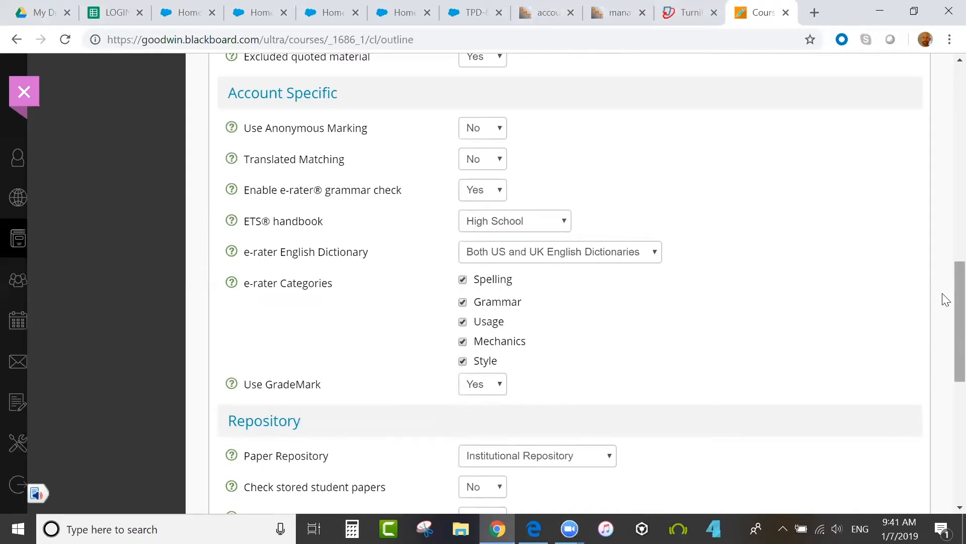
{"action": "left_click", "coordinate": [482, 224]}
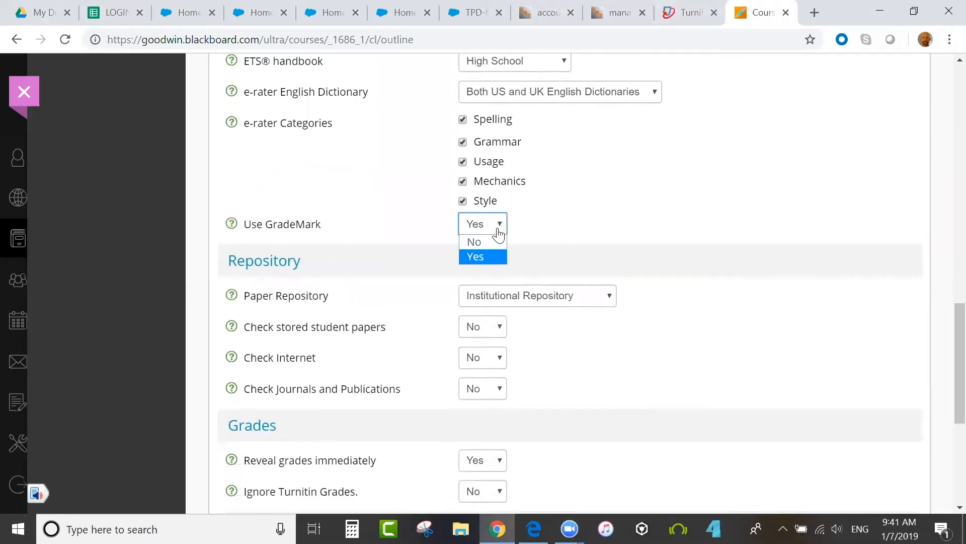
{"action": "left_click", "coordinate": [476, 257]}
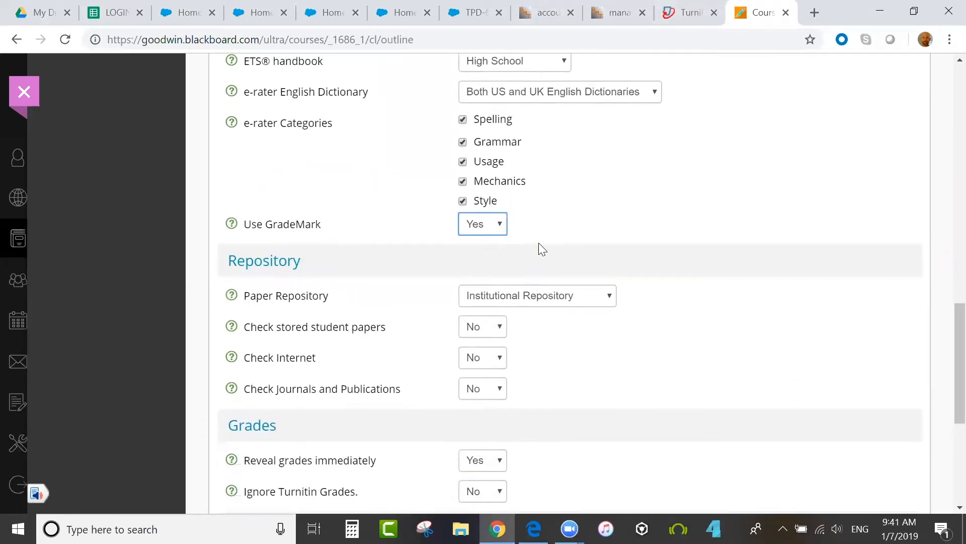
{"action": "mouse_move", "coordinate": [643, 240]}
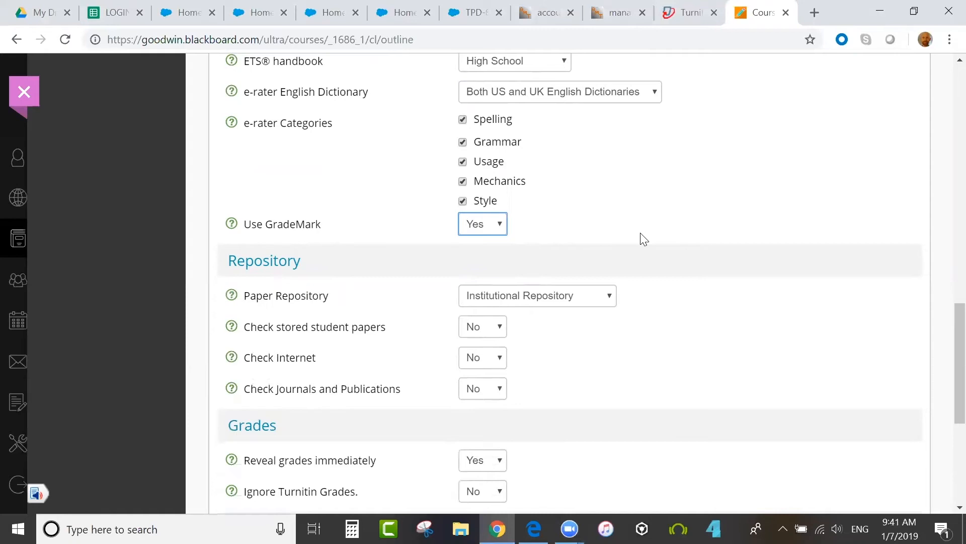
{"action": "mouse_move", "coordinate": [766, 222]}
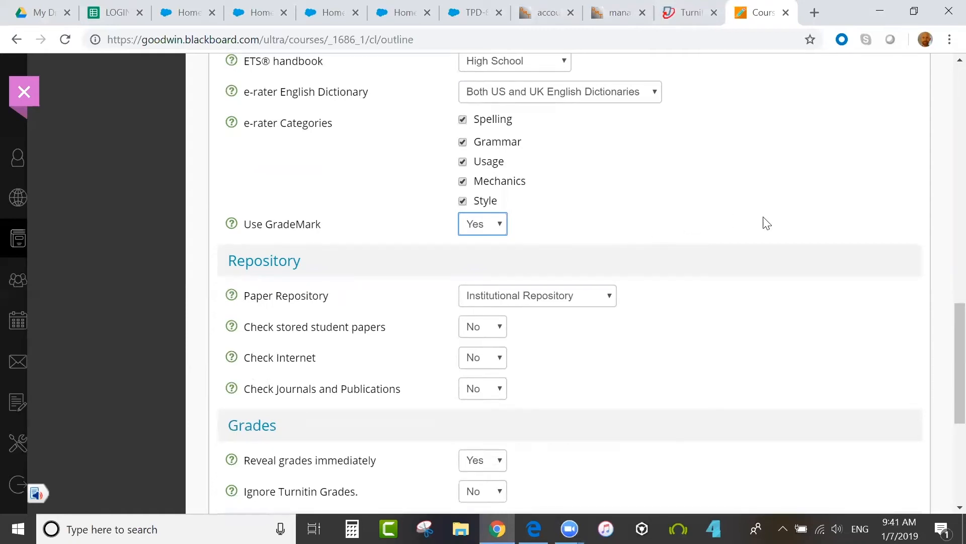
Step: Cycle the paper repository between No Repository, Standard Repository and Institutional Repository
{"action": "scroll", "scroll_direction": "down", "scroll_amount": 3}
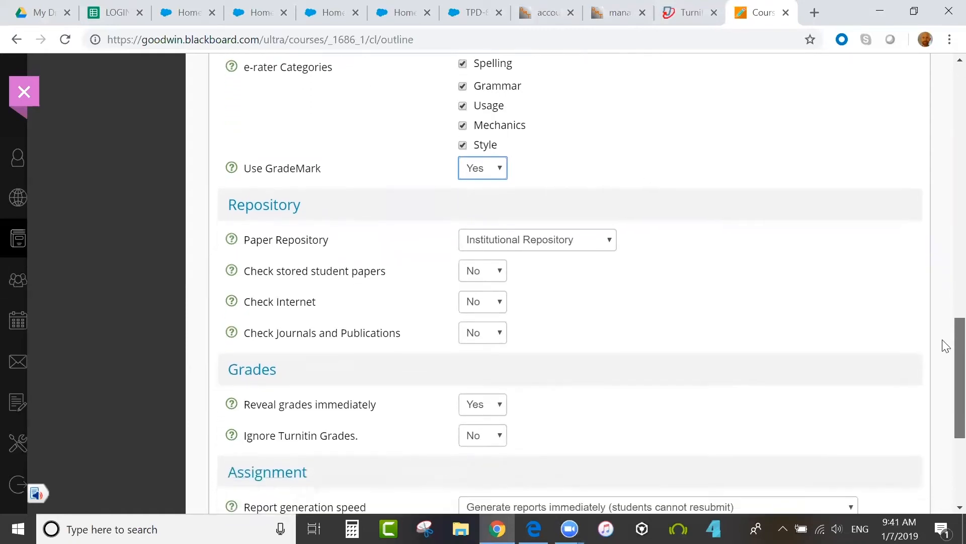
{"action": "scroll", "scroll_direction": "down", "scroll_amount": 3}
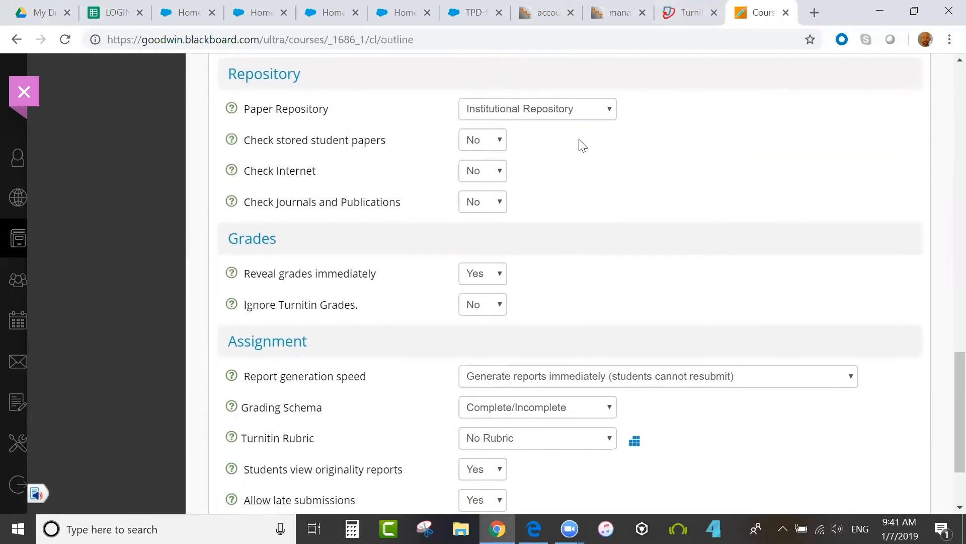
{"action": "left_click", "coordinate": [536, 109]}
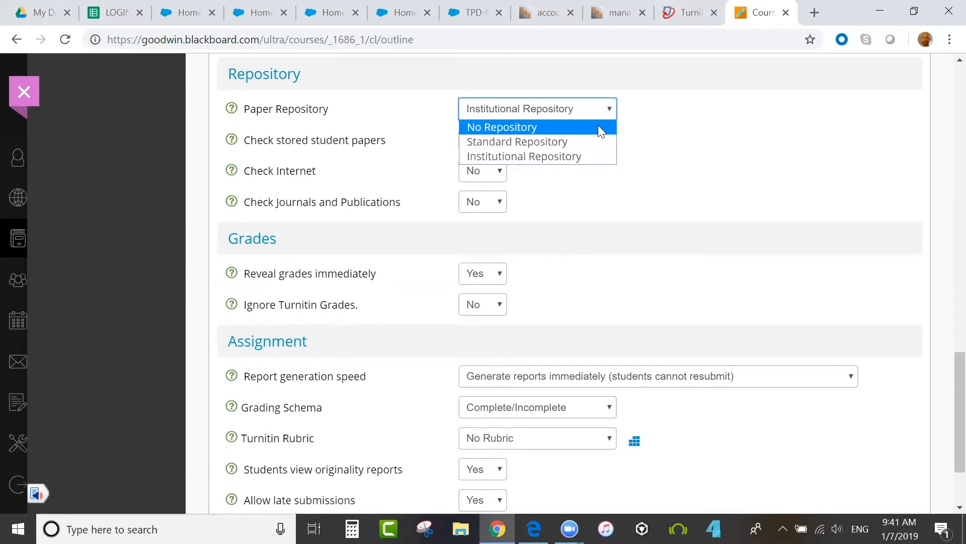
{"action": "left_click", "coordinate": [501, 127]}
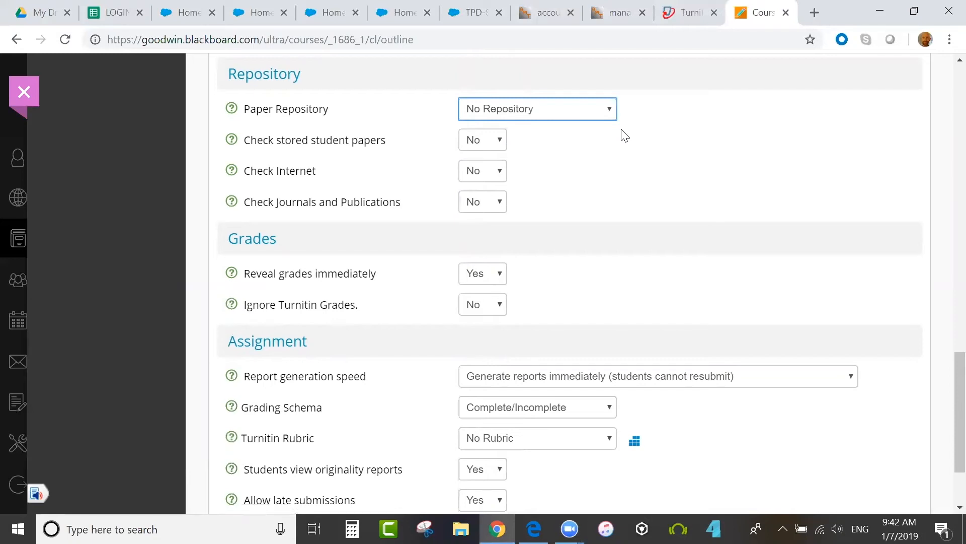
{"action": "left_click", "coordinate": [536, 108]}
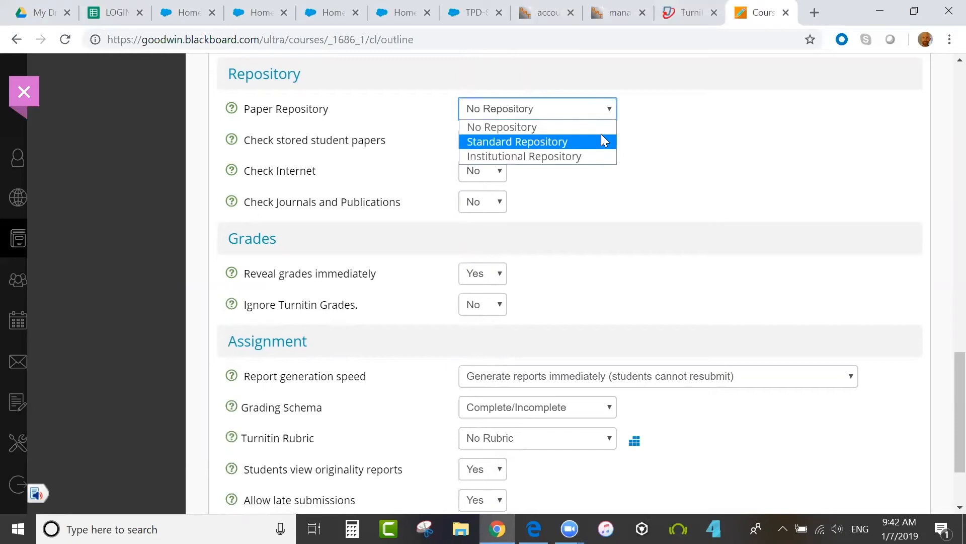
{"action": "left_click", "coordinate": [516, 141]}
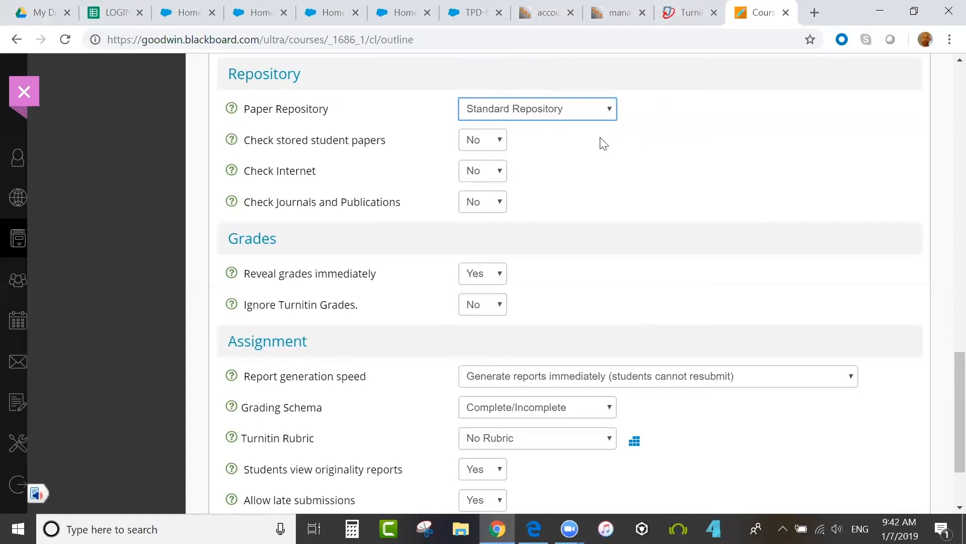
{"action": "left_click", "coordinate": [536, 109]}
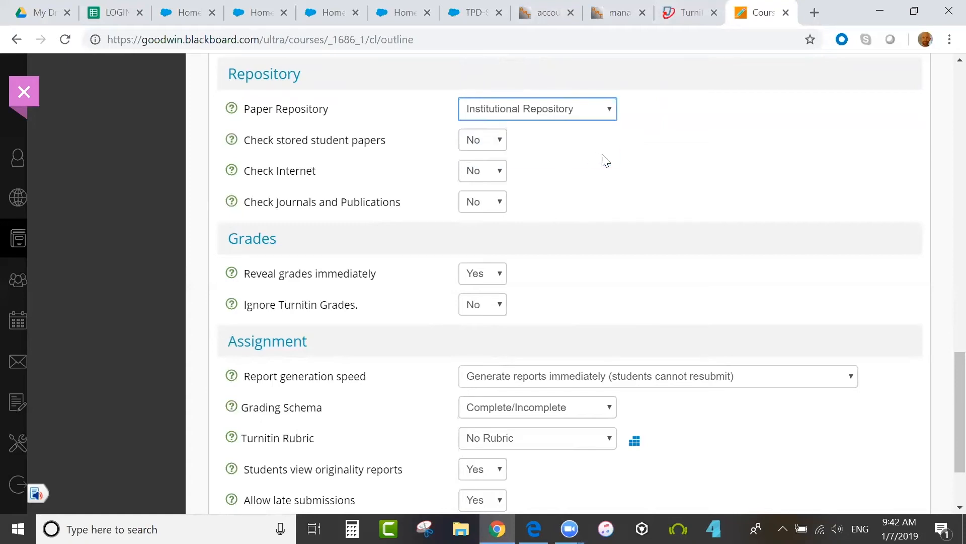
{"action": "mouse_move", "coordinate": [611, 159]}
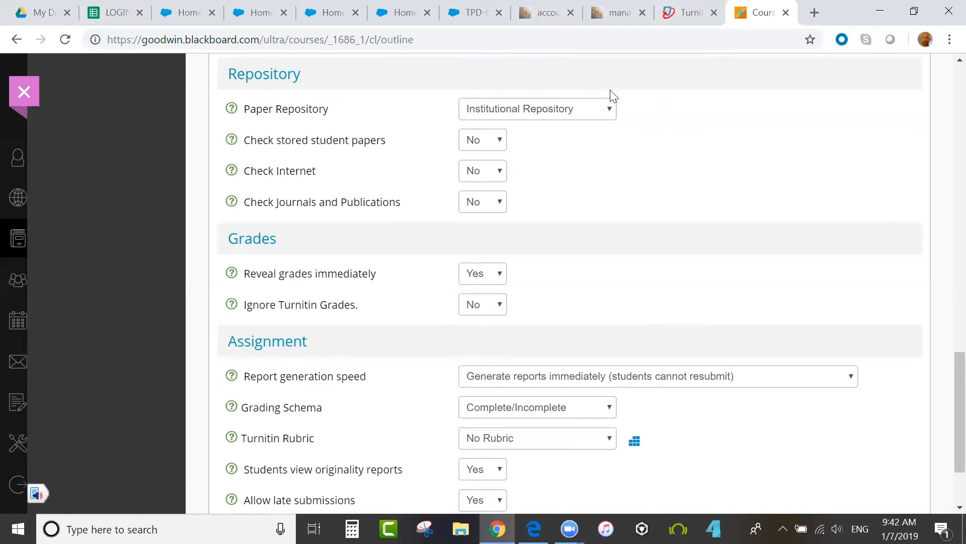
{"action": "left_click", "coordinate": [537, 108]}
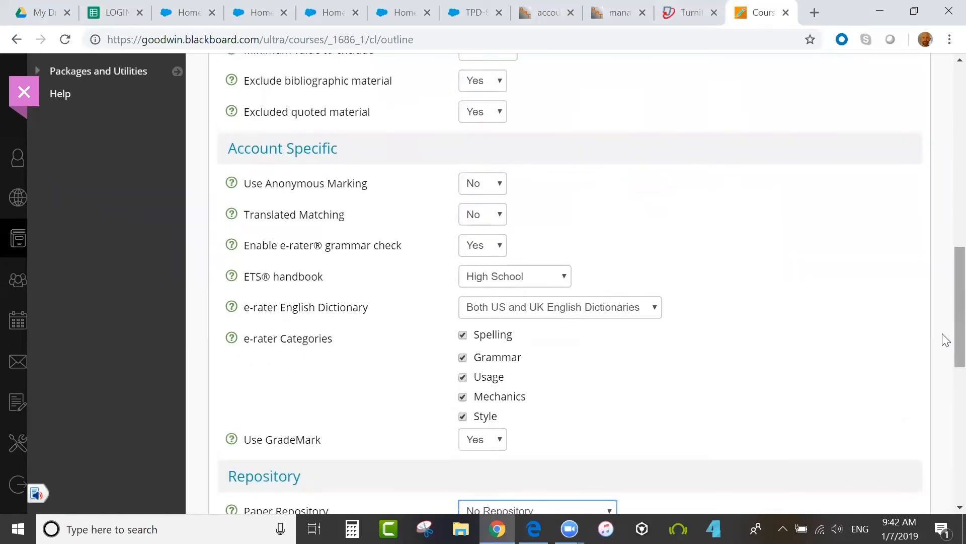
Step: Set Check stored student papers, Check Internet, and Check Journals and Publications to Yes
{"action": "scroll", "scroll_direction": "down", "scroll_amount": 3}
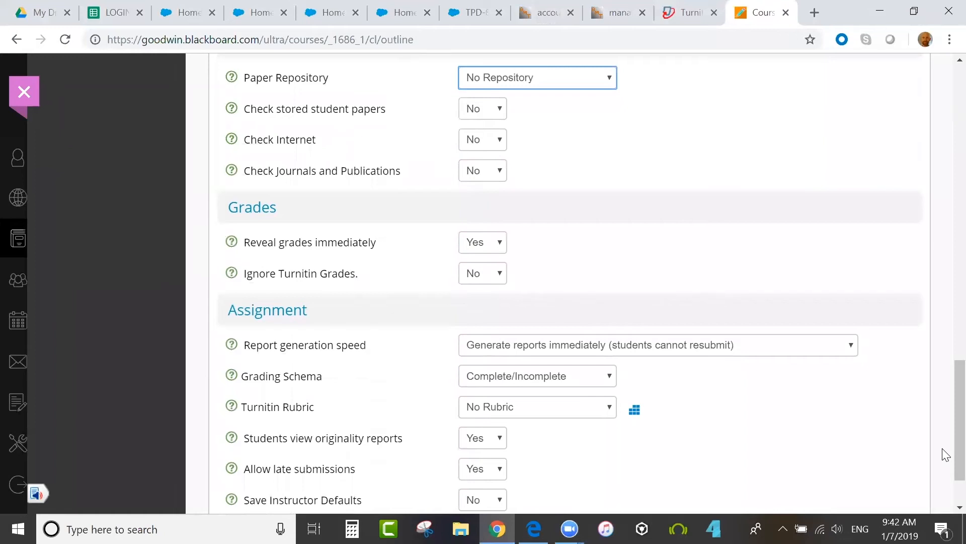
{"action": "scroll", "scroll_direction": "down", "scroll_amount": 3}
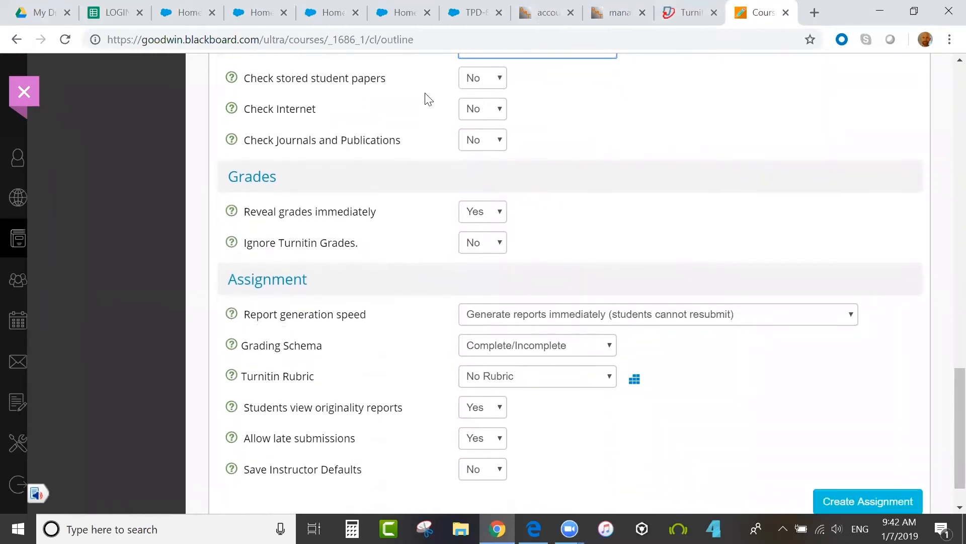
{"action": "mouse_move", "coordinate": [491, 89]}
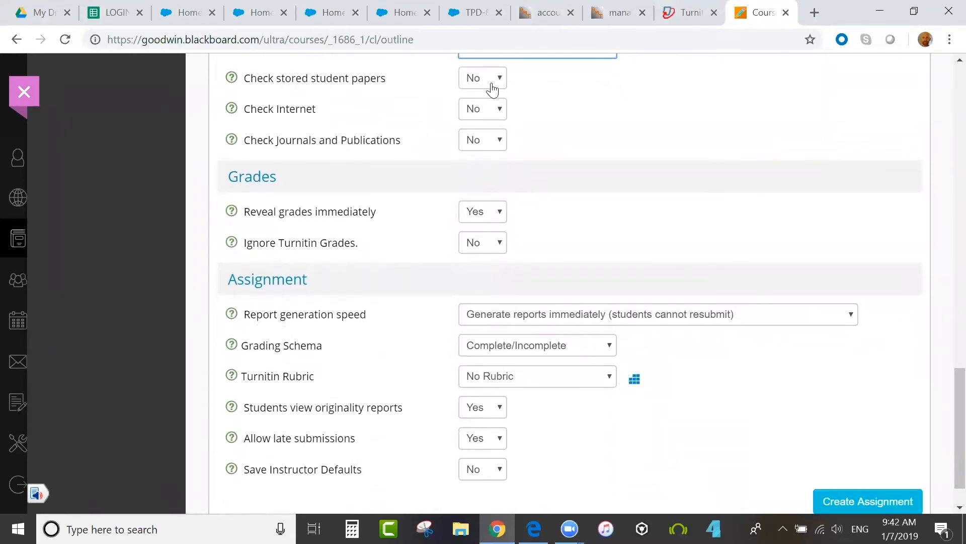
{"action": "left_click", "coordinate": [482, 78]}
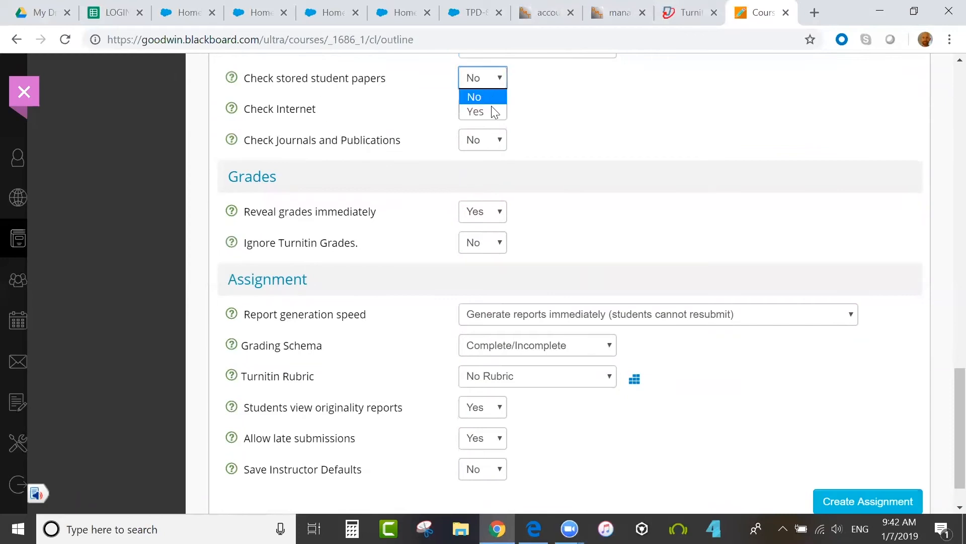
{"action": "left_click", "coordinate": [475, 112]}
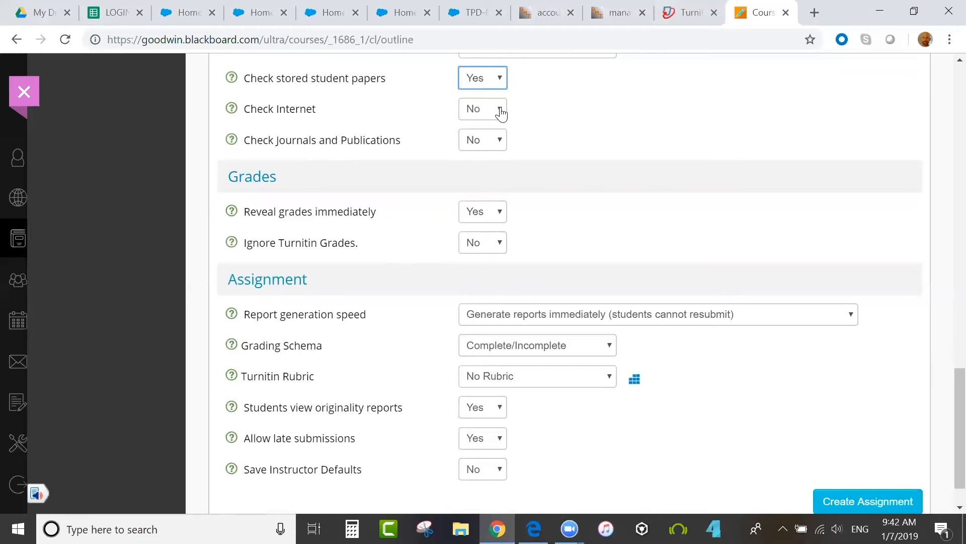
{"action": "left_click", "coordinate": [482, 108]}
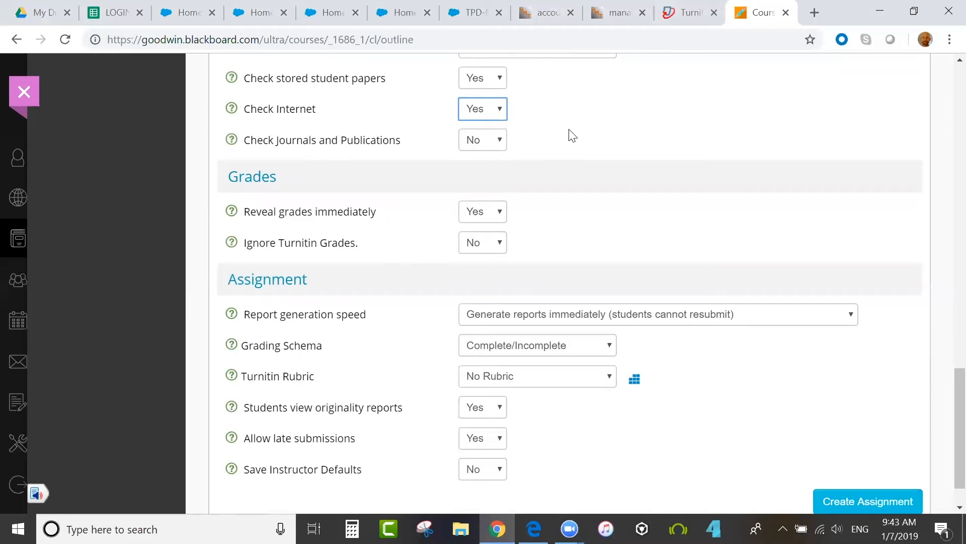
{"action": "mouse_move", "coordinate": [500, 144]}
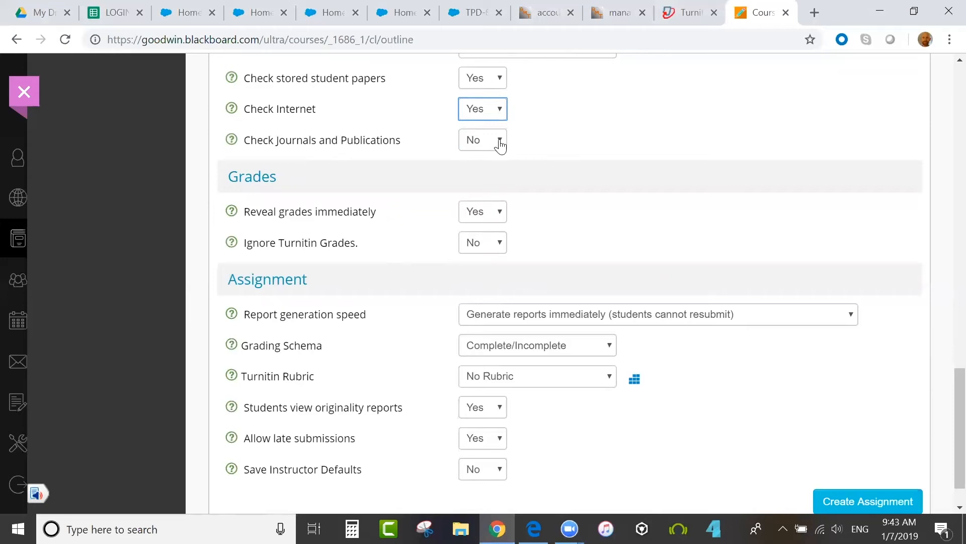
{"action": "left_click", "coordinate": [482, 140]}
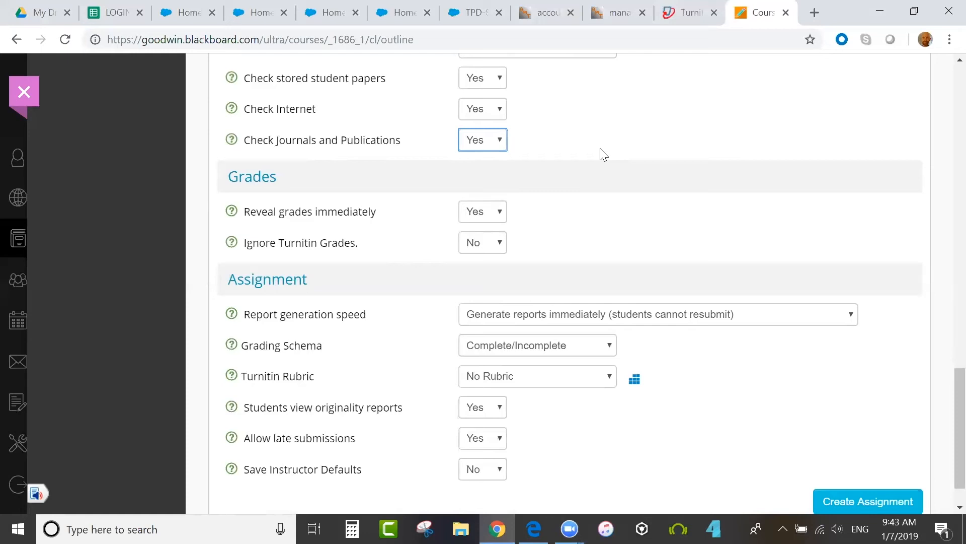
Step: Set Ignore Turnitin Grades to Yes and Reveal grades immediately to No
{"action": "scroll", "scroll_direction": "down", "scroll_amount": 3}
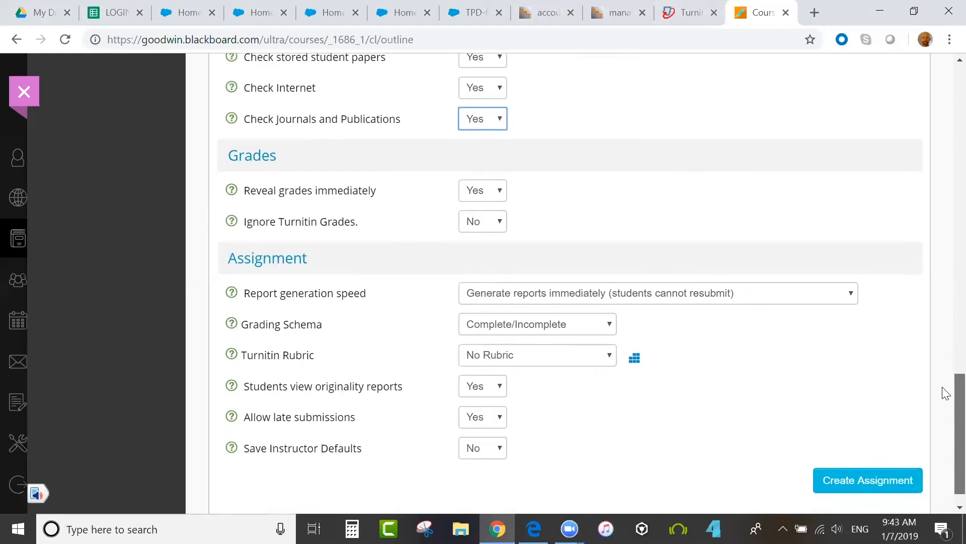
{"action": "left_click", "coordinate": [482, 163]}
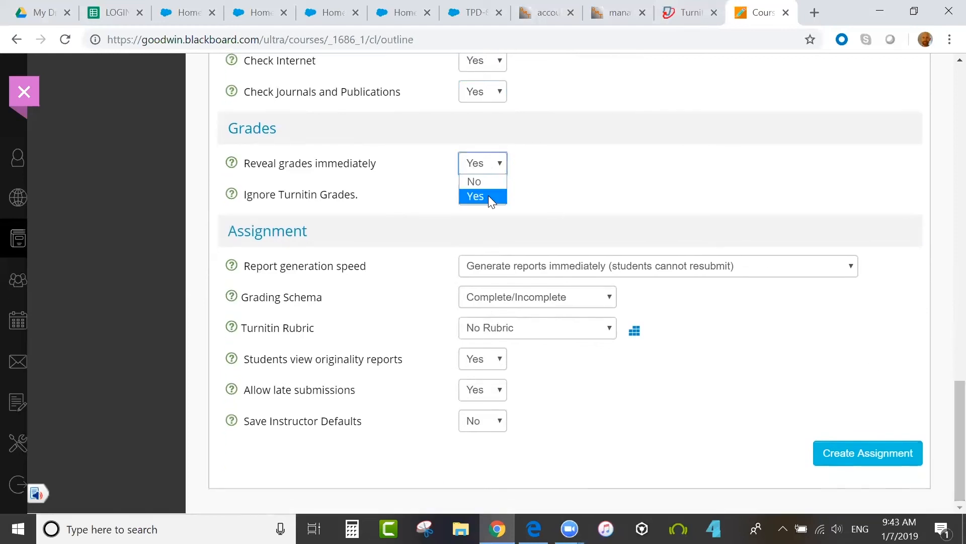
{"action": "mouse_move", "coordinate": [482, 182]}
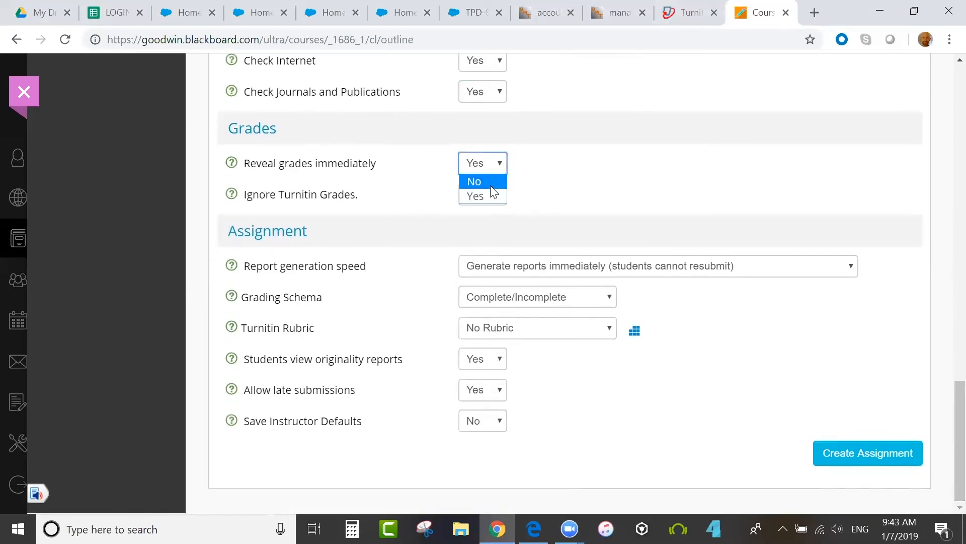
{"action": "left_click", "coordinate": [474, 181]}
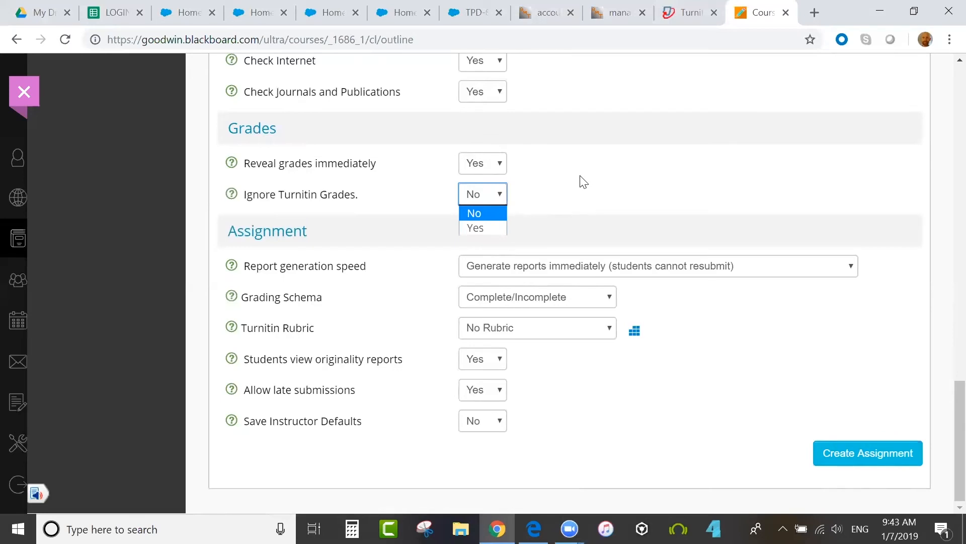
{"action": "left_click", "coordinate": [474, 228]}
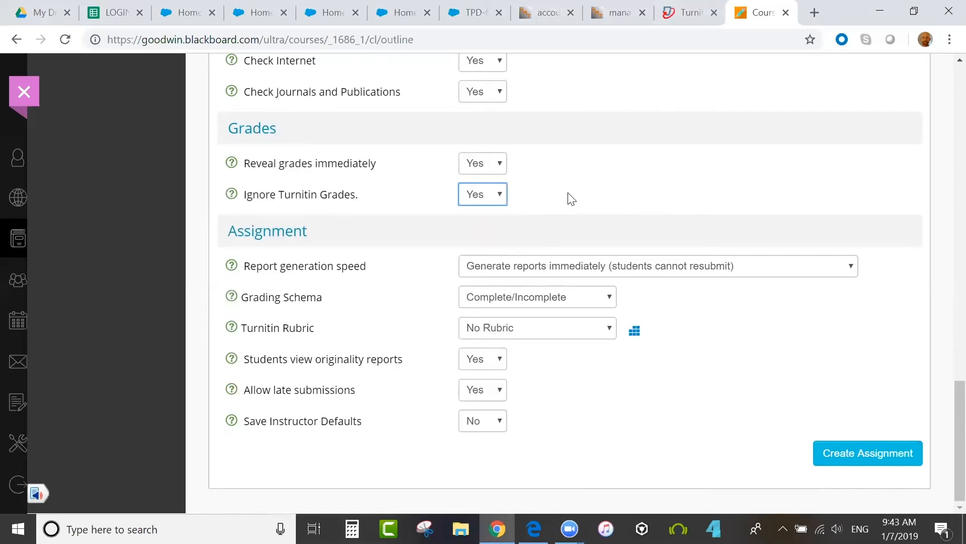
{"action": "left_click", "coordinate": [482, 163]}
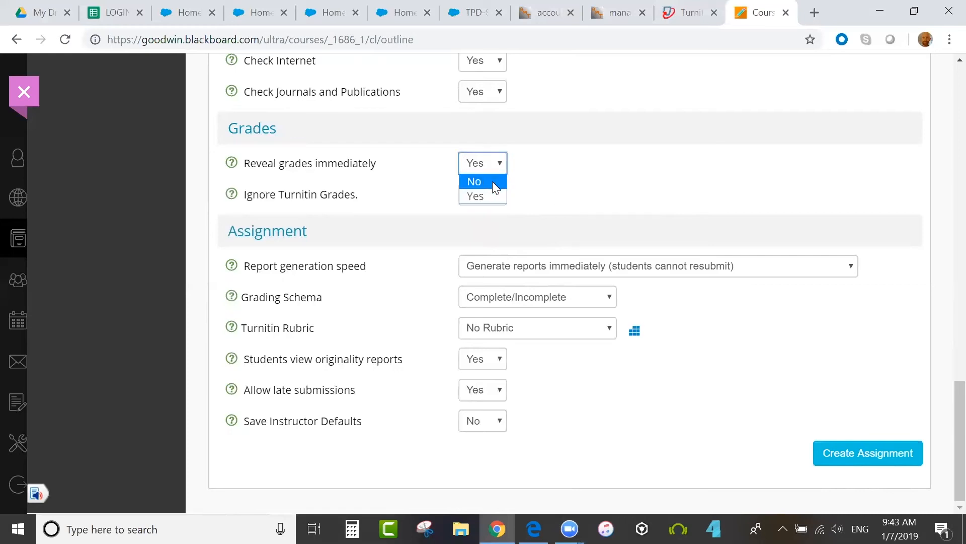
{"action": "left_click", "coordinate": [474, 181]}
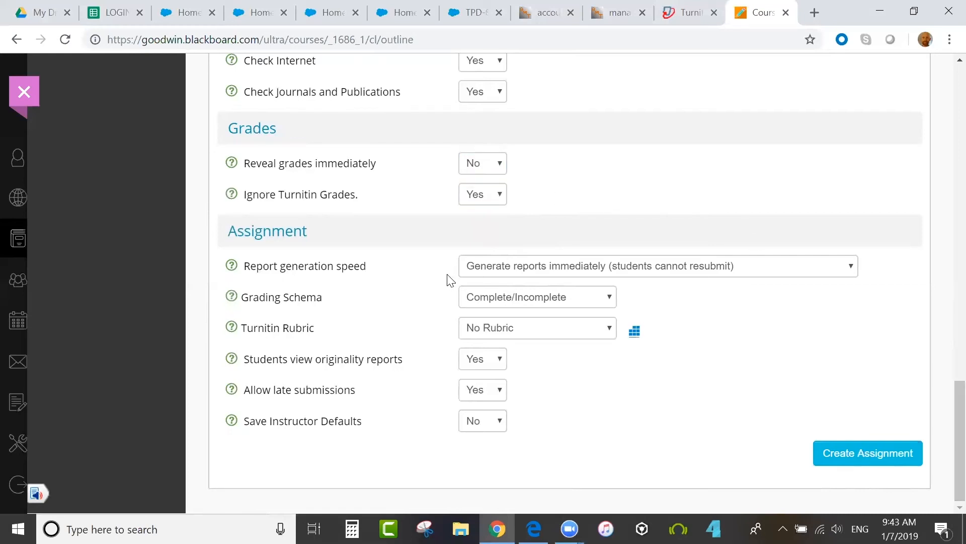
{"action": "mouse_move", "coordinate": [746, 274]}
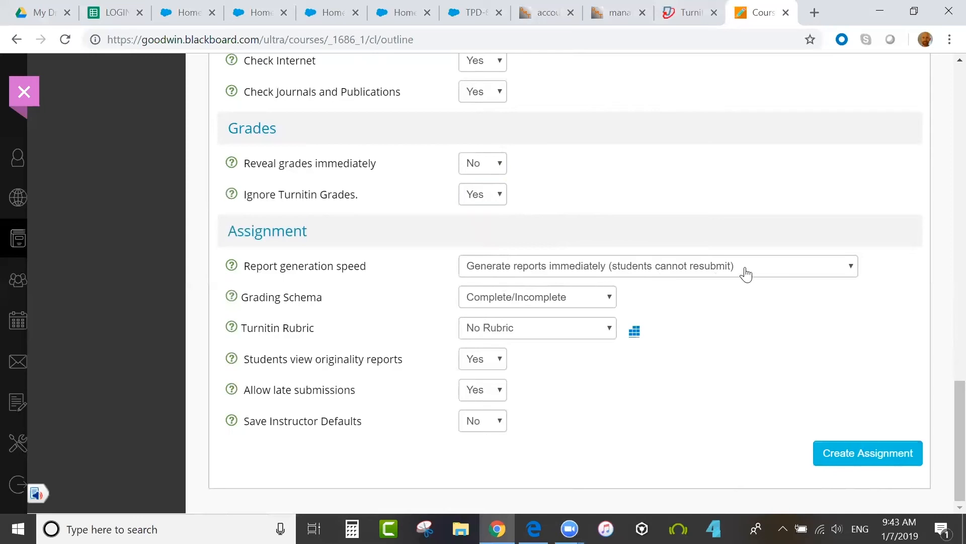
Step: Choose immediate reports with resubmission until the due date, and grade with the Score schema
{"action": "left_click", "coordinate": [656, 266]}
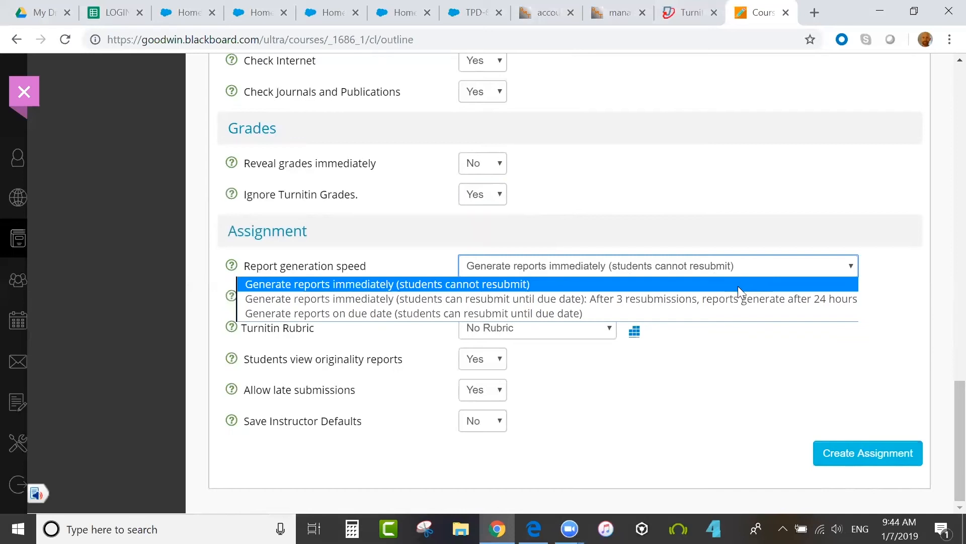
{"action": "mouse_move", "coordinate": [739, 298]}
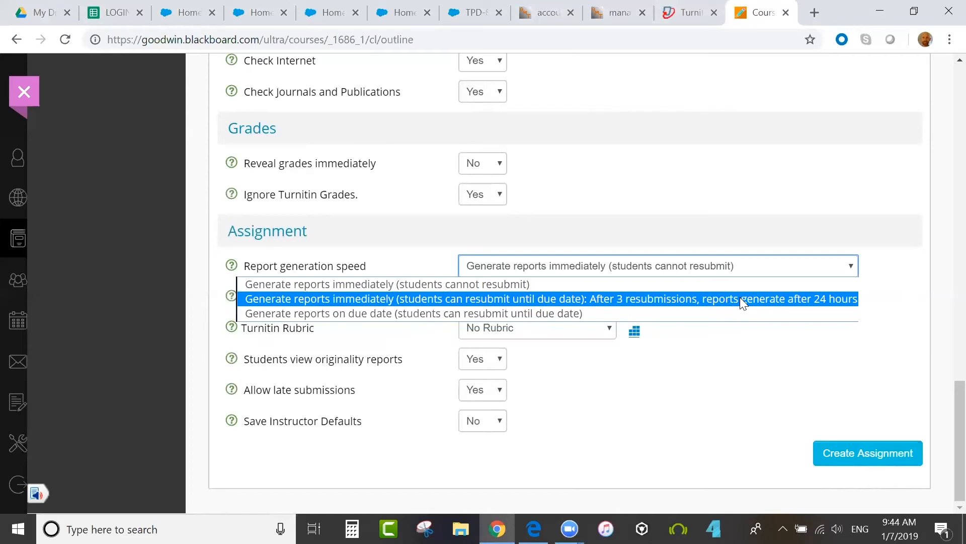
{"action": "mouse_move", "coordinate": [740, 313]}
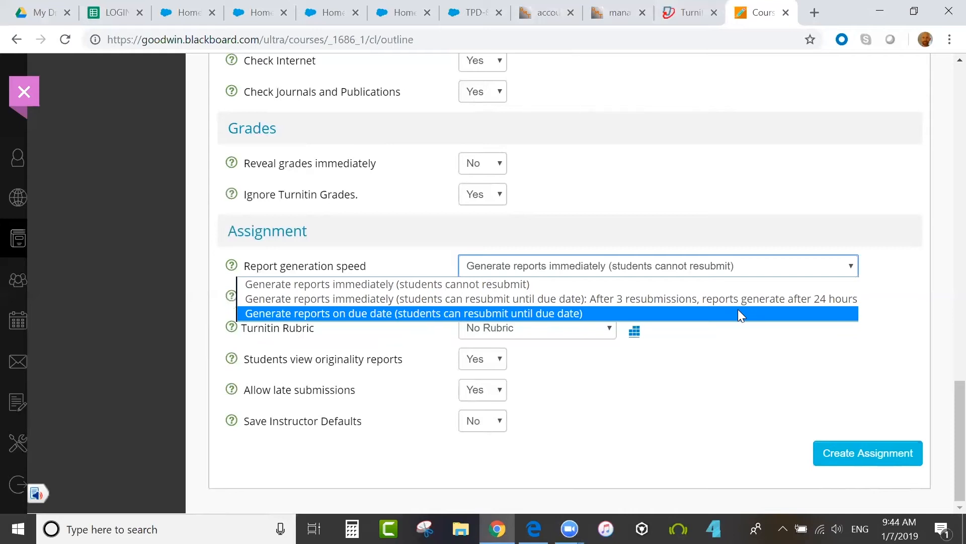
{"action": "mouse_move", "coordinate": [740, 298]}
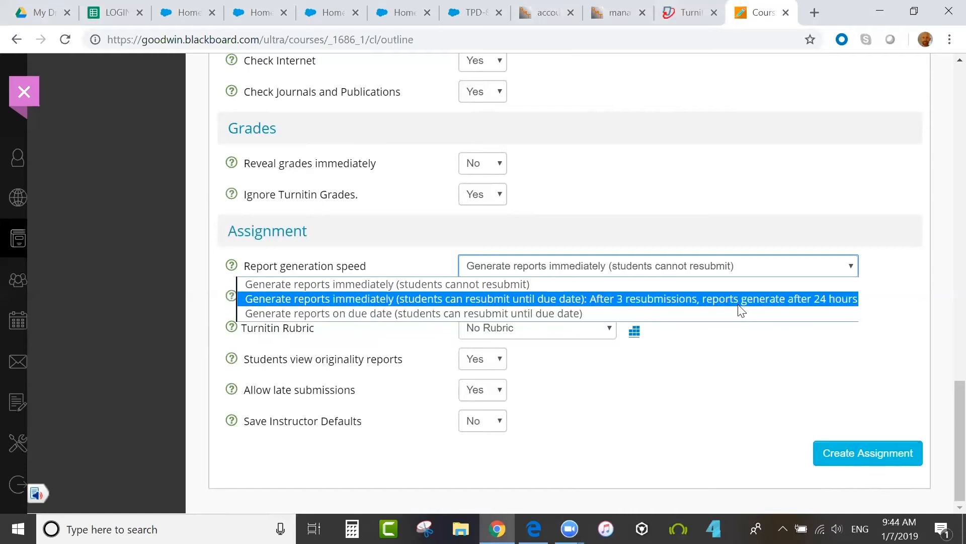
{"action": "left_click", "coordinate": [552, 299]}
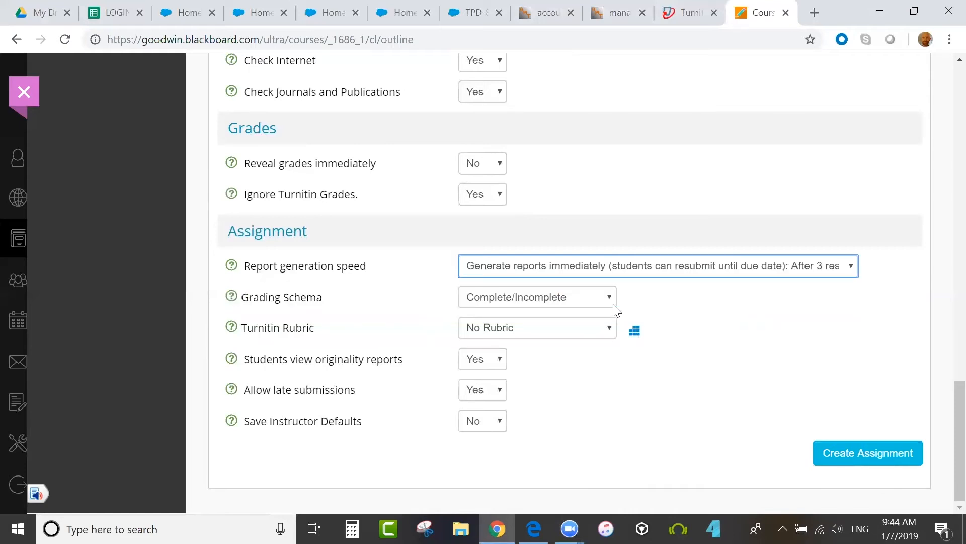
{"action": "left_click", "coordinate": [537, 296]}
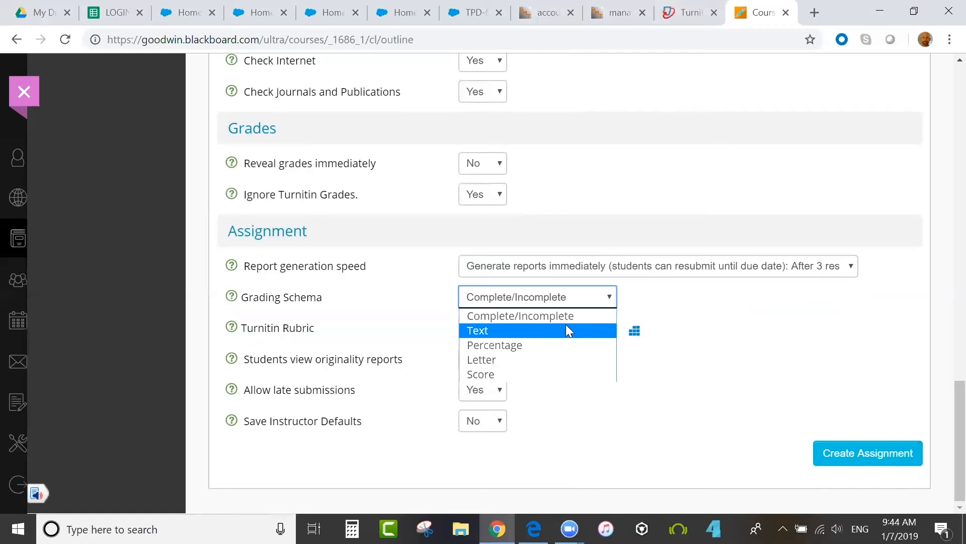
{"action": "mouse_move", "coordinate": [565, 335]}
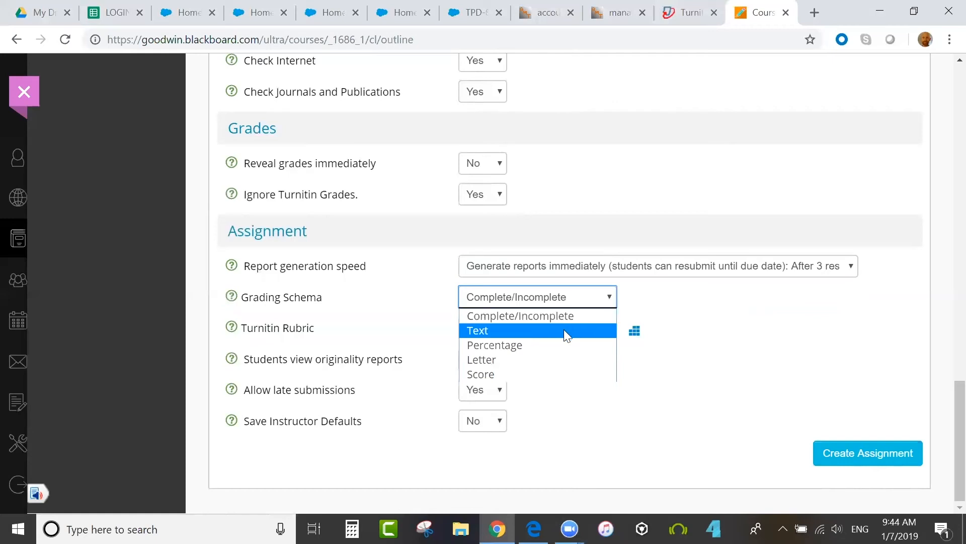
{"action": "left_click", "coordinate": [481, 374]}
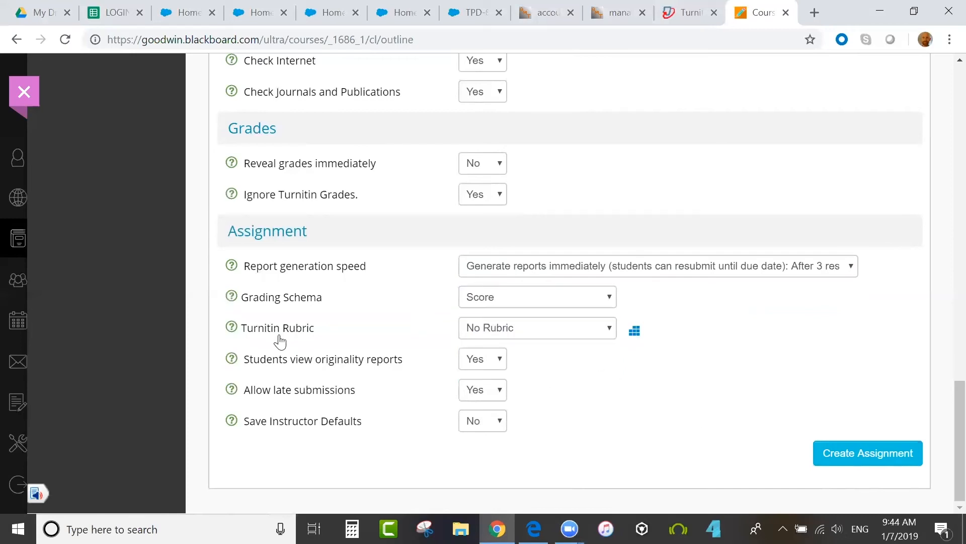
{"action": "mouse_move", "coordinate": [634, 331]}
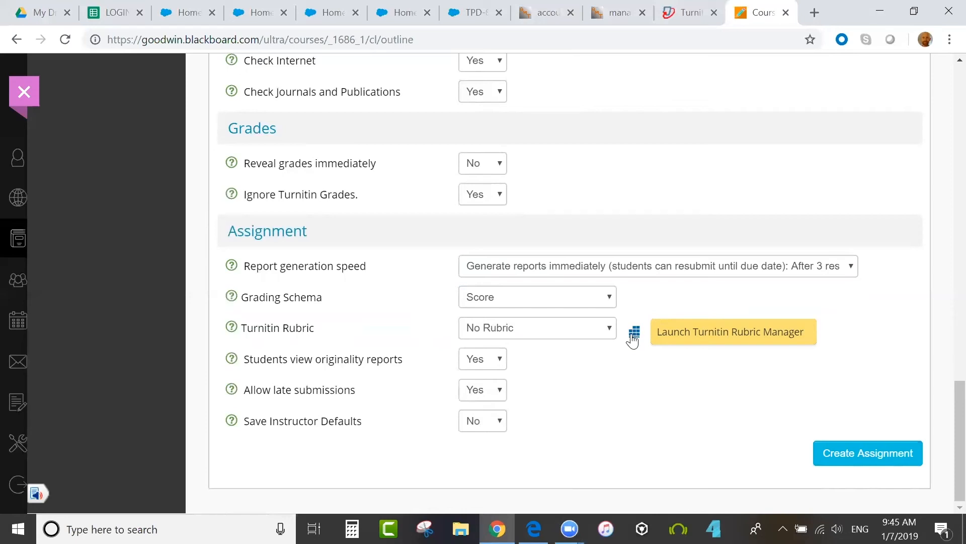
{"action": "mouse_move", "coordinate": [635, 339]}
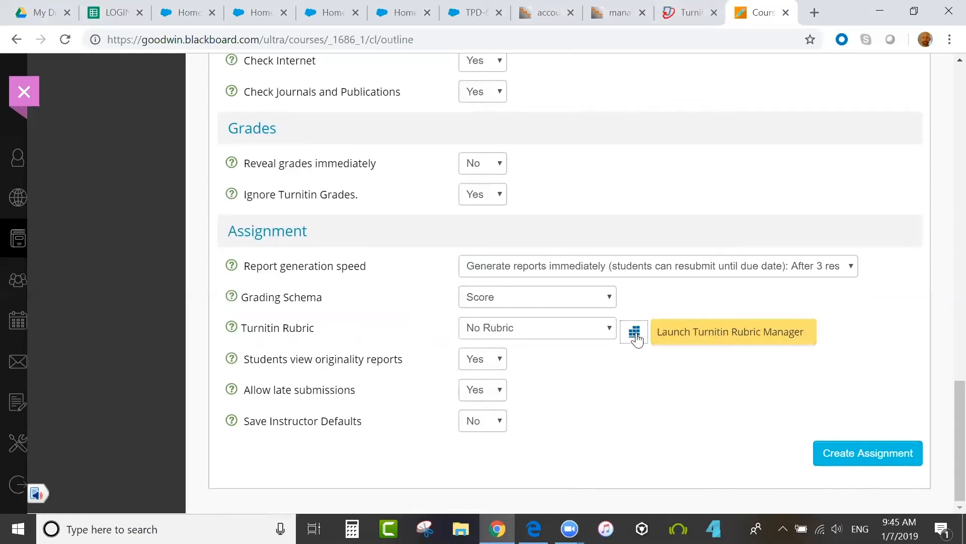
Step: Start a brand new blank rubric from the Turnitin Rubric Manager's rubric menu
{"action": "left_click", "coordinate": [633, 333]}
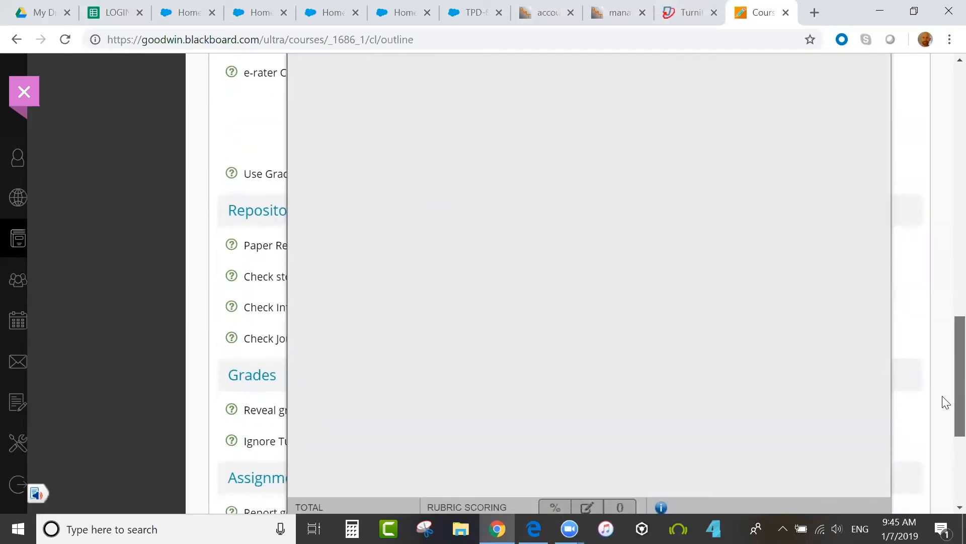
{"action": "scroll", "scroll_direction": "down", "scroll_amount": 3}
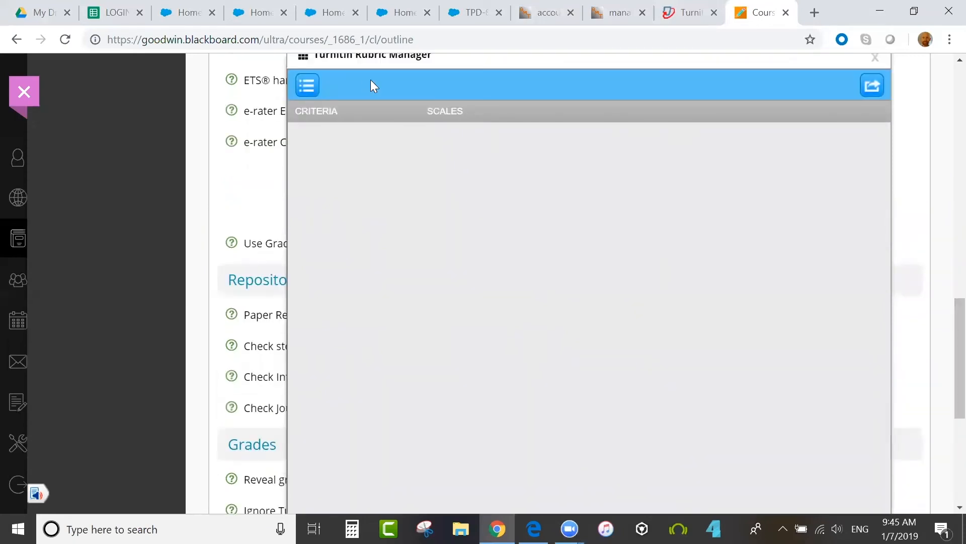
{"action": "left_click", "coordinate": [307, 85]}
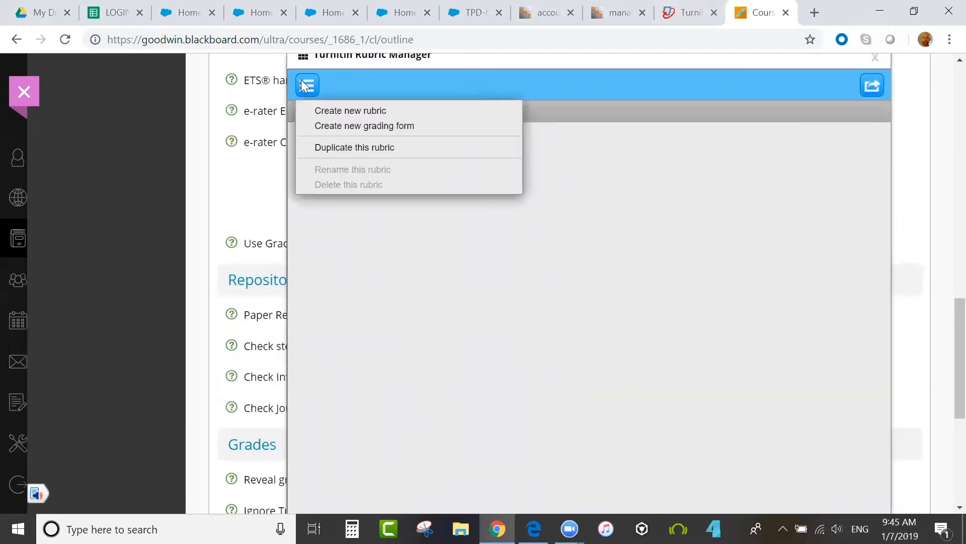
{"action": "mouse_move", "coordinate": [351, 110]}
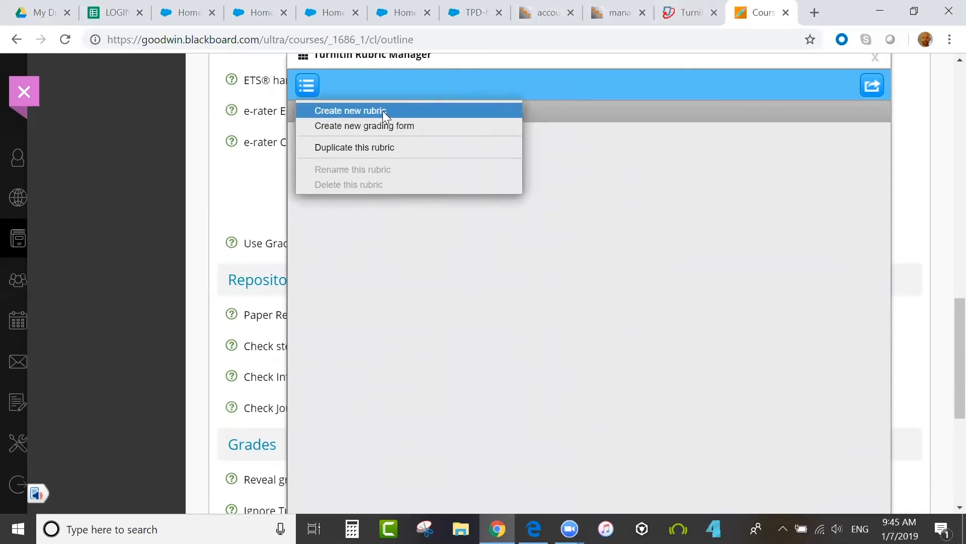
{"action": "left_click", "coordinate": [350, 111]}
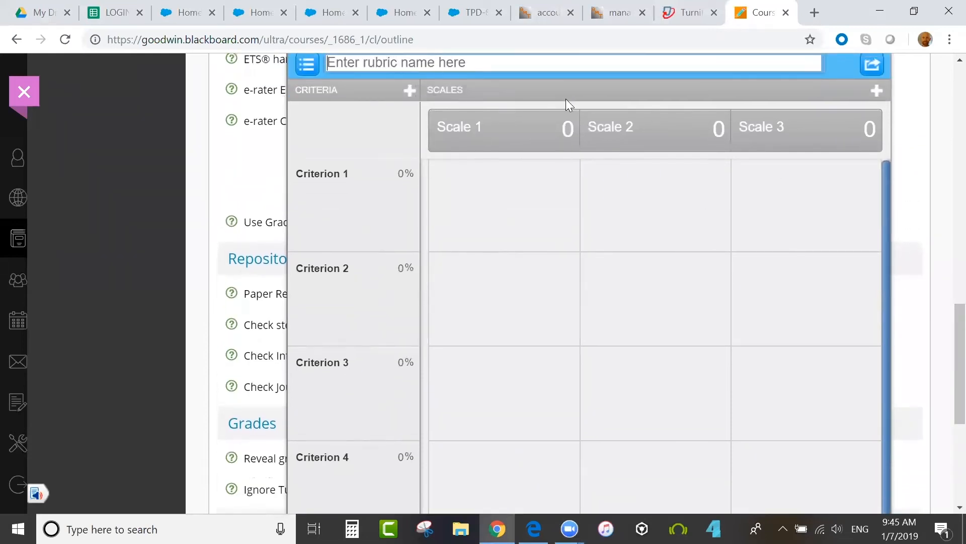
Step: Select the Scale 3 value cell of the untitled rubric and review its criteria rows
{"action": "left_click", "coordinate": [703, 129]}
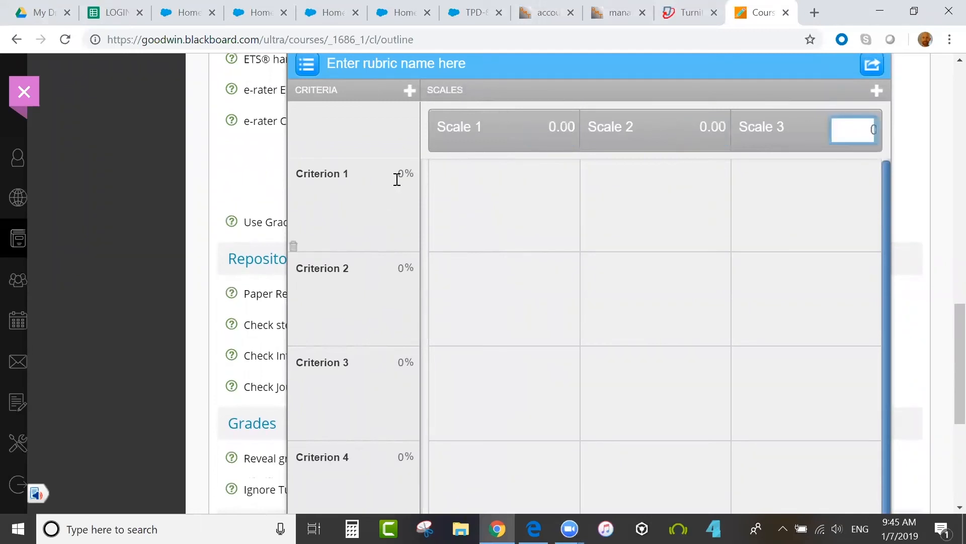
{"action": "left_click", "coordinate": [394, 268]}
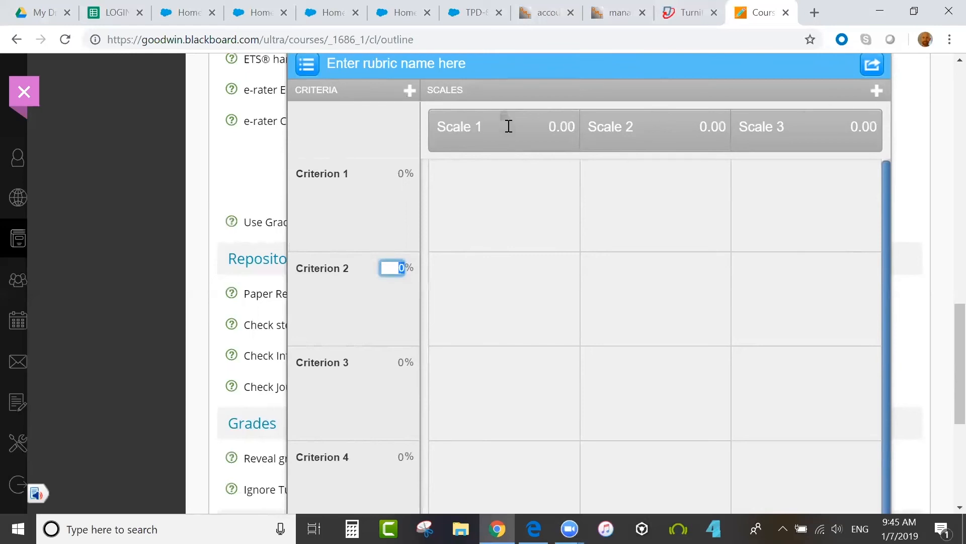
{"action": "mouse_move", "coordinate": [507, 122]}
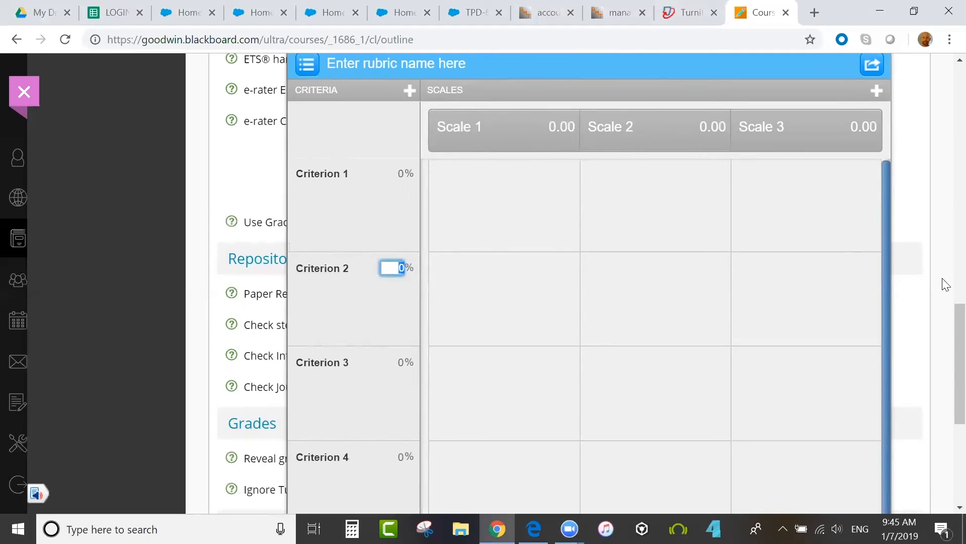
{"action": "scroll", "scroll_direction": "down", "scroll_amount": 3}
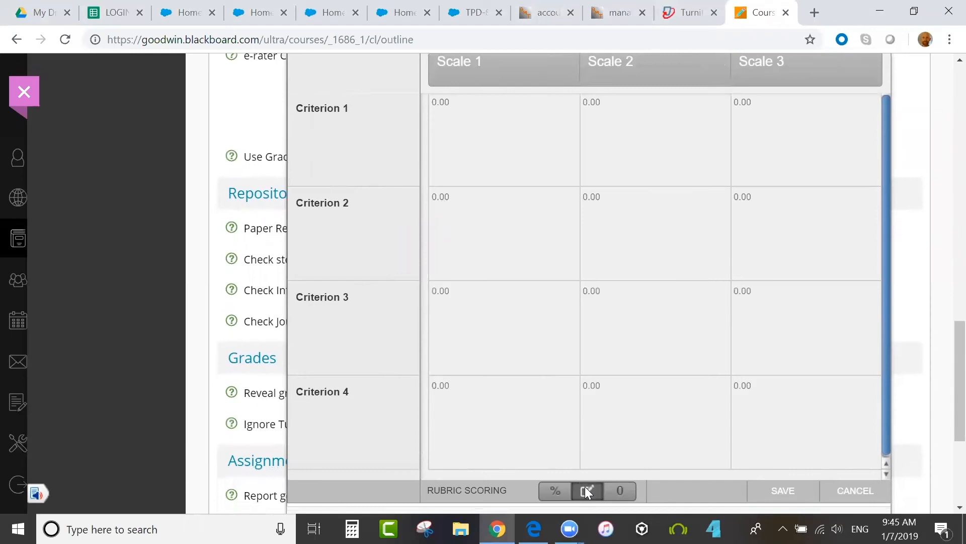
Step: Try custom point scoring on a couple of cells, then set the rubric to no scoring
{"action": "left_click", "coordinate": [654, 290]}
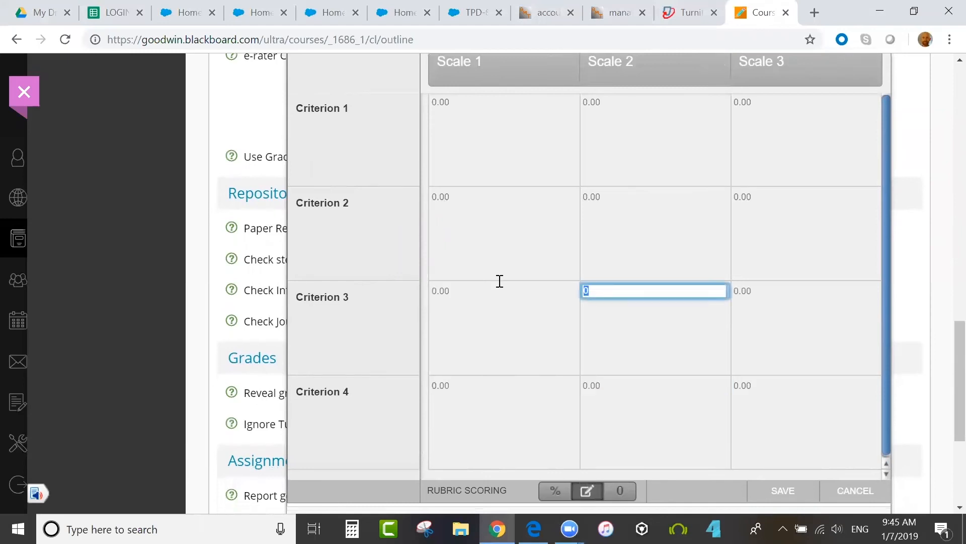
{"action": "left_click", "coordinate": [655, 197]}
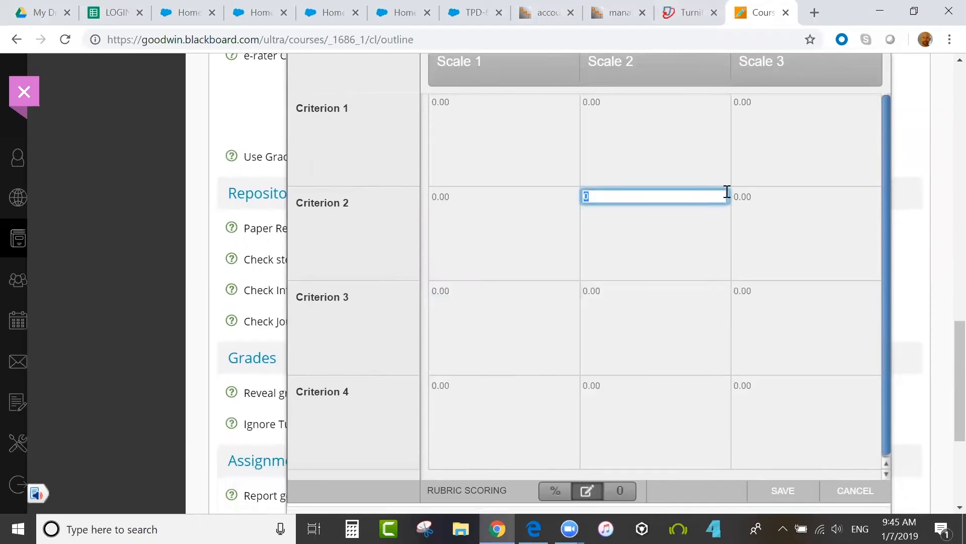
{"action": "left_click", "coordinate": [805, 290]}
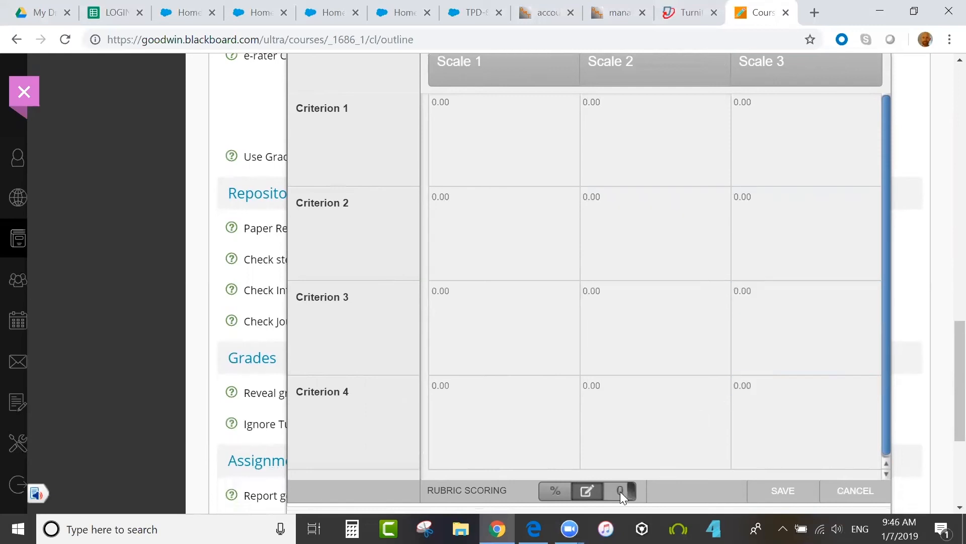
{"action": "left_click", "coordinate": [621, 492]}
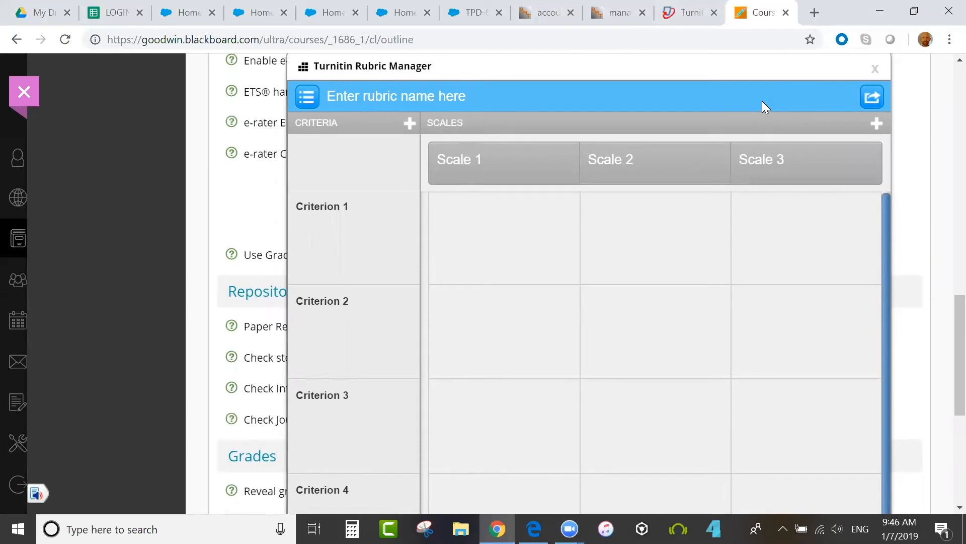
{"action": "mouse_move", "coordinate": [797, 104]}
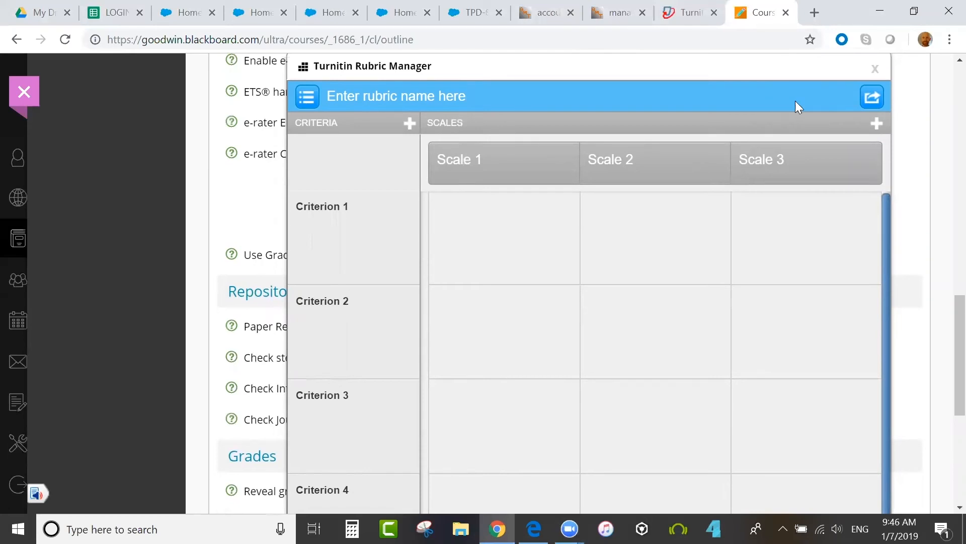
Step: Import the Actual_Writing.rbc rubric file from the computer into Turnitin
{"action": "left_click", "coordinate": [871, 96]}
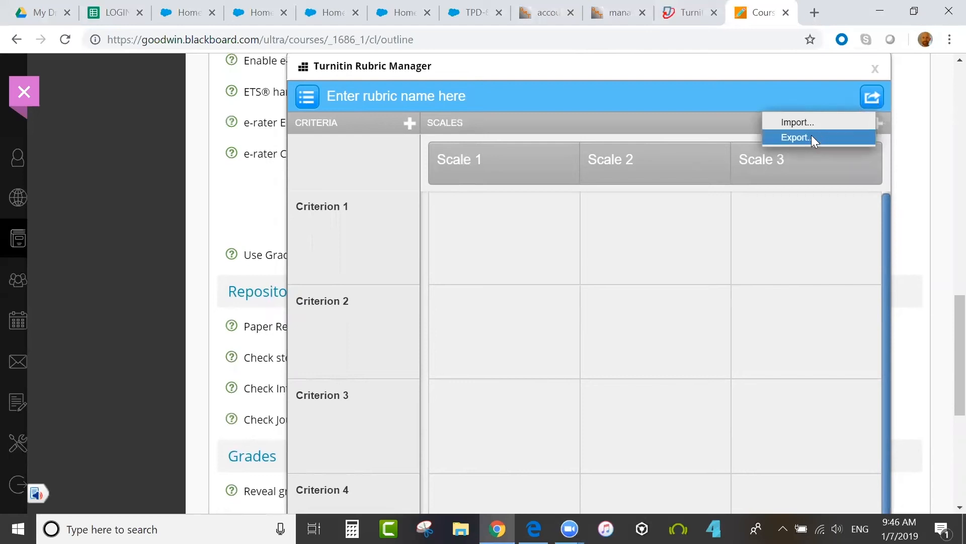
{"action": "mouse_move", "coordinate": [797, 122]}
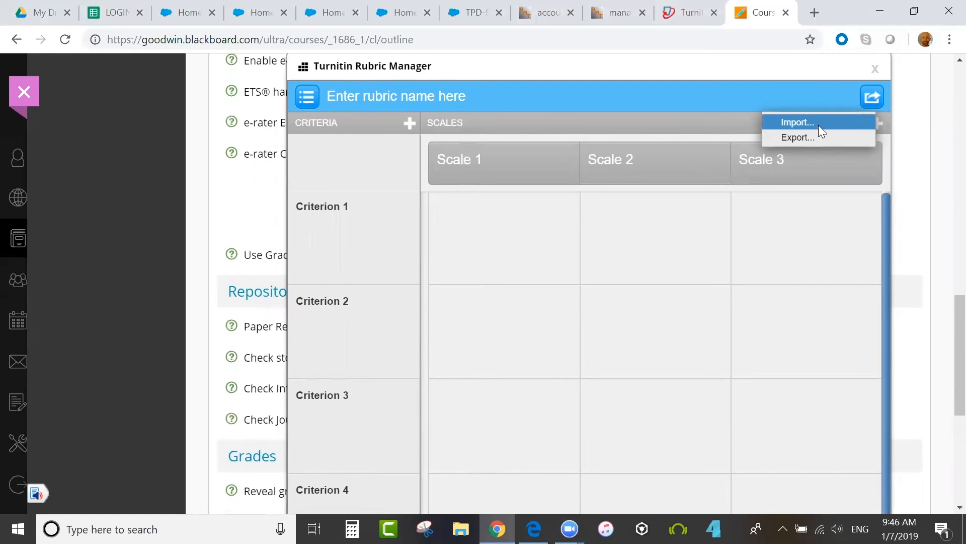
{"action": "left_click", "coordinate": [797, 122]}
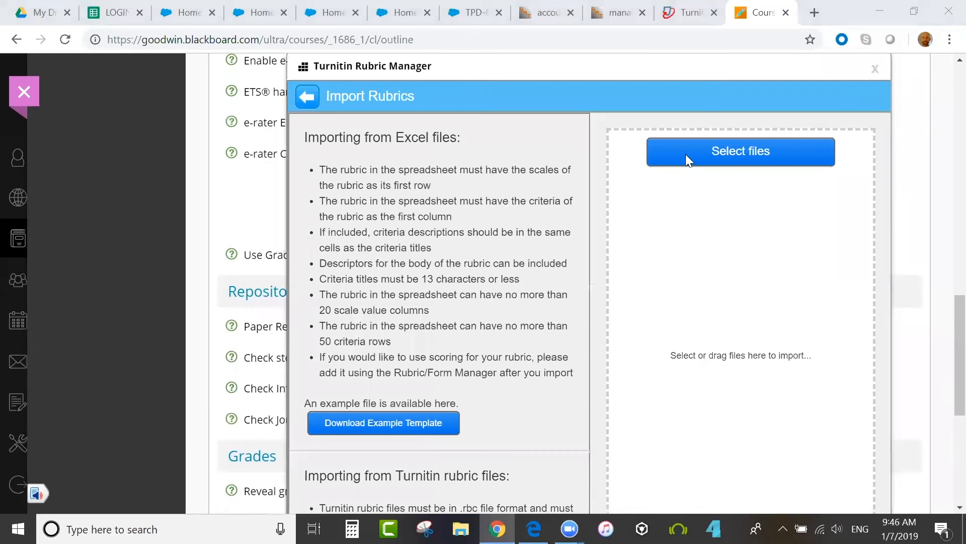
{"action": "left_click", "coordinate": [740, 151]}
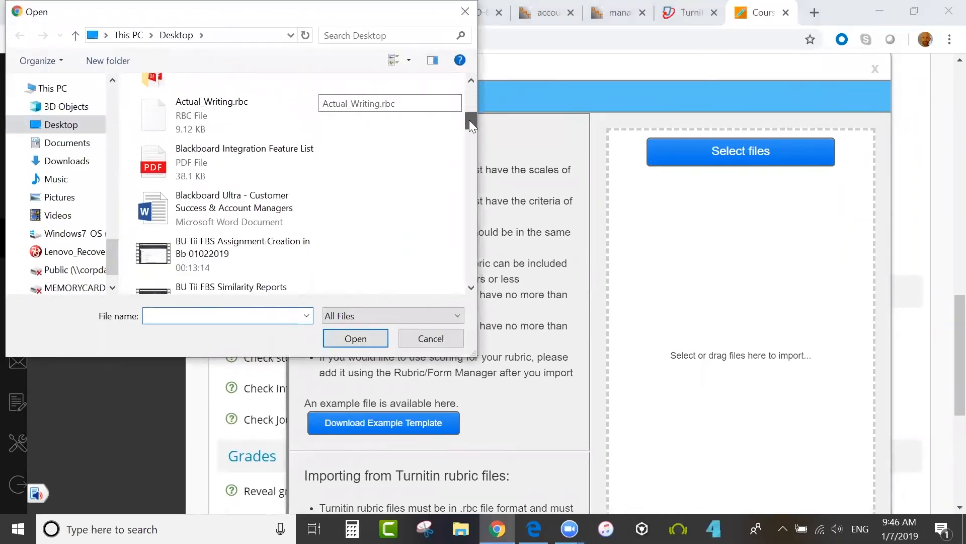
{"action": "left_click", "coordinate": [211, 114]}
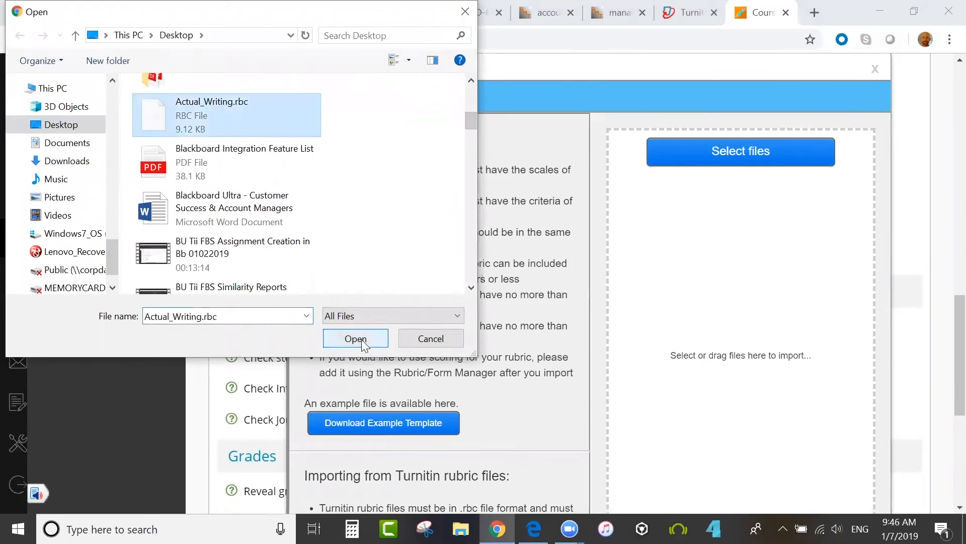
{"action": "left_click", "coordinate": [355, 338]}
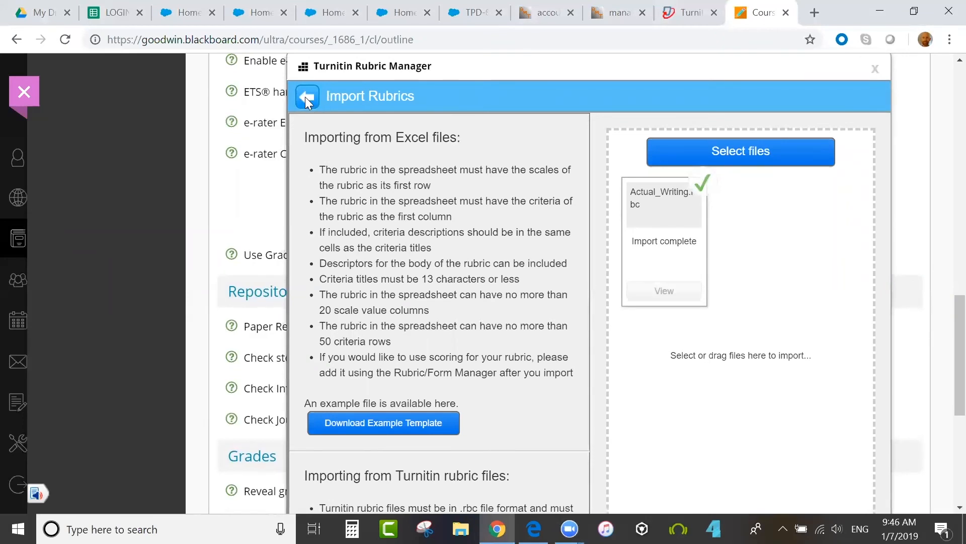
Step: Discard the blank rubric, load the imported Actual Writing rubric, and close the manager
{"action": "left_click", "coordinate": [306, 96]}
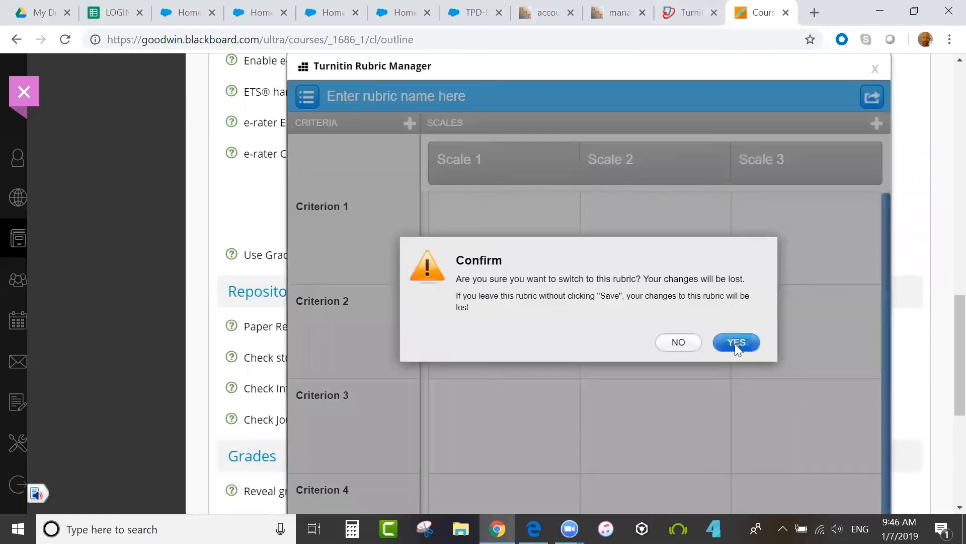
{"action": "left_click", "coordinate": [735, 342]}
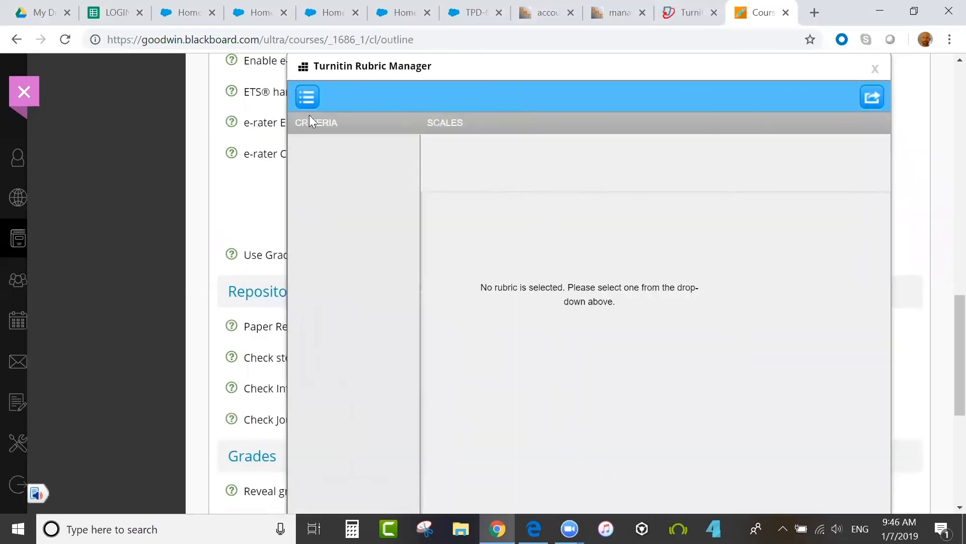
{"action": "left_click", "coordinate": [306, 96]}
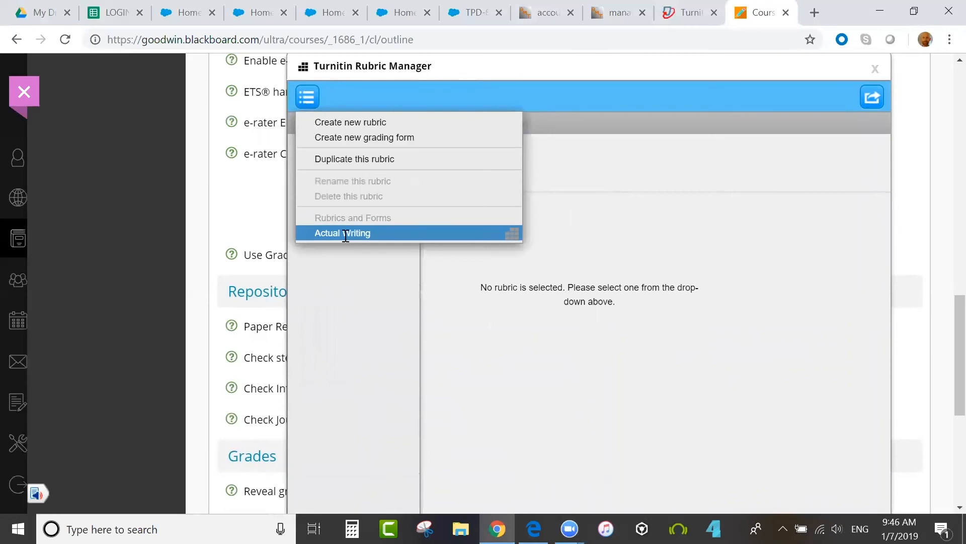
{"action": "left_click", "coordinate": [342, 233]}
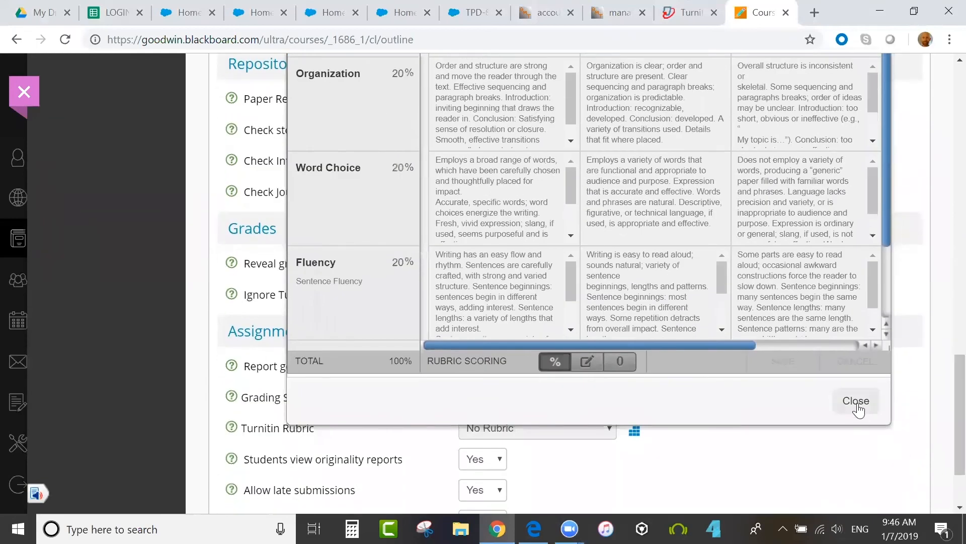
{"action": "left_click", "coordinate": [855, 401]}
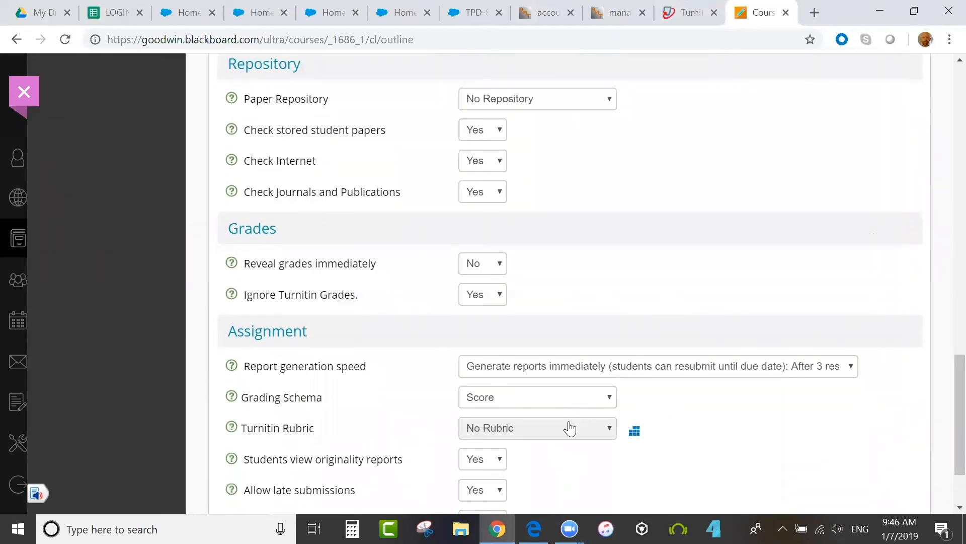
Step: Attach the Actual Writing rubric and set Save Instructor Defaults to Yes
{"action": "left_click", "coordinate": [536, 428]}
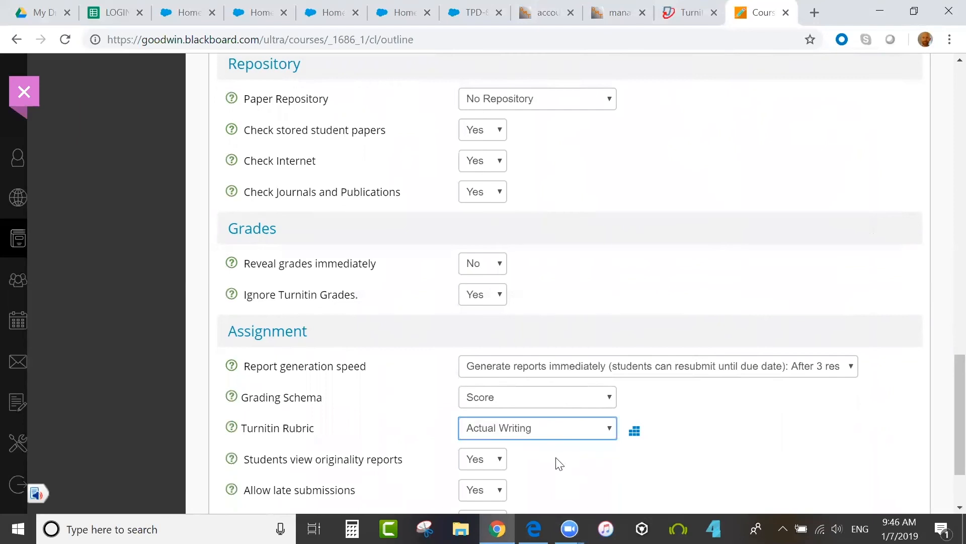
{"action": "scroll", "scroll_direction": "down", "scroll_amount": 3}
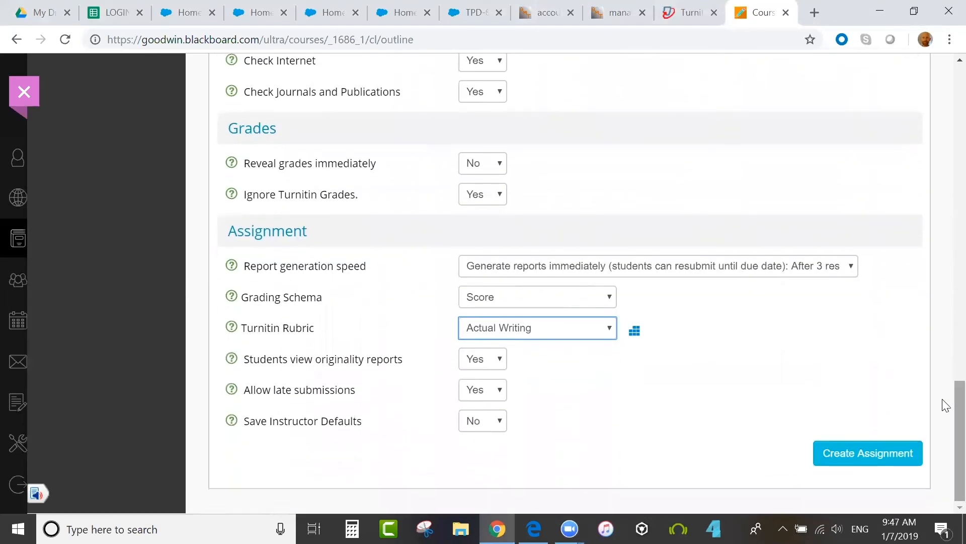
{"action": "mouse_move", "coordinate": [325, 374]}
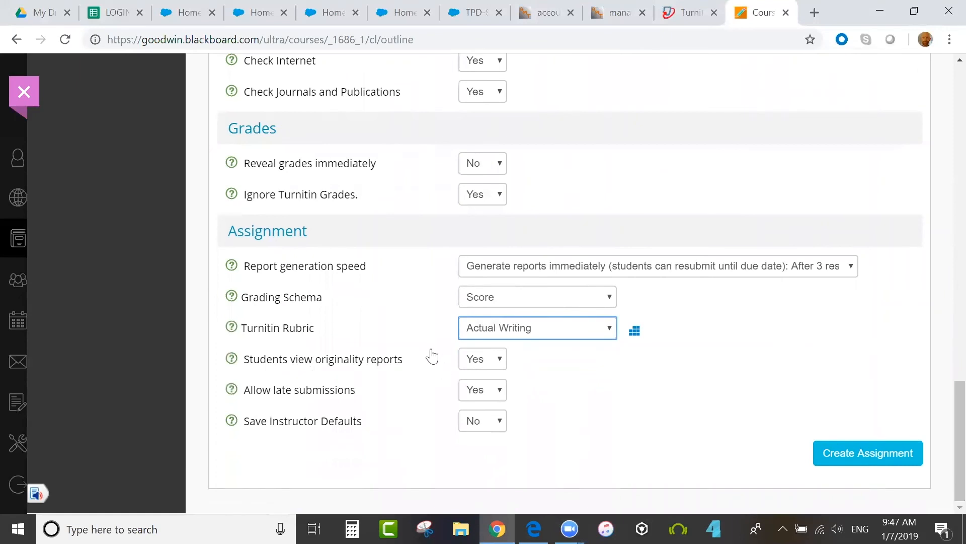
{"action": "left_click", "coordinate": [482, 358]}
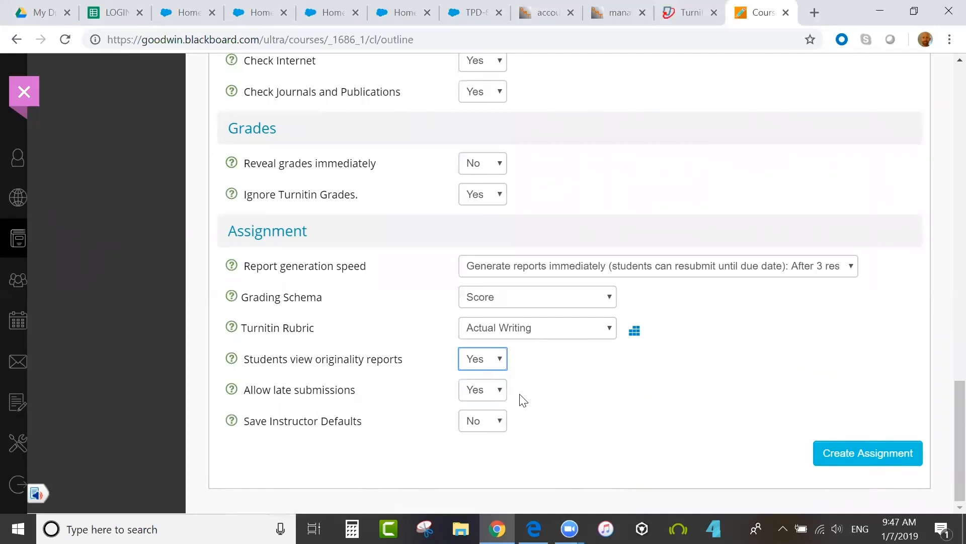
{"action": "mouse_move", "coordinate": [518, 403]}
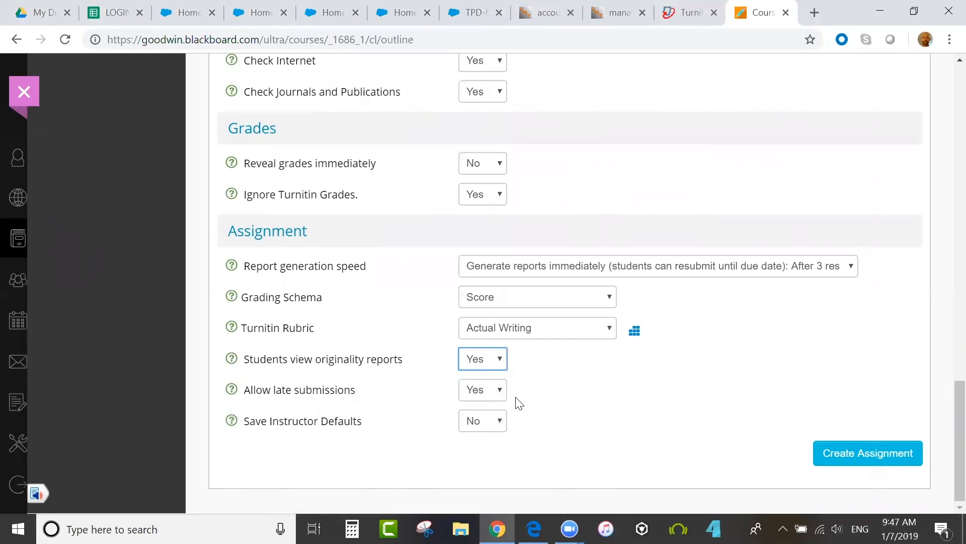
{"action": "mouse_move", "coordinate": [352, 395]}
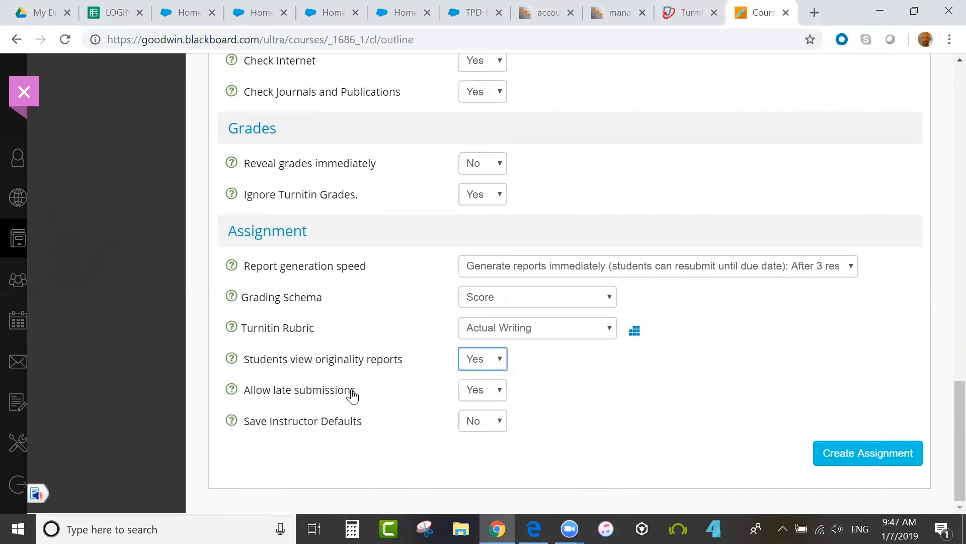
{"action": "mouse_move", "coordinate": [488, 399]}
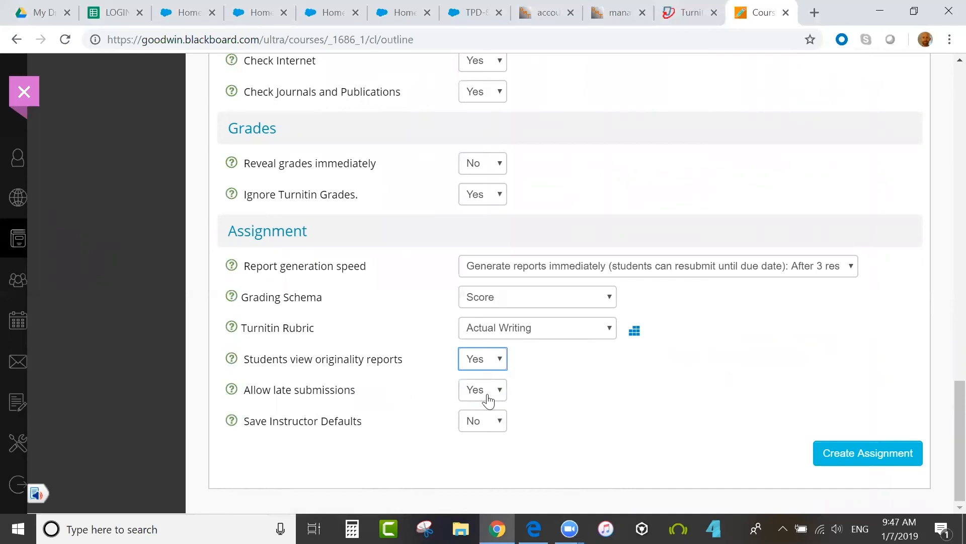
{"action": "mouse_move", "coordinate": [453, 449]}
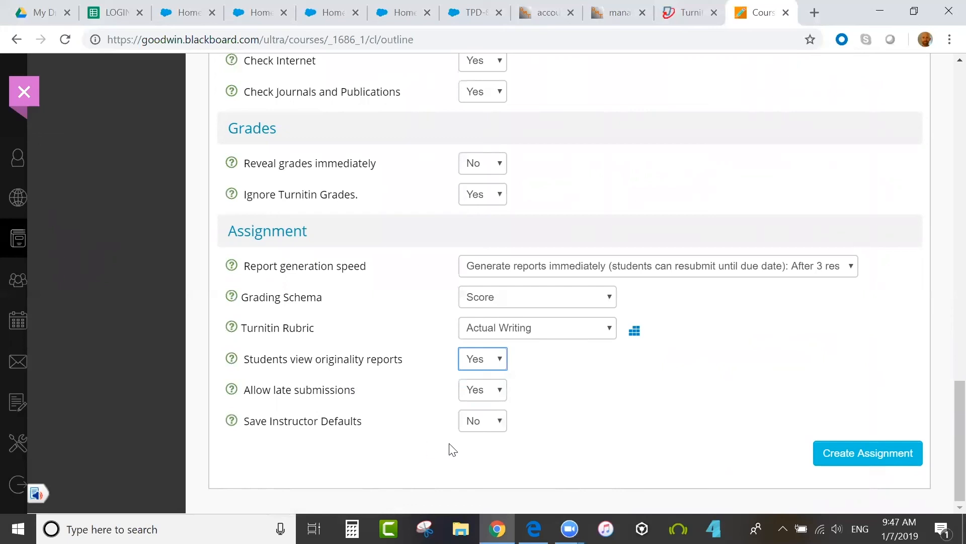
{"action": "mouse_move", "coordinate": [502, 432]}
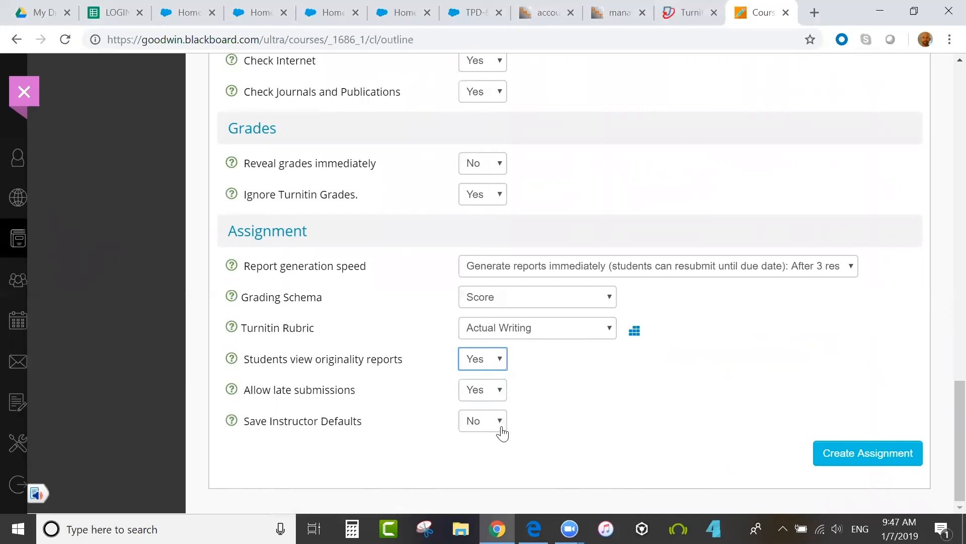
{"action": "mouse_move", "coordinate": [500, 432]}
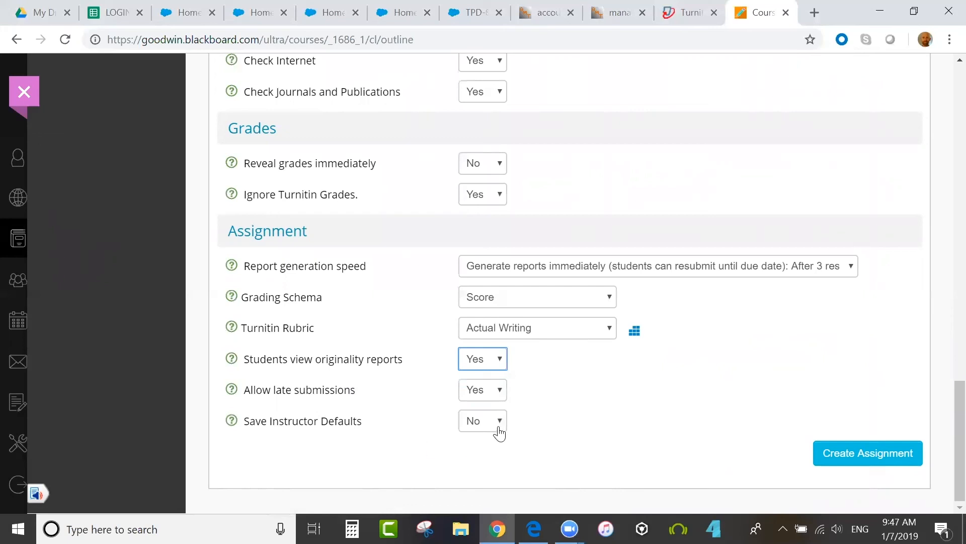
{"action": "left_click", "coordinate": [482, 421]}
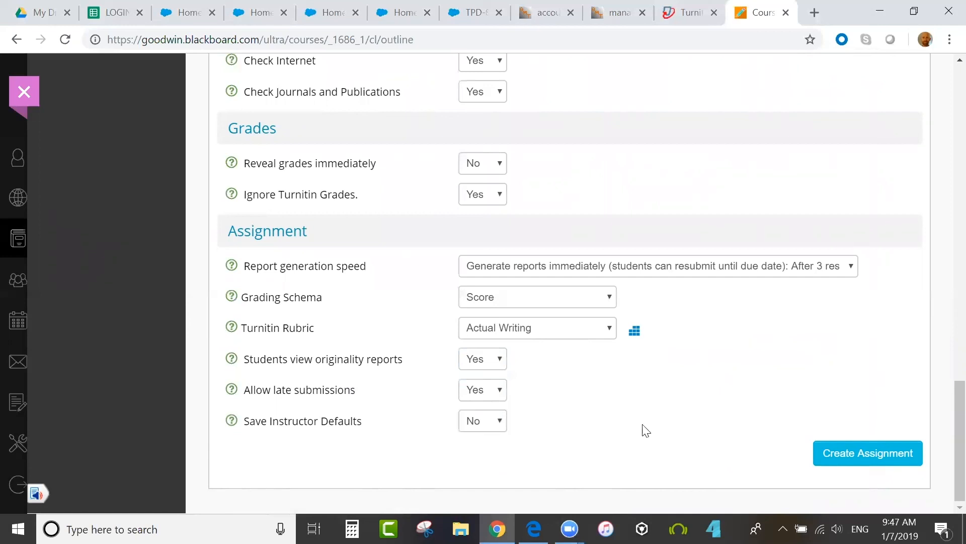
{"action": "left_click", "coordinate": [482, 421]}
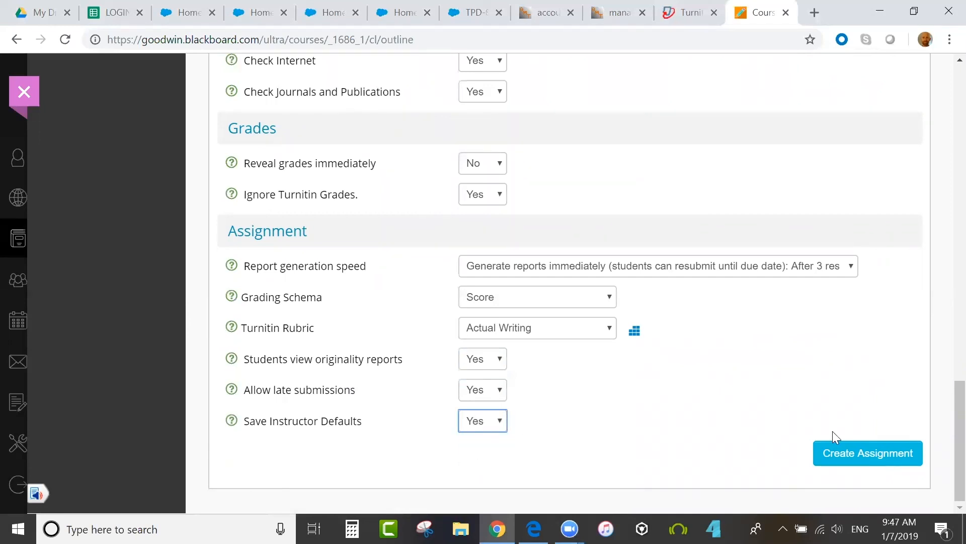
Step: Attempt creation, then after the Post Date error set the Post Date to February 8, 2019
{"action": "left_click", "coordinate": [867, 453]}
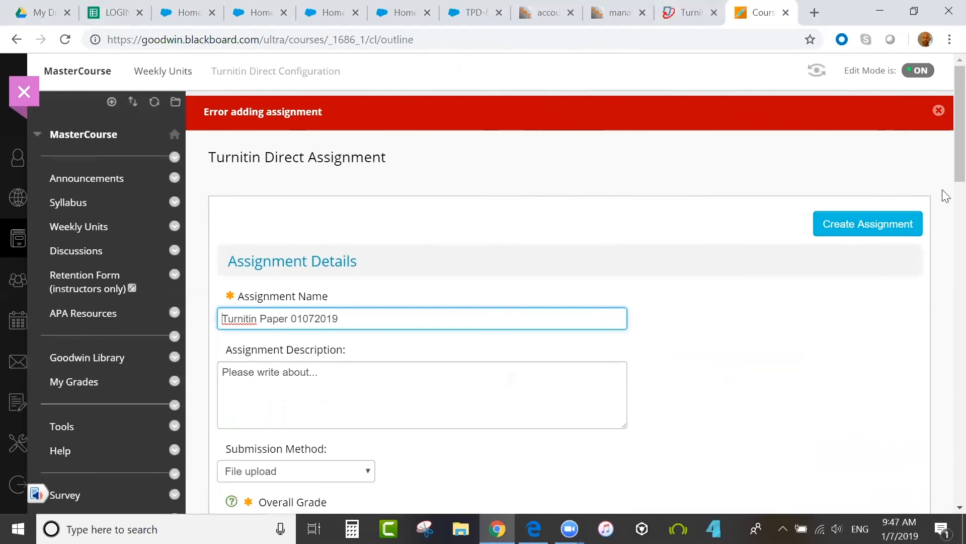
{"action": "scroll", "scroll_direction": "down", "scroll_amount": 3}
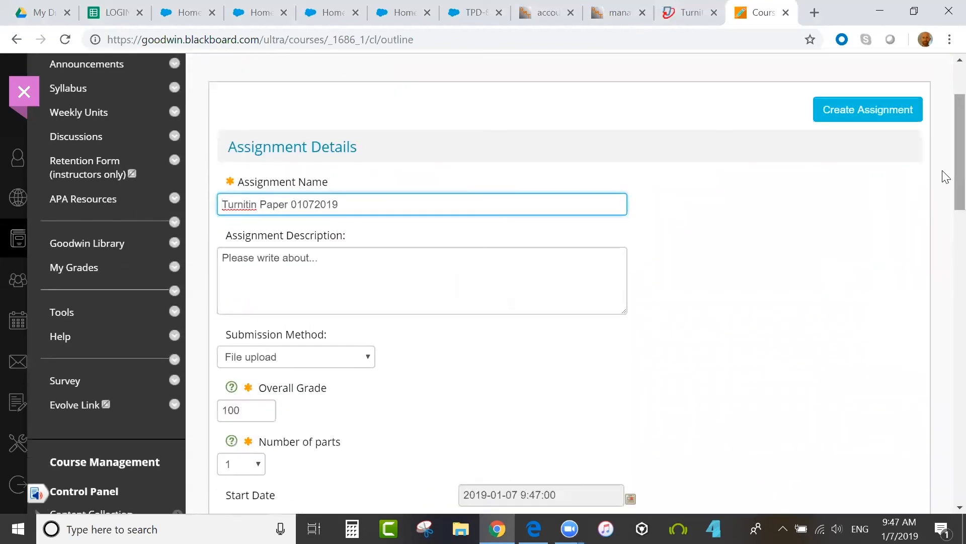
{"action": "scroll", "scroll_direction": "down", "scroll_amount": 3}
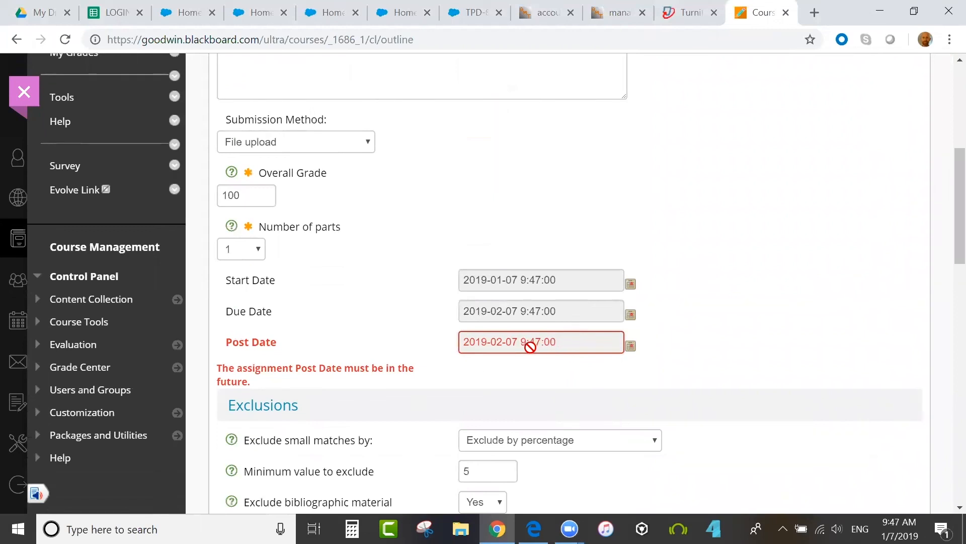
{"action": "left_click", "coordinate": [630, 345]}
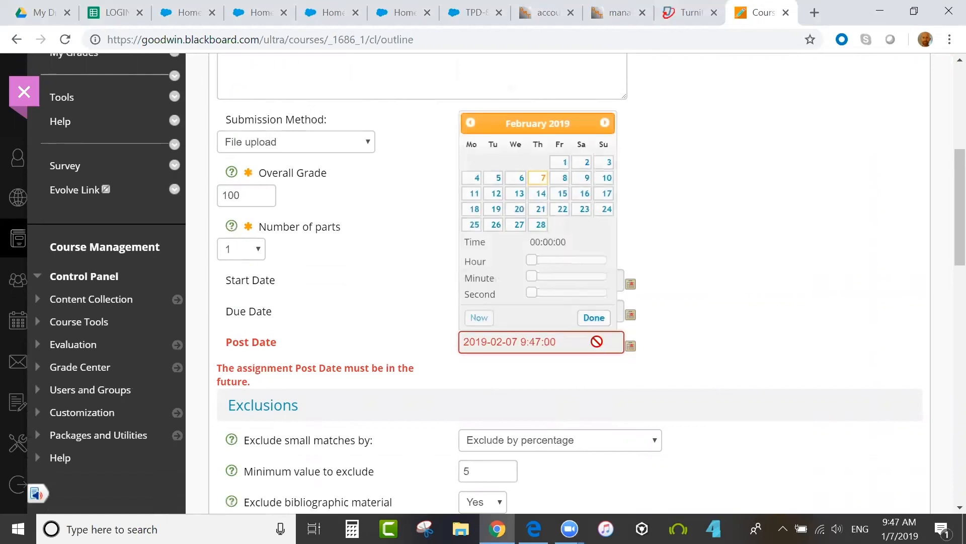
{"action": "left_click", "coordinate": [564, 177]}
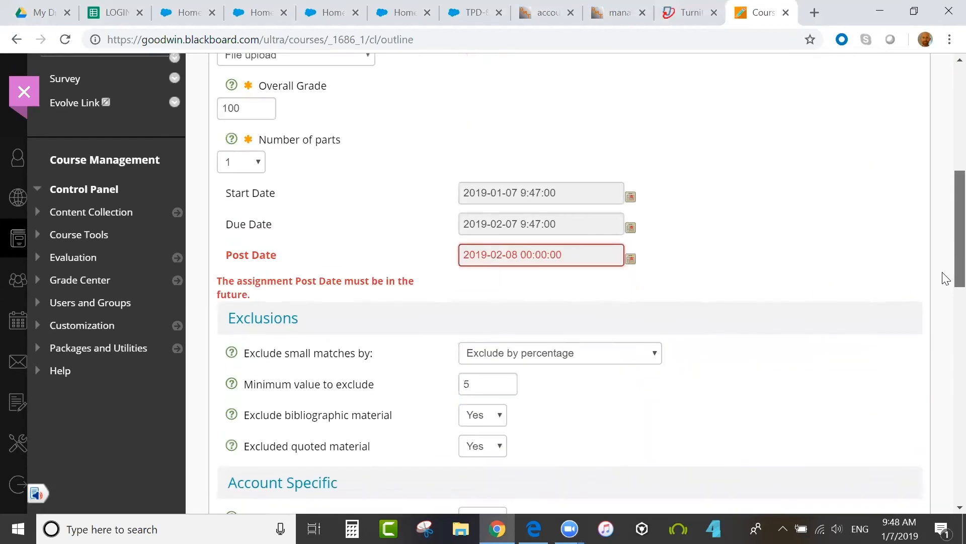
{"action": "scroll", "scroll_direction": "down", "scroll_amount": 3}
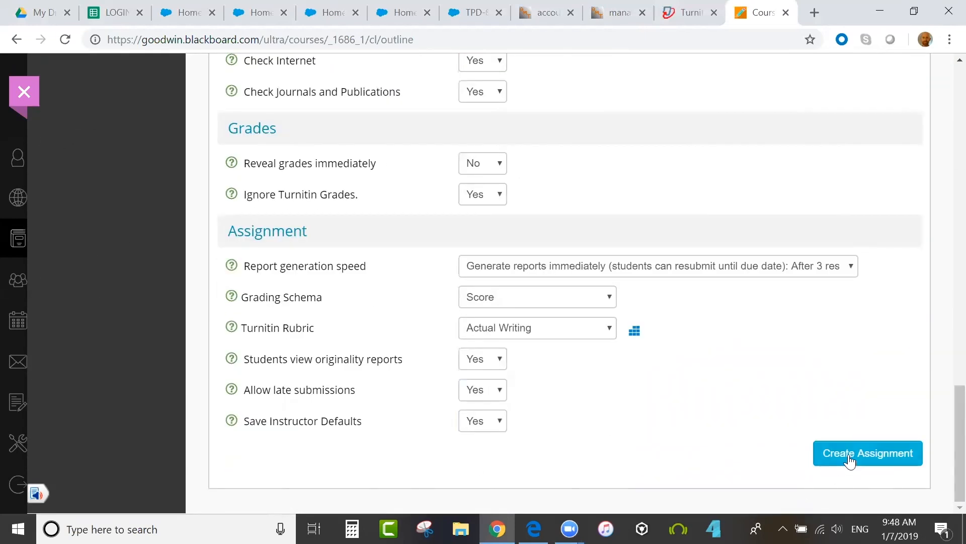
Step: Create Turnitin Paper 01072019 and land in its Submissions Inbox
{"action": "left_click", "coordinate": [867, 453]}
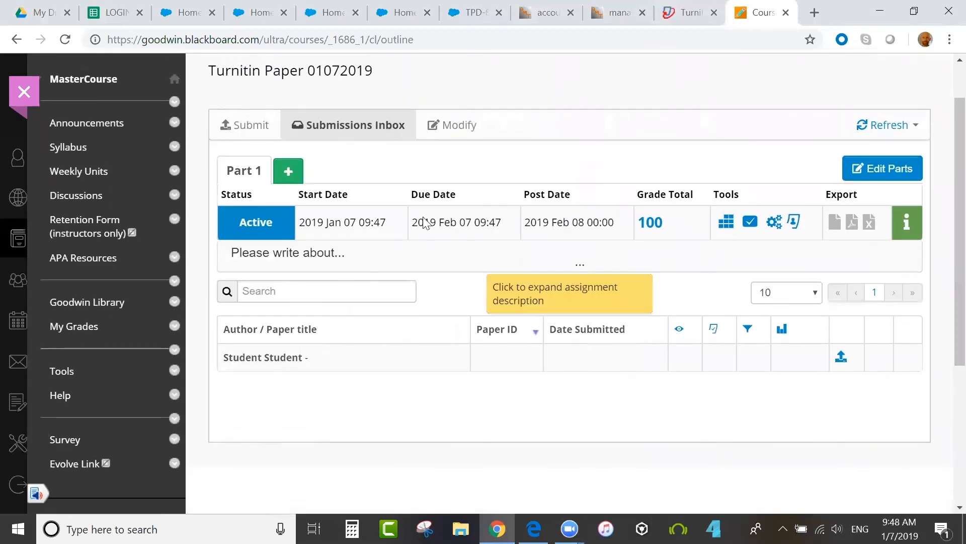
{"action": "mouse_move", "coordinate": [415, 152]}
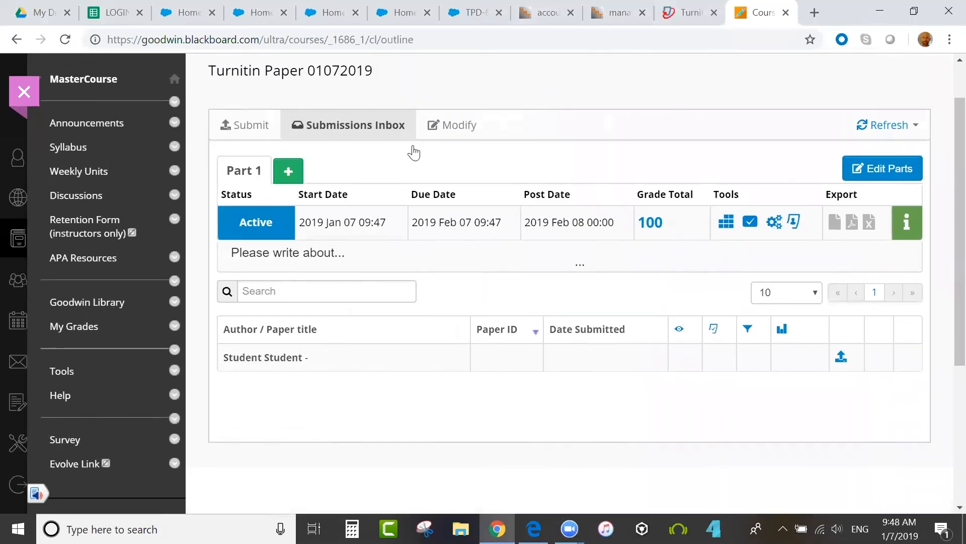
{"action": "mouse_move", "coordinate": [882, 168]}
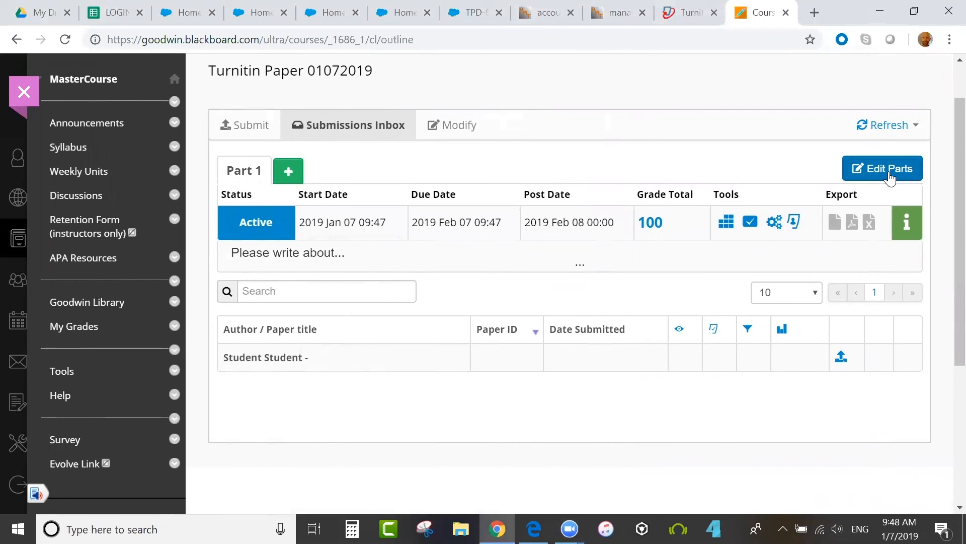
Step: Edit Part 1 so its post date becomes 2019 Jan 08 and update the parts
{"action": "left_click", "coordinate": [882, 168]}
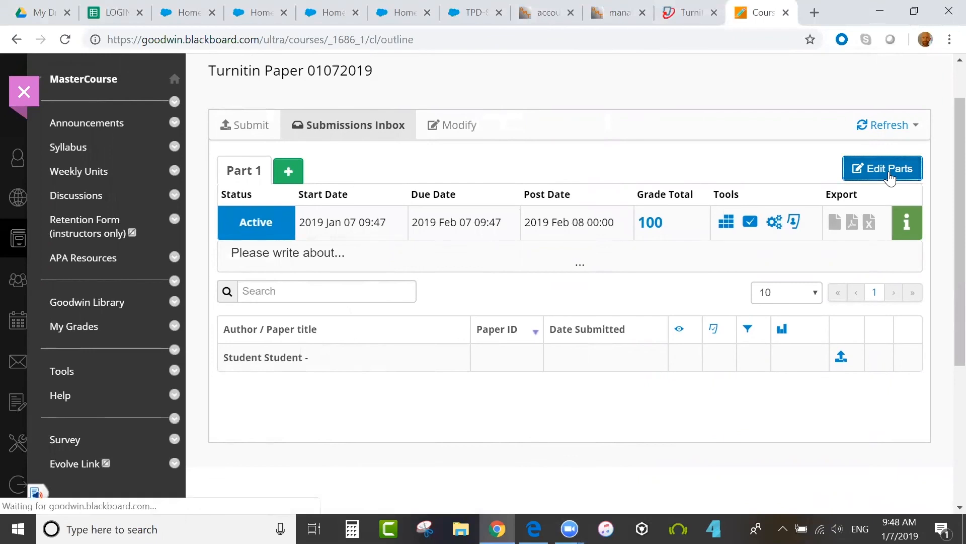
{"action": "left_click", "coordinate": [882, 168]}
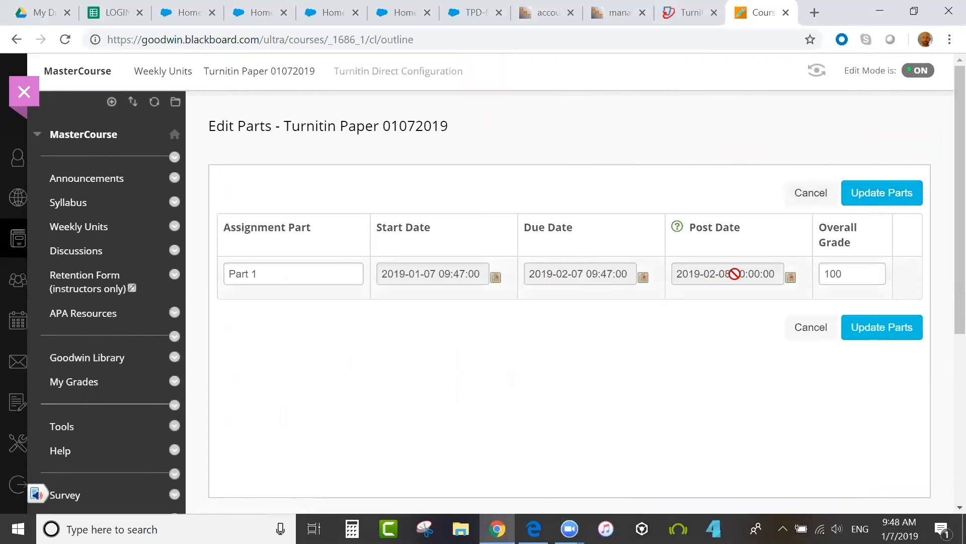
{"action": "mouse_move", "coordinate": [796, 283]}
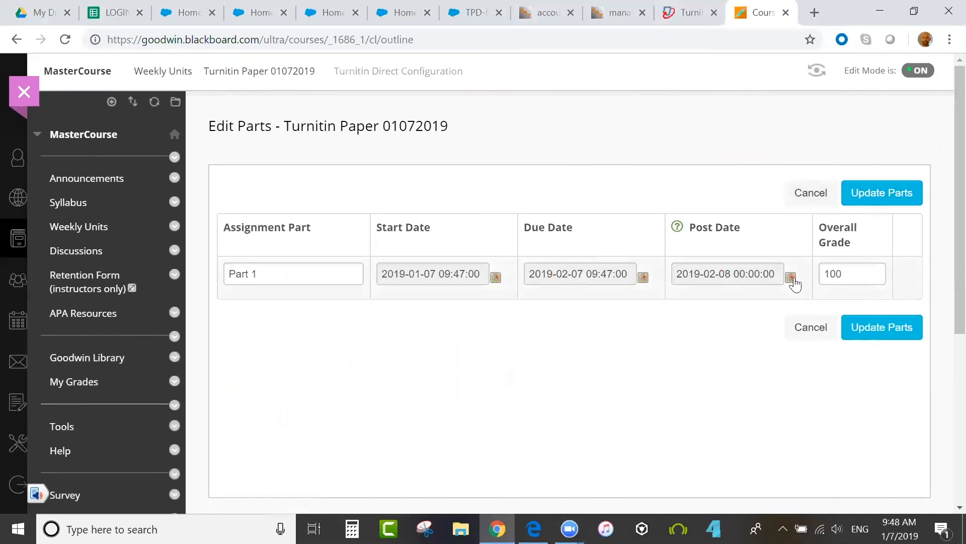
{"action": "left_click", "coordinate": [791, 276]}
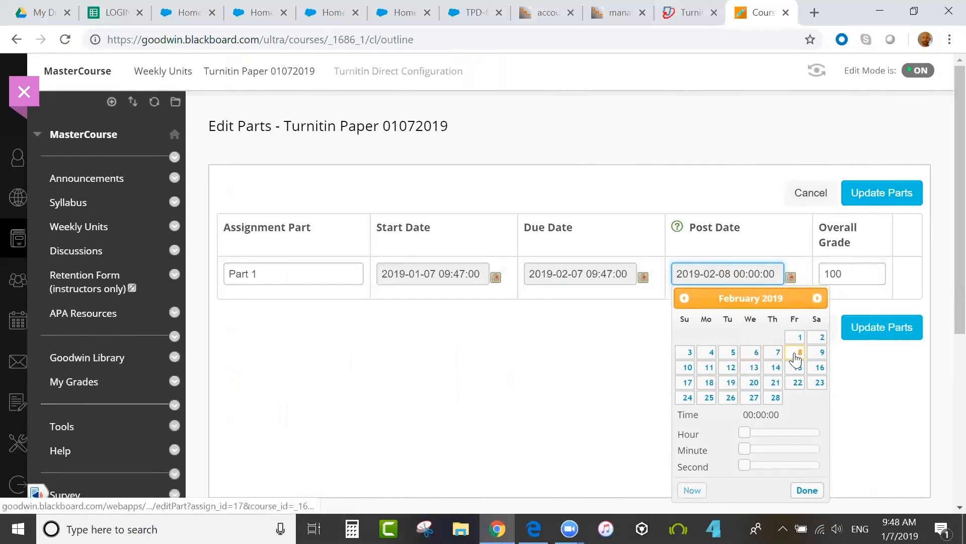
{"action": "mouse_move", "coordinate": [799, 357]}
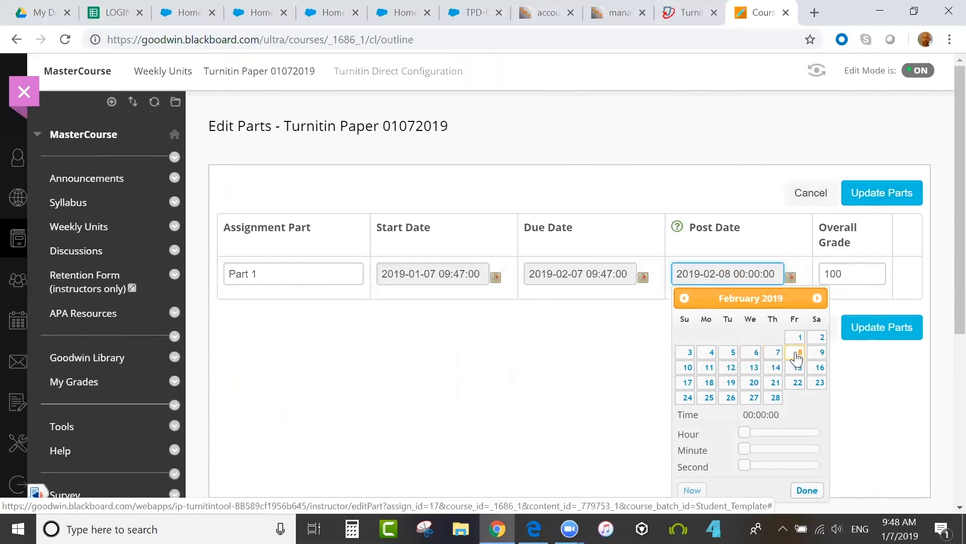
{"action": "left_click", "coordinate": [684, 298]}
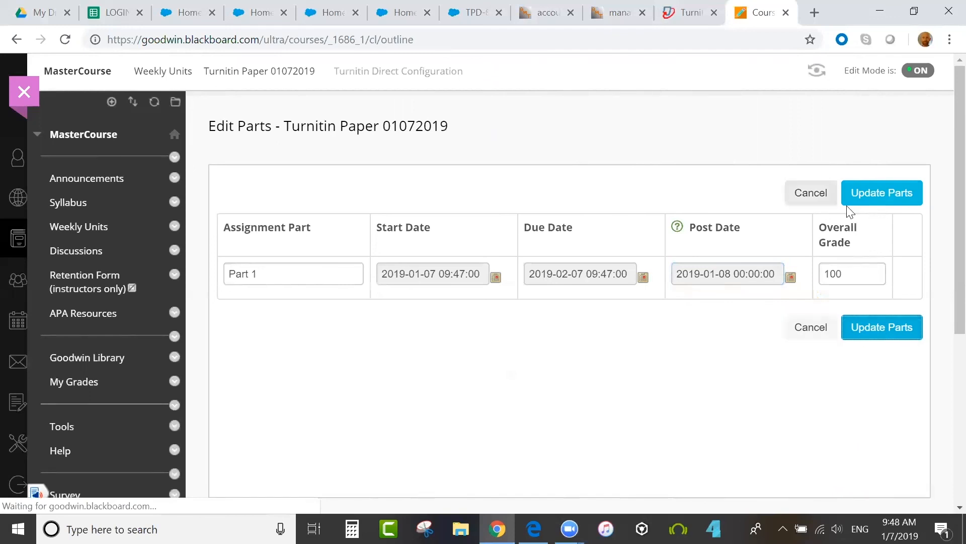
{"action": "left_click", "coordinate": [882, 192]}
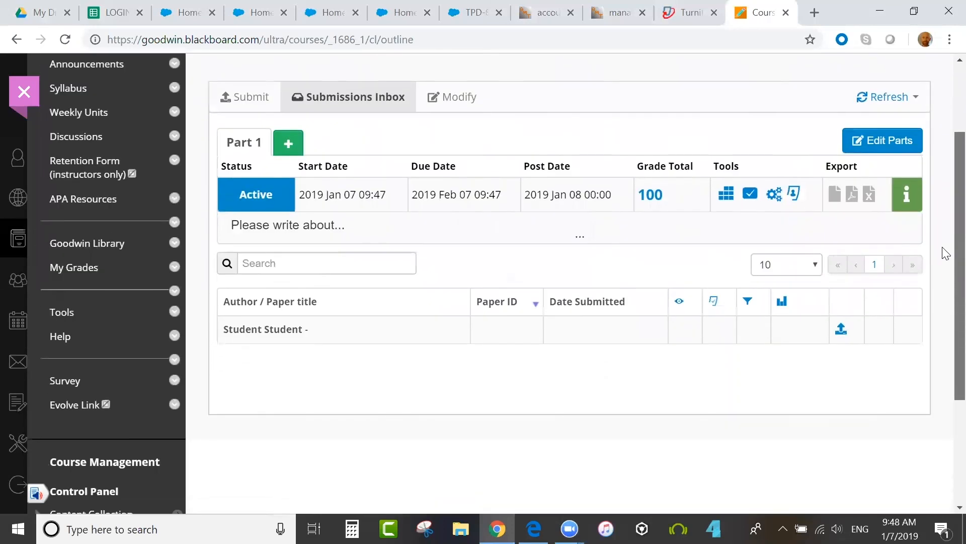
{"action": "scroll", "scroll_direction": "down", "scroll_amount": 3}
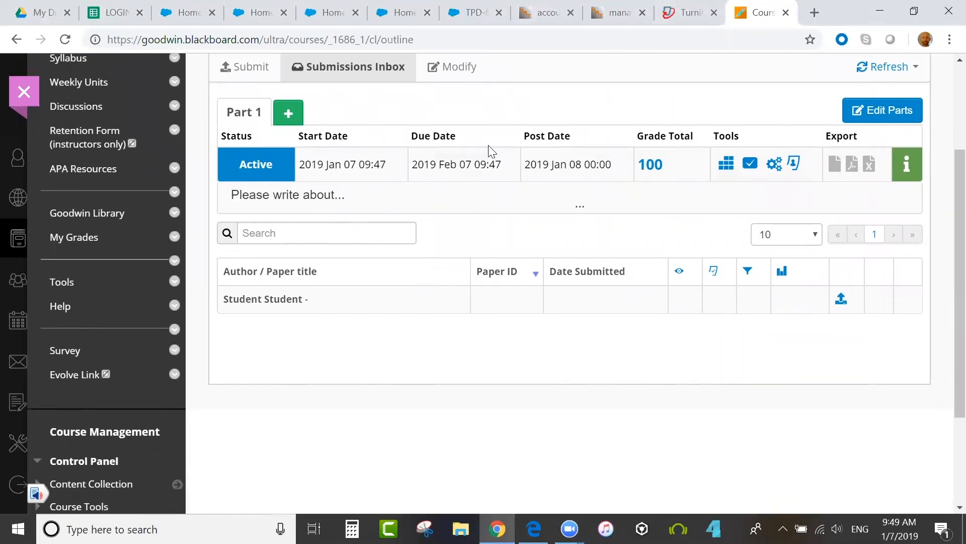
{"action": "mouse_move", "coordinate": [727, 164]}
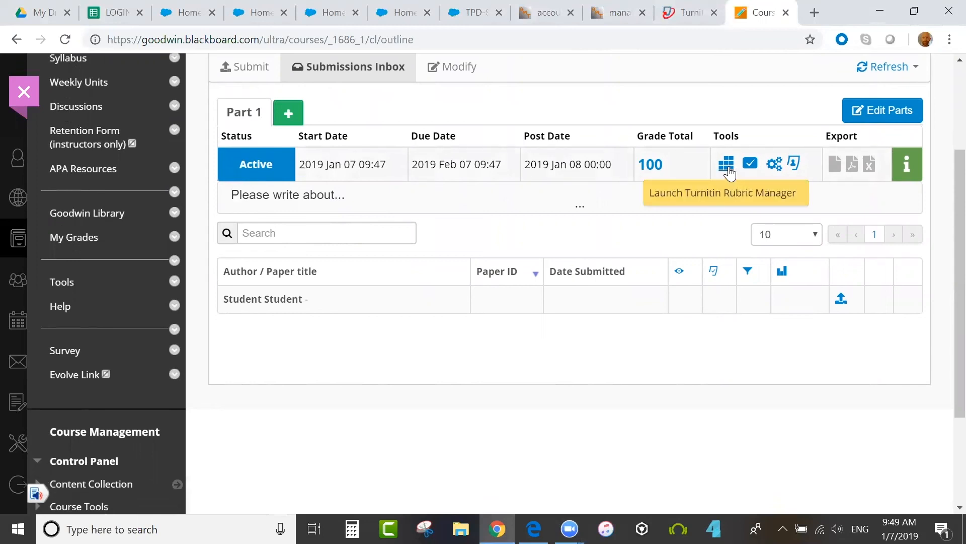
{"action": "mouse_move", "coordinate": [750, 163]}
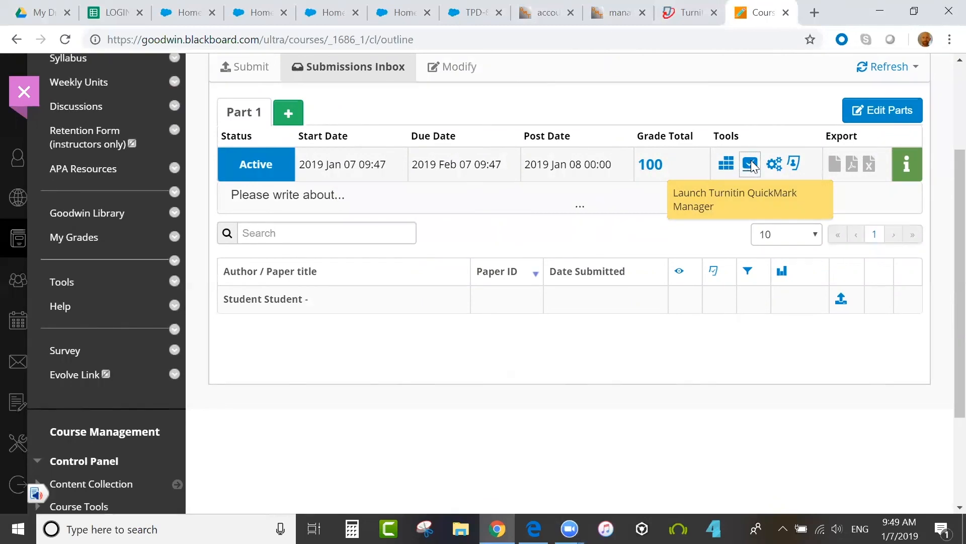
{"action": "left_click", "coordinate": [750, 164]}
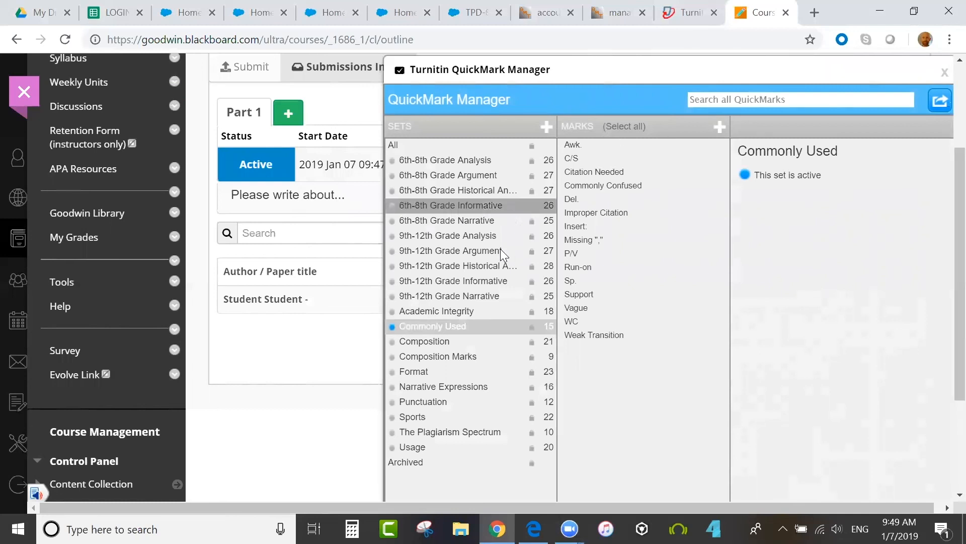
{"action": "mouse_move", "coordinate": [549, 127]}
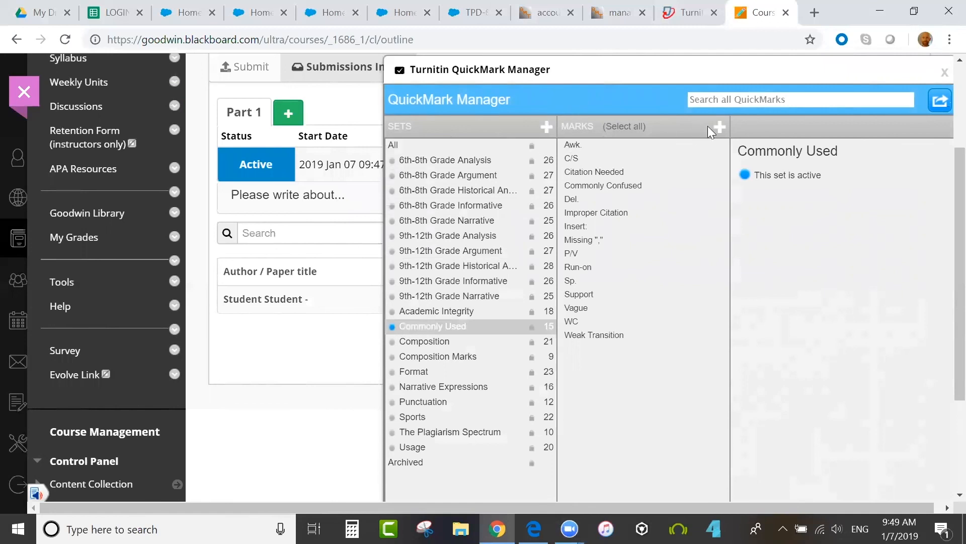
{"action": "mouse_move", "coordinate": [719, 131]}
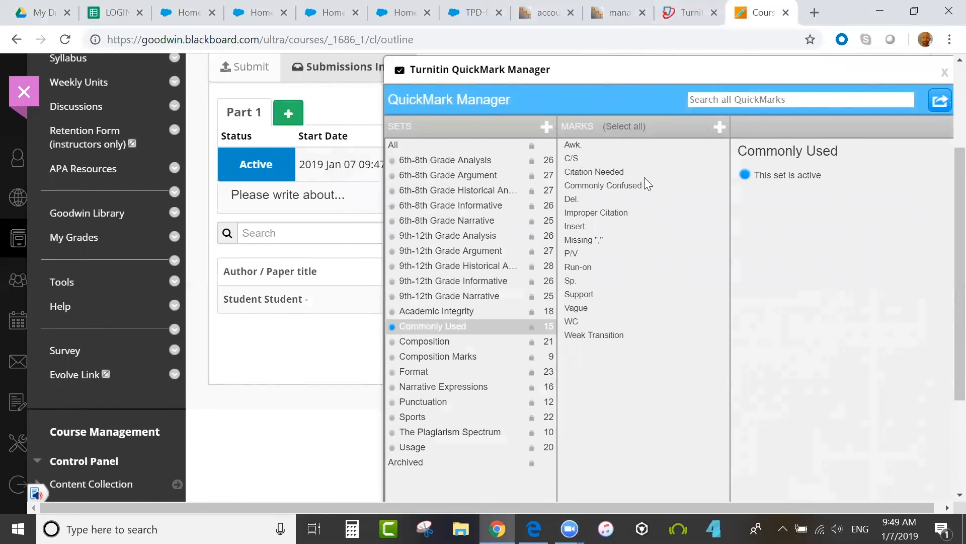
{"action": "mouse_move", "coordinate": [594, 171]}
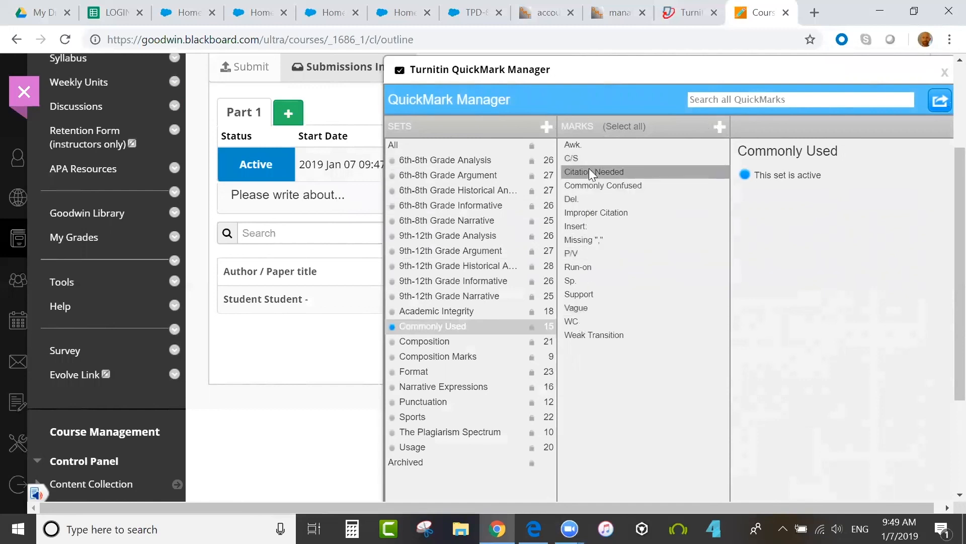
{"action": "left_click", "coordinate": [940, 100]}
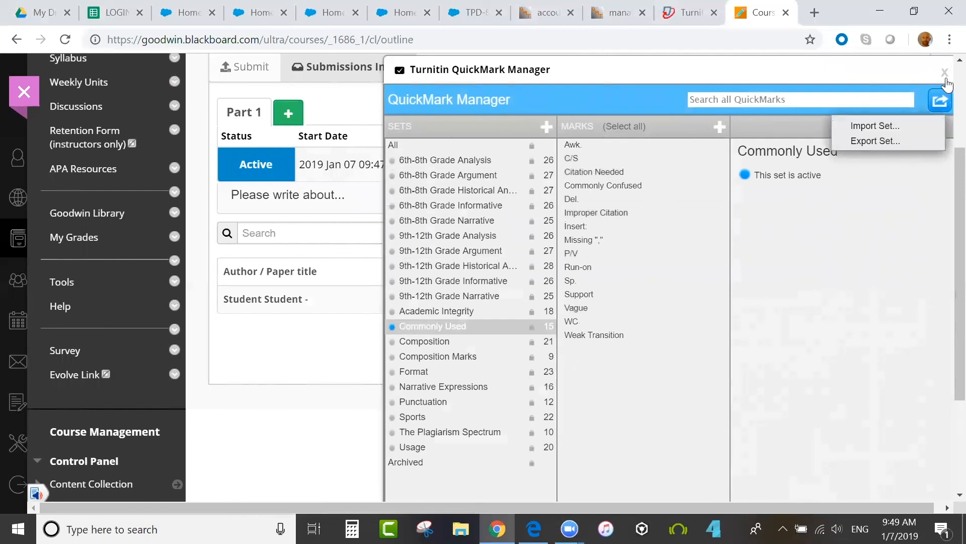
{"action": "left_click", "coordinate": [945, 73]}
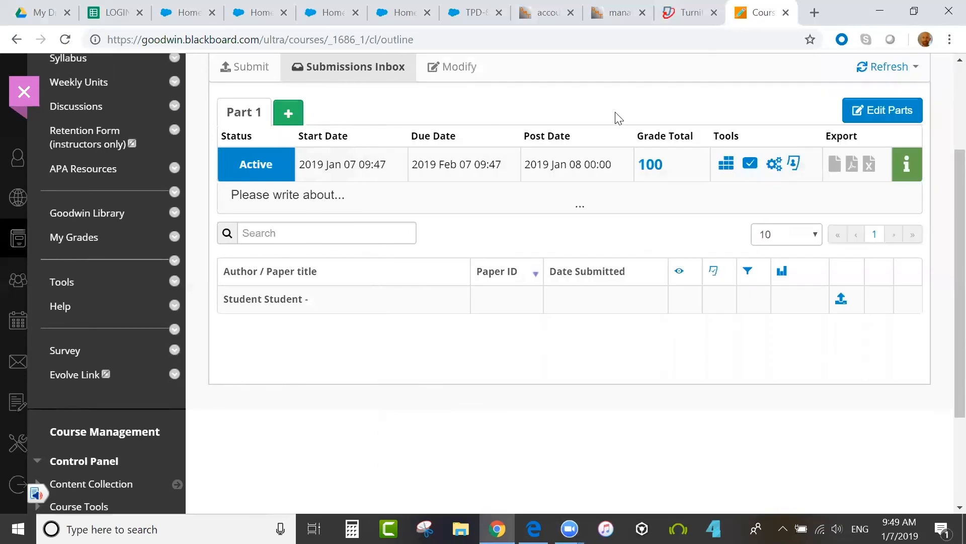
{"action": "mouse_move", "coordinate": [775, 163]}
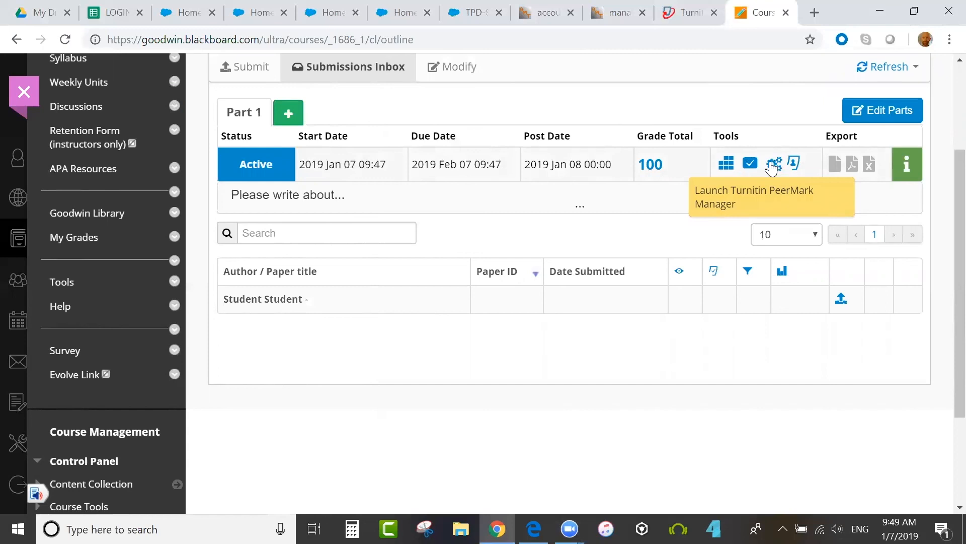
{"action": "mouse_move", "coordinate": [795, 163]}
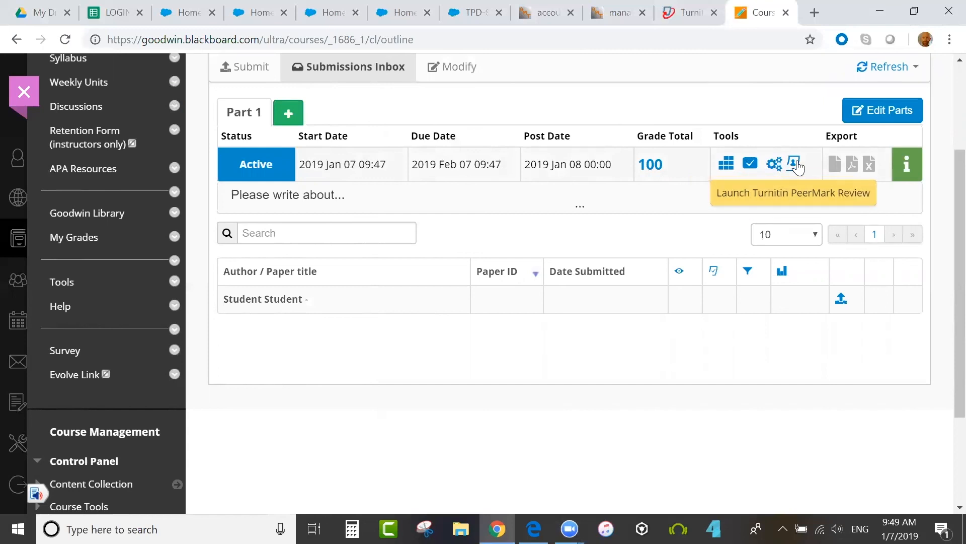